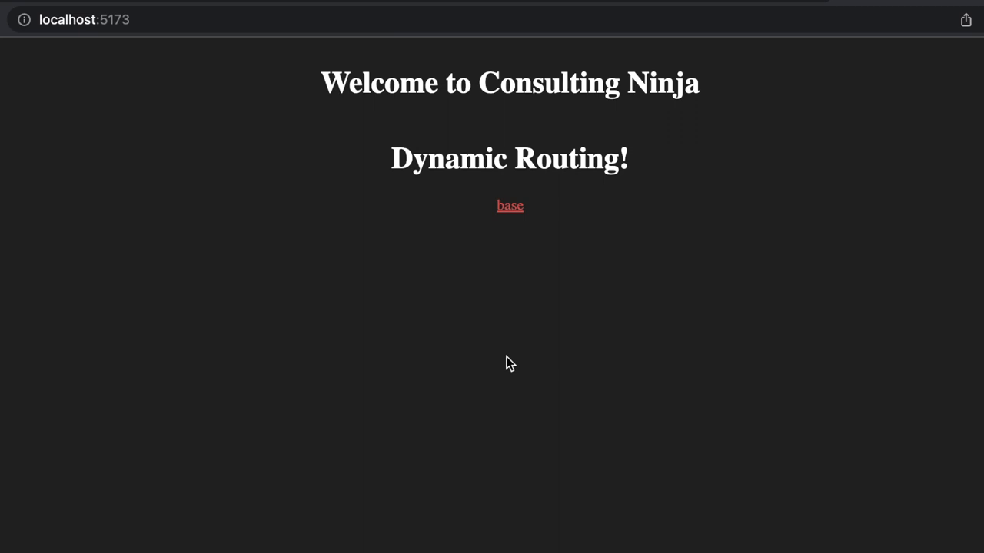
pyautogui.moveTo(457, 365)
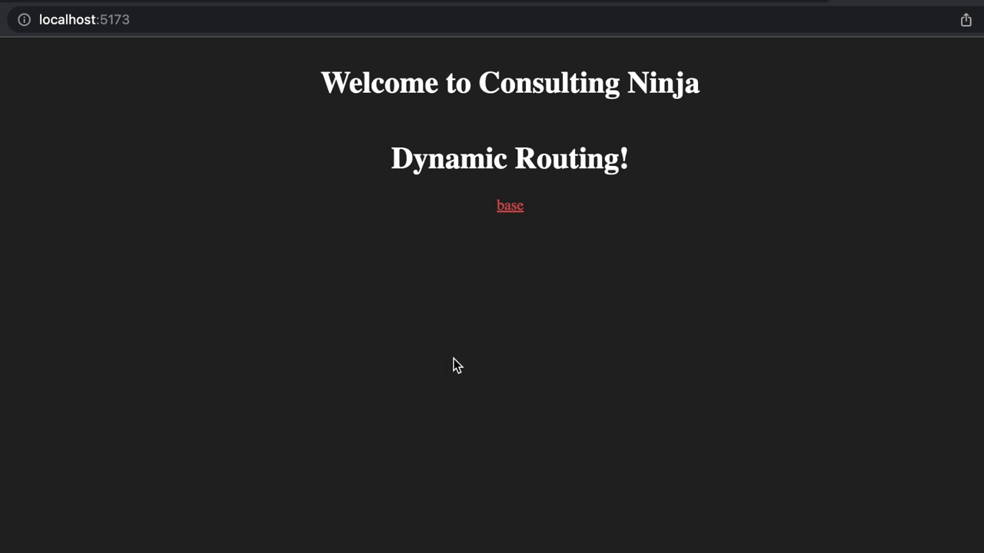
pyautogui.moveTo(506, 360)
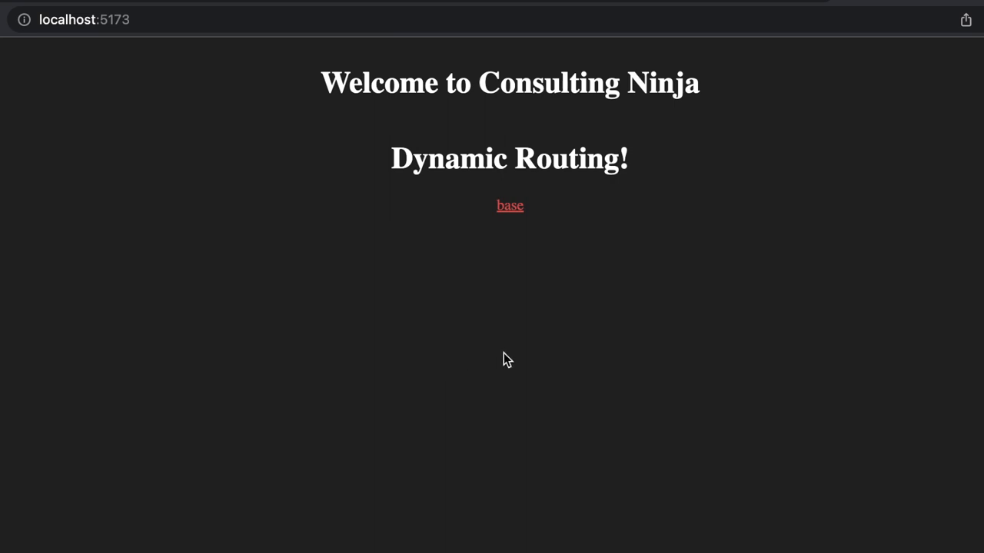
pyautogui.moveTo(504, 360)
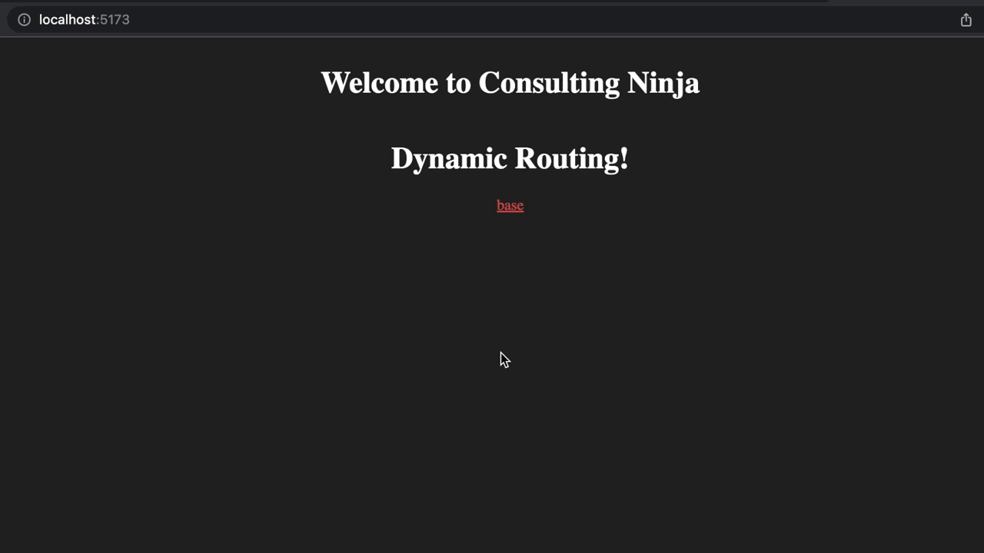
pyautogui.moveTo(500, 362)
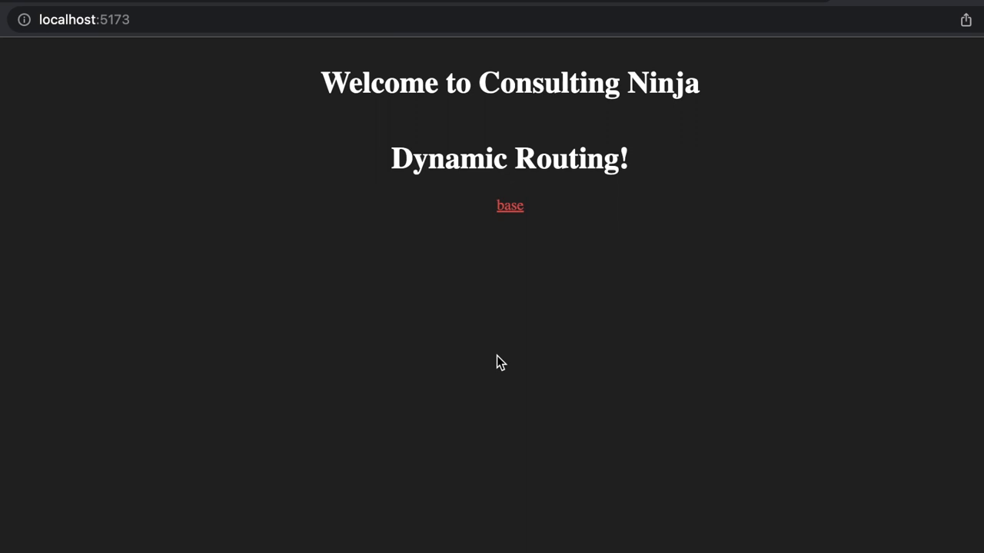
pyautogui.moveTo(525, 345)
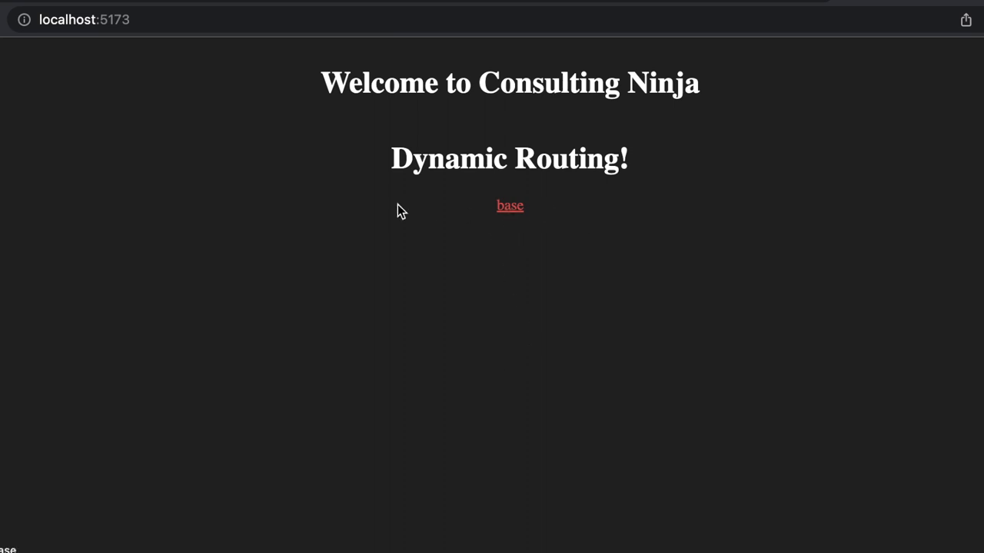
pyautogui.moveTo(510, 205)
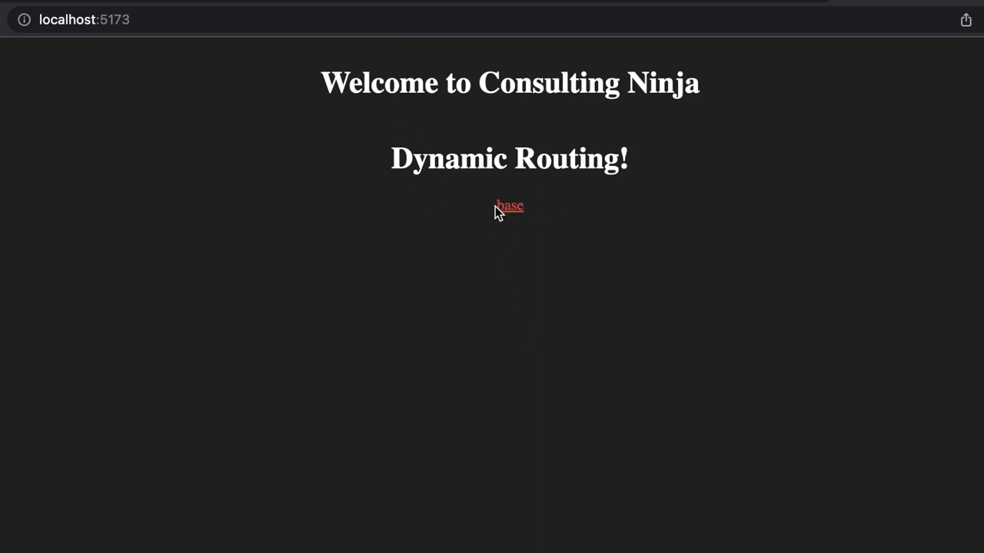
pyautogui.moveTo(557, 218)
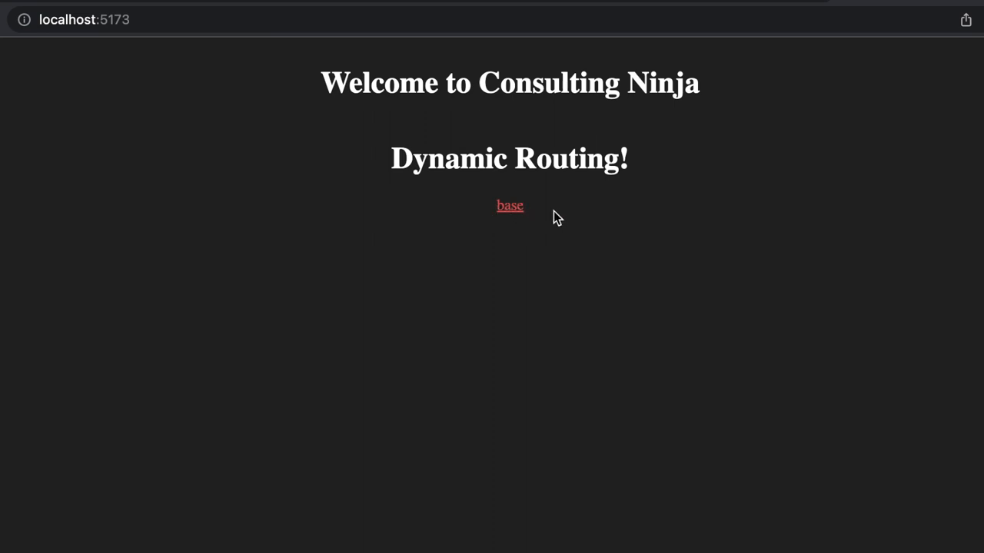
pyautogui.moveTo(478, 222)
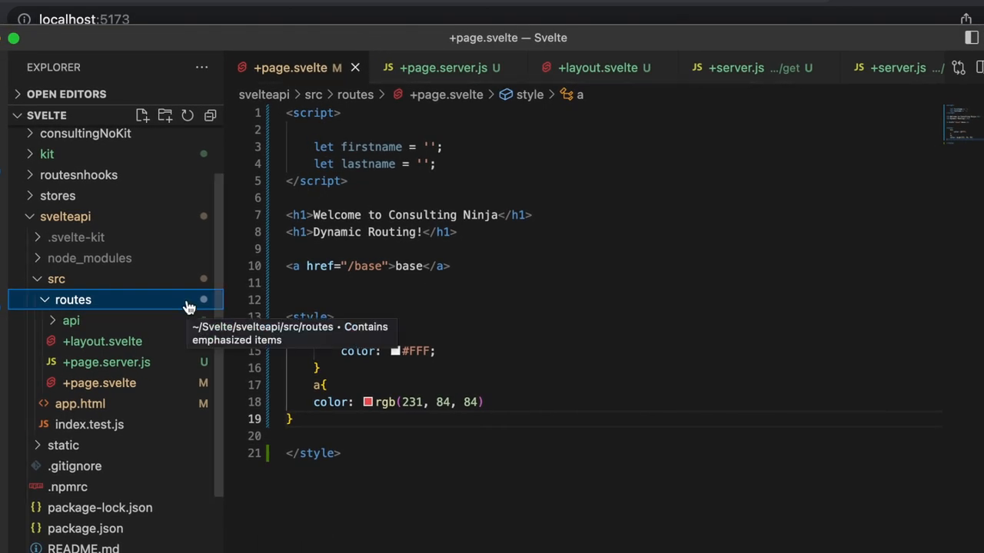
pyautogui.moveTo(123, 317)
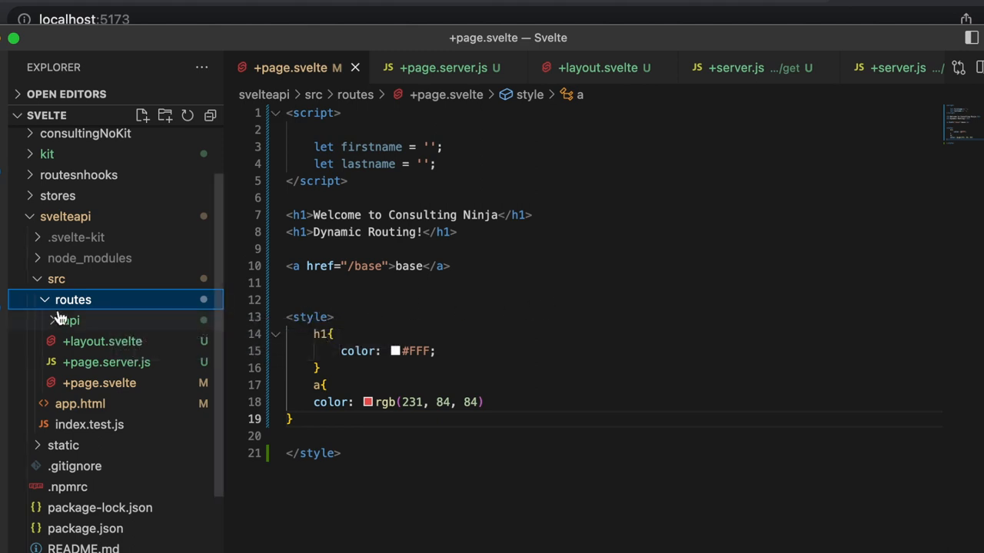
# - Create a new folder named 'base' inside the routes folder
pyautogui.rightClick(73, 300)
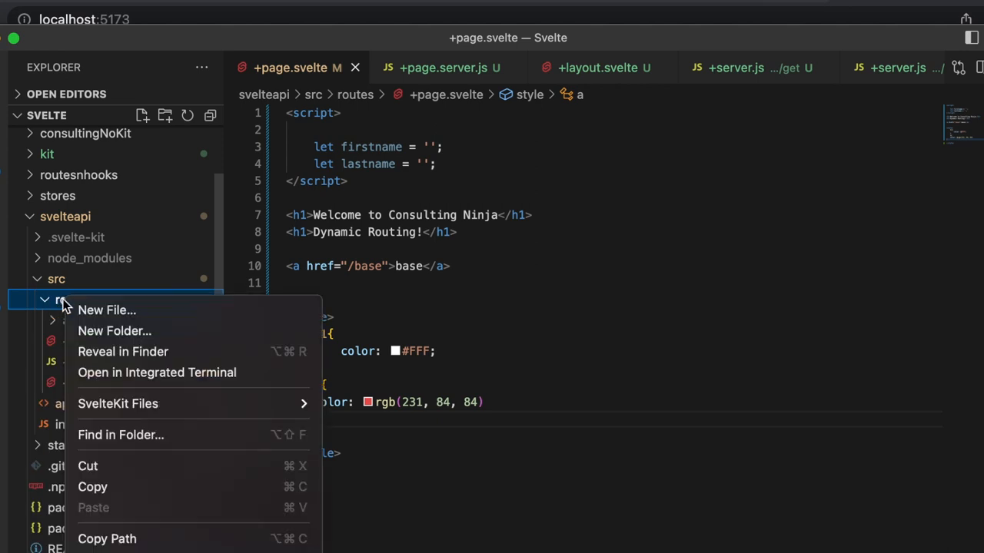
pyautogui.click(106, 310)
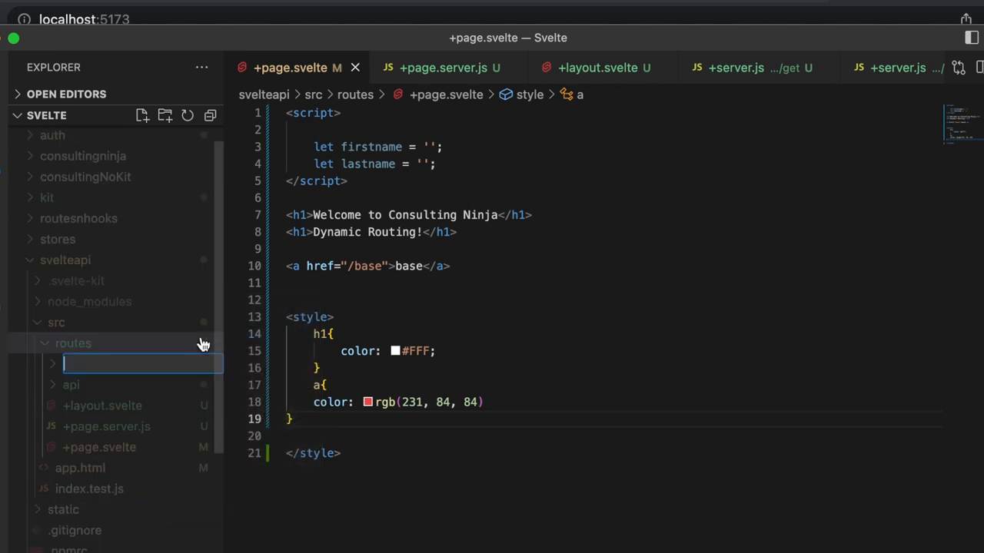
pyautogui.write('base')
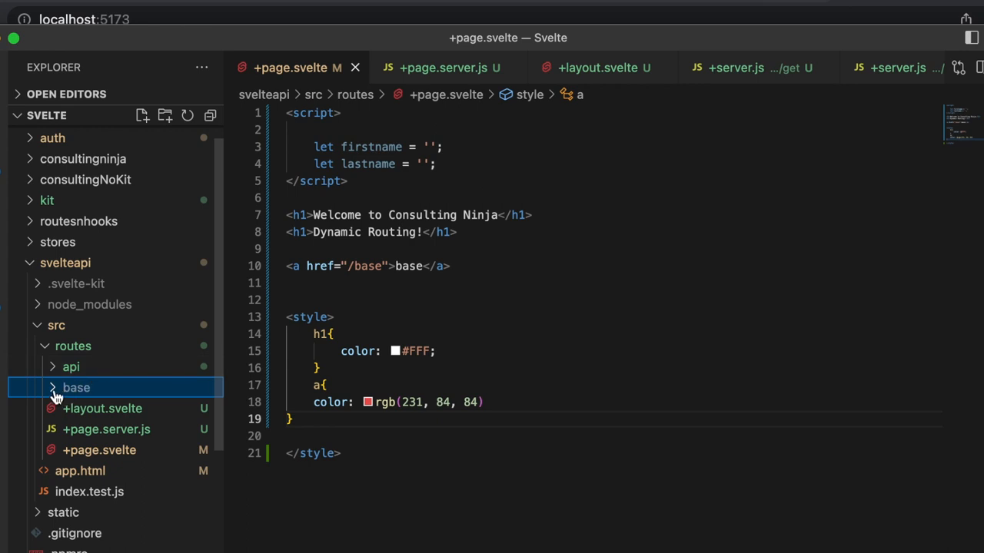
pyautogui.moveTo(57, 395)
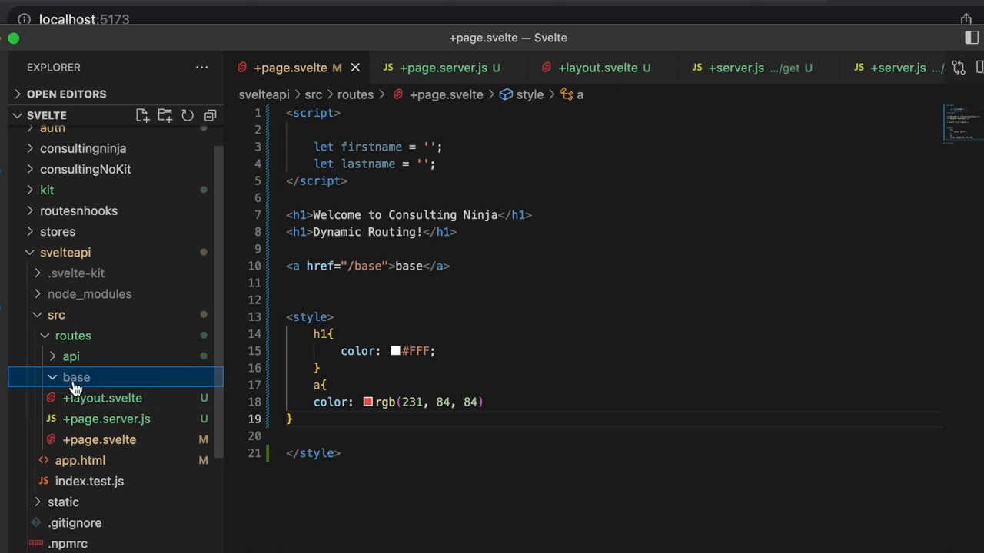
# - Add +page.svelte and +page.js files inside the base folder
pyautogui.rightClick(76, 377)
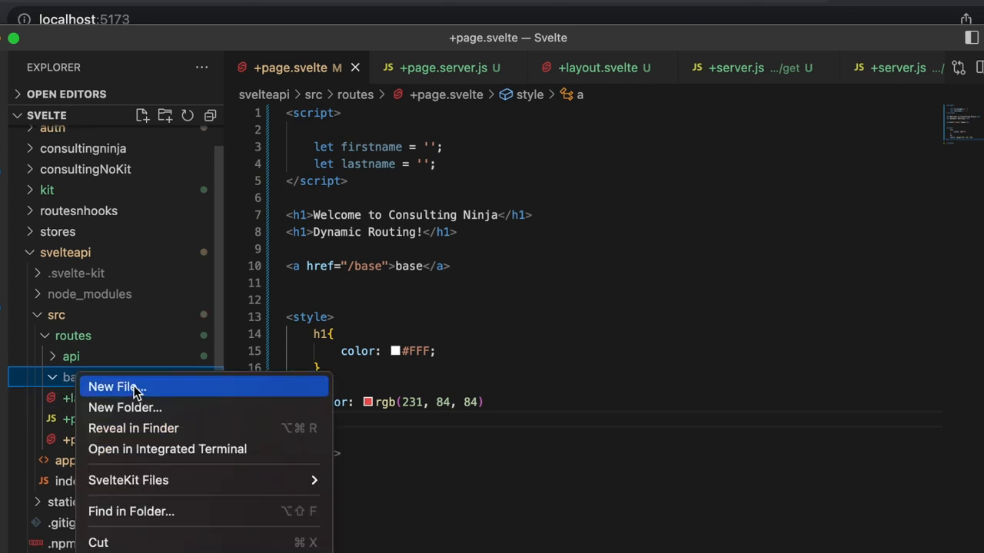
pyautogui.click(117, 386)
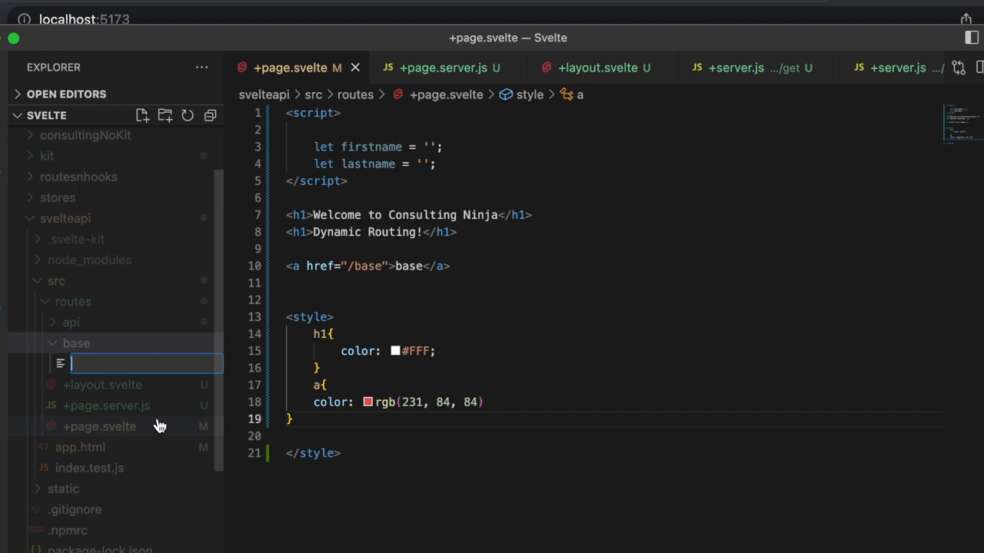
pyautogui.write('+page.s')
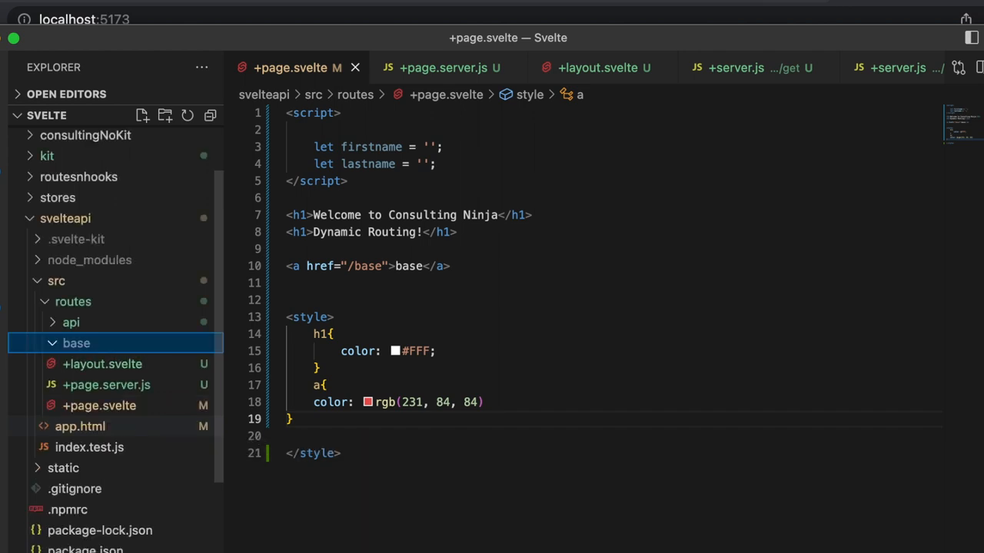
pyautogui.rightClick(76, 343)
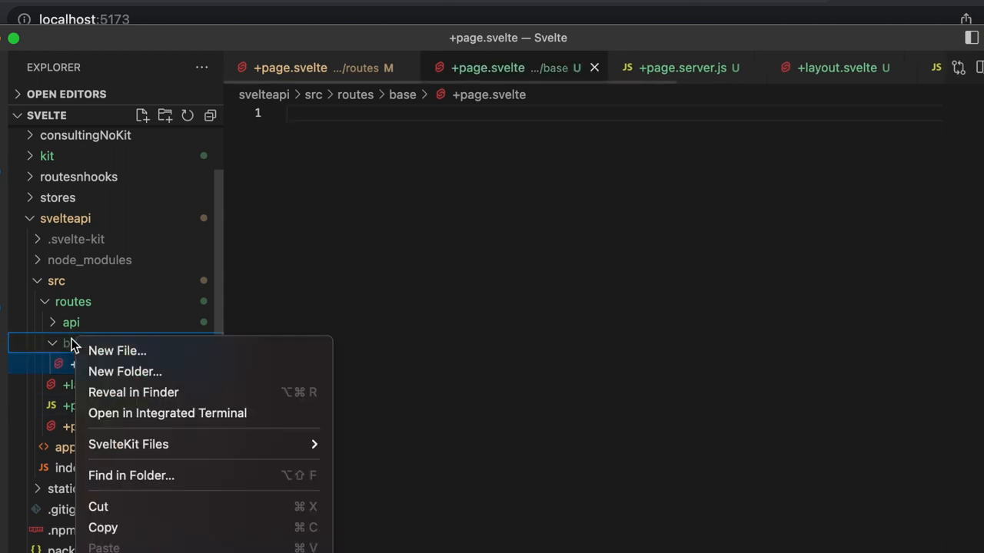
pyautogui.click(117, 351)
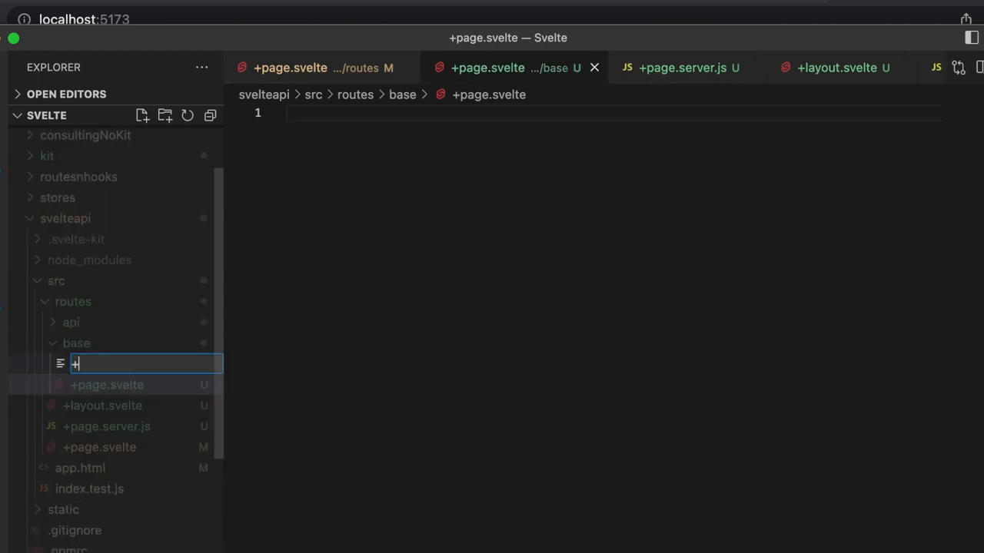
pyautogui.write('+page.js')
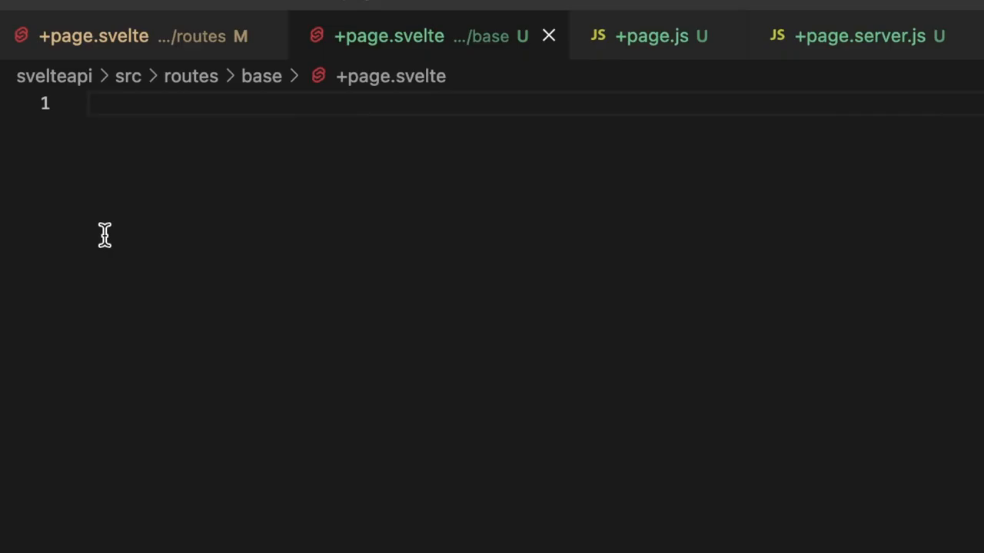
pyautogui.moveTo(104, 195)
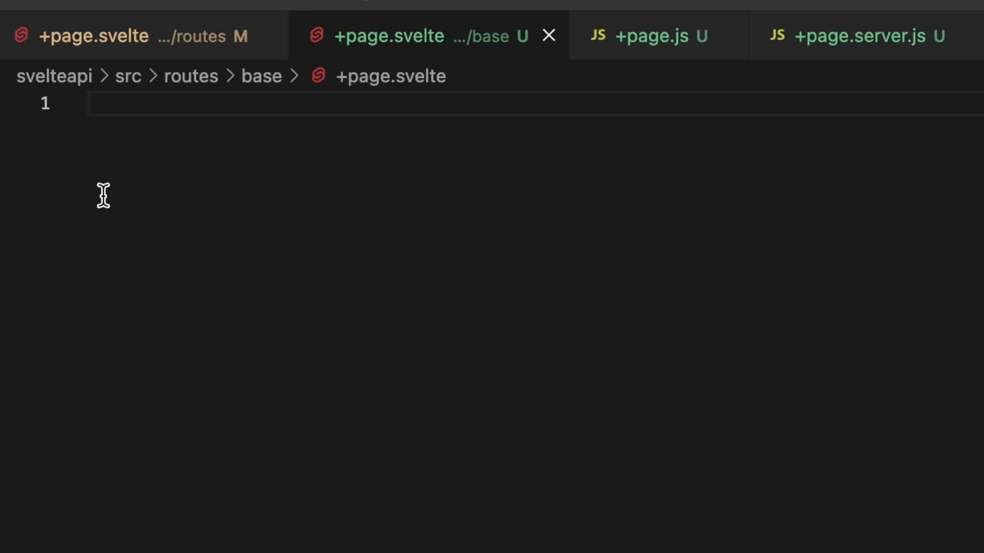
# - Add a script exporting data and the h1 'Welcome to /base! Choose a link to see a slug'
pyautogui.write('<script>')
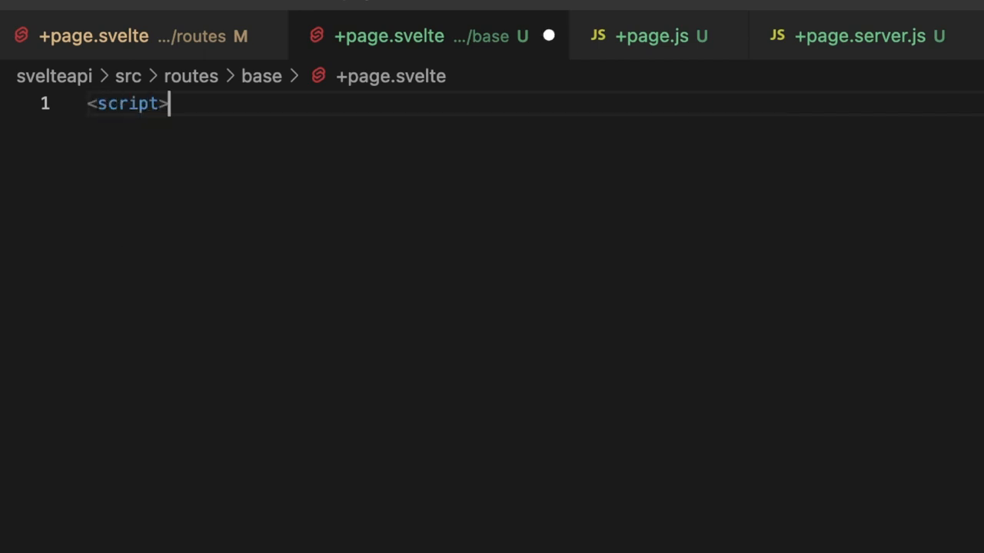
pyautogui.write('export let data;')
pyautogui.write('</script>')
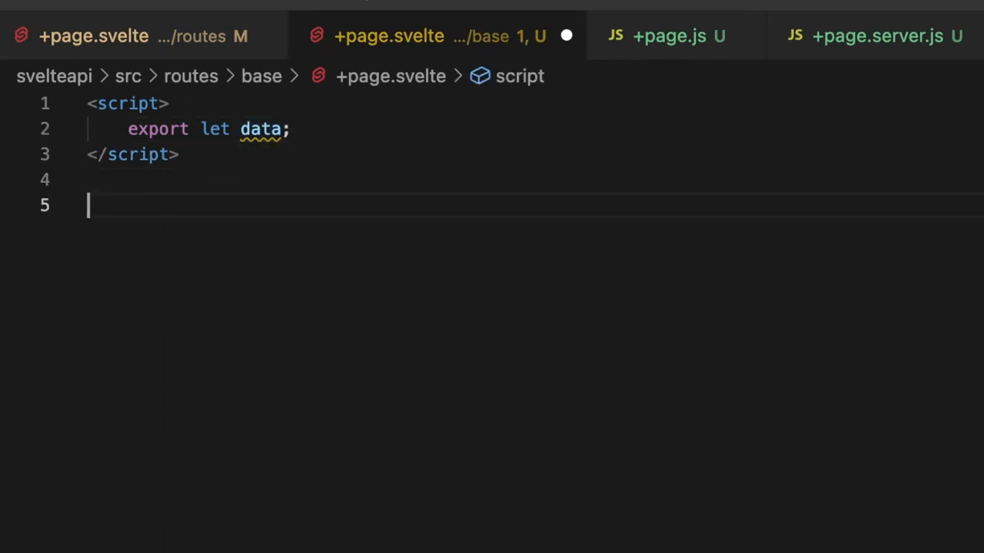
pyautogui.write('<h1')
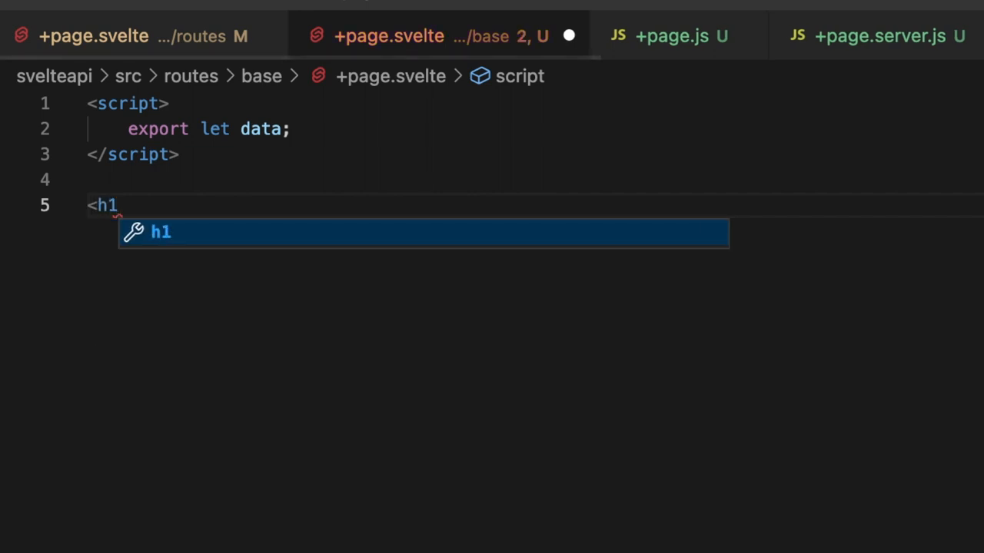
pyautogui.write('>Welcome </h1>')
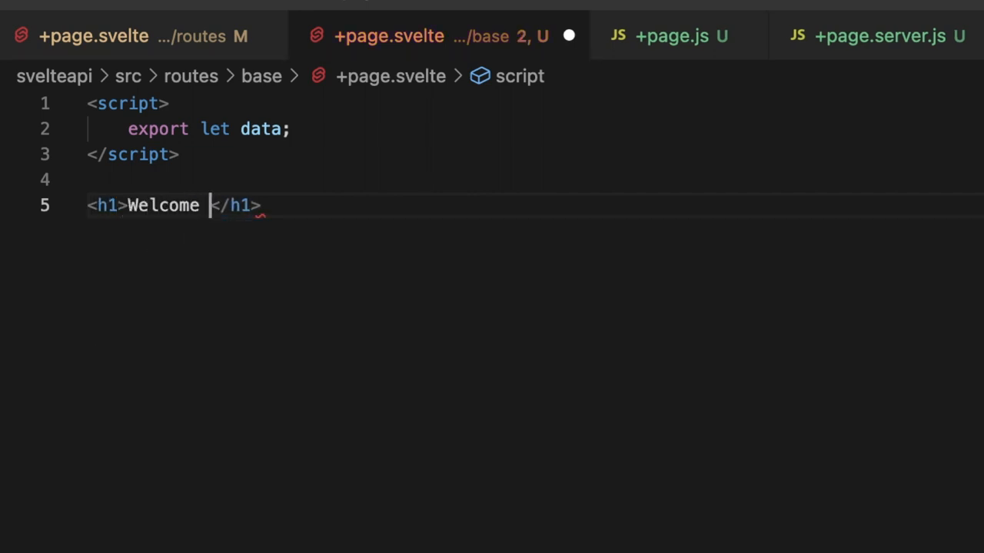
pyautogui.write('to /')
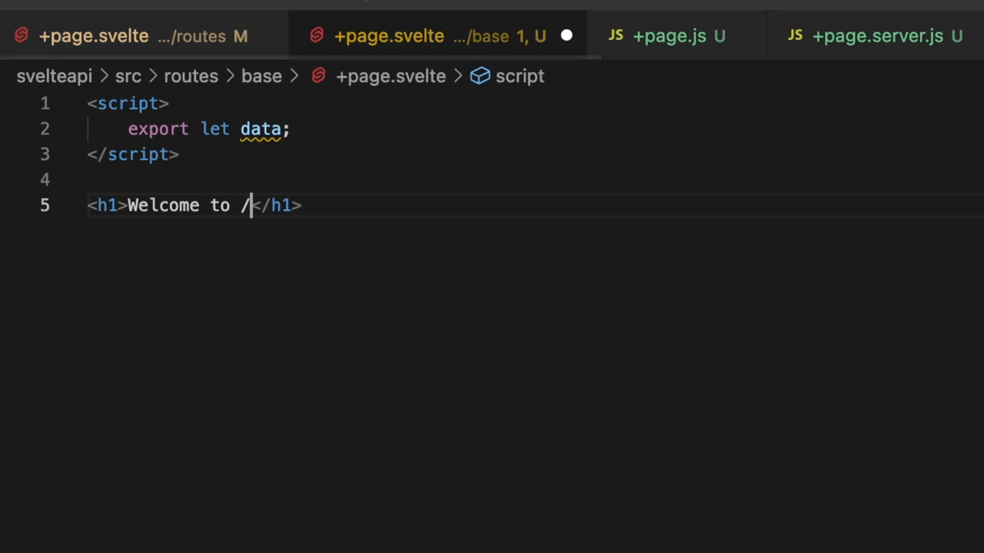
pyautogui.write('base')
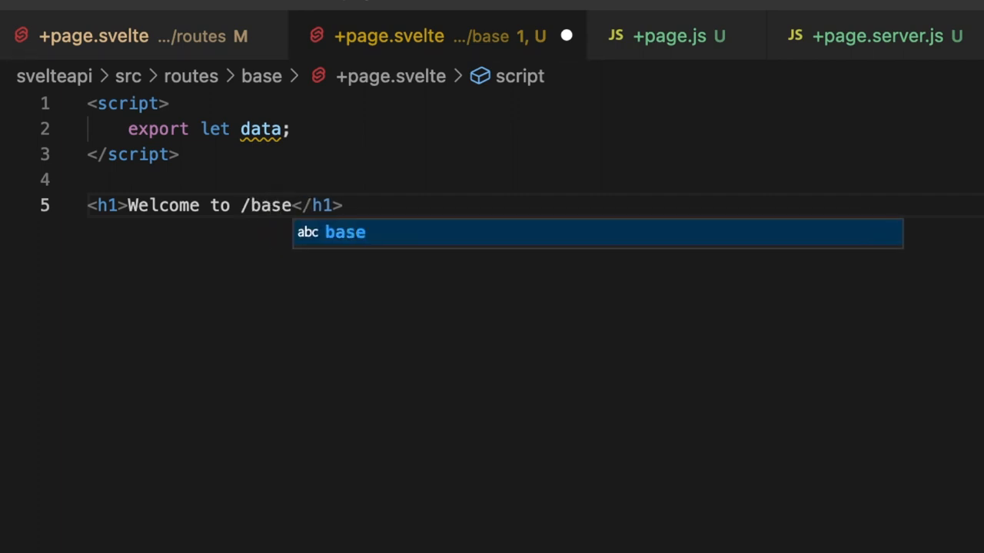
pyautogui.write('! Choose a l')
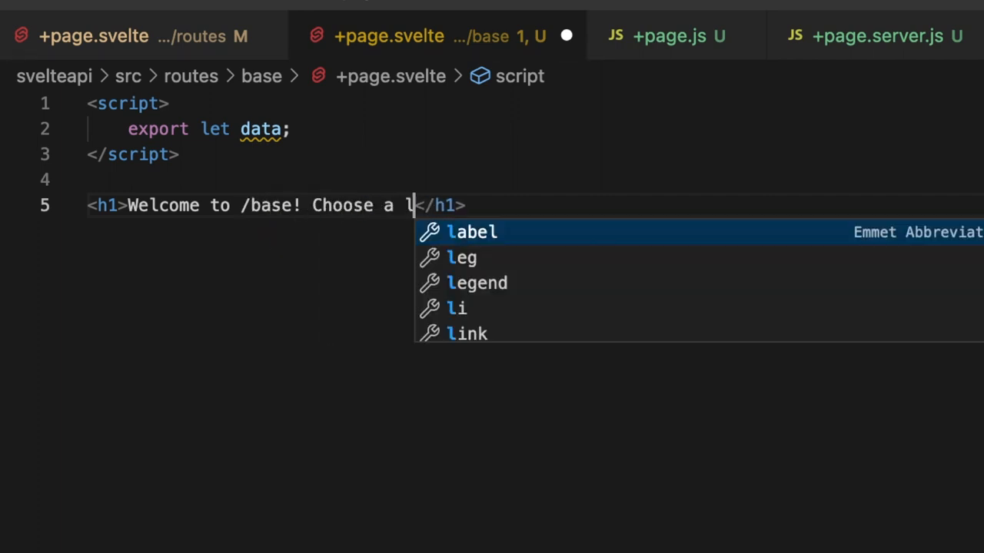
pyautogui.write('ink to se')
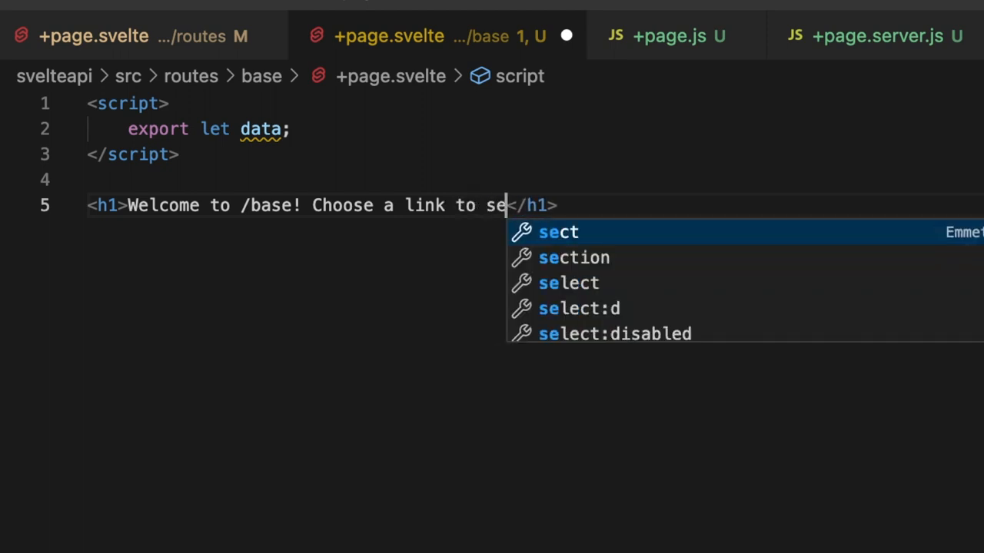
pyautogui.write('e a slug')
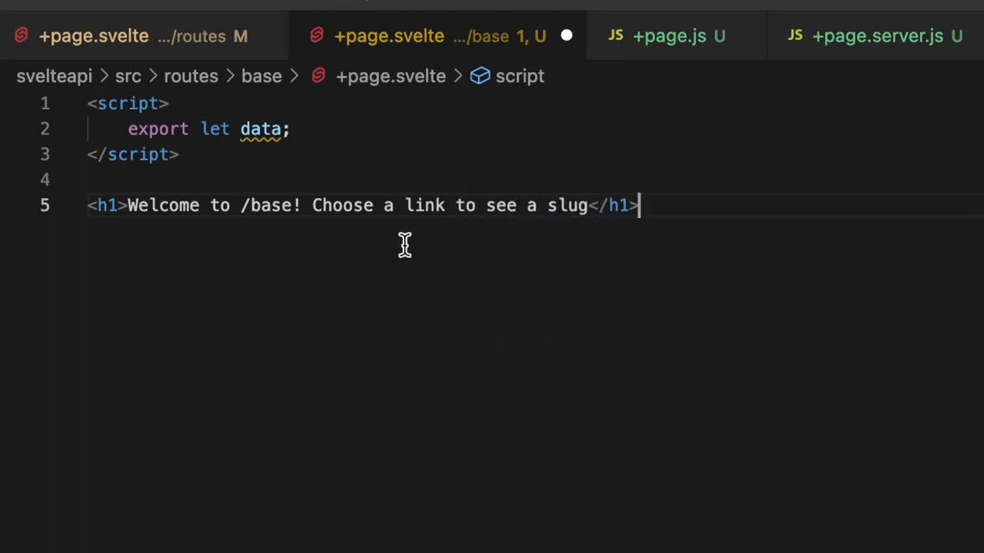
pyautogui.press('Enter')
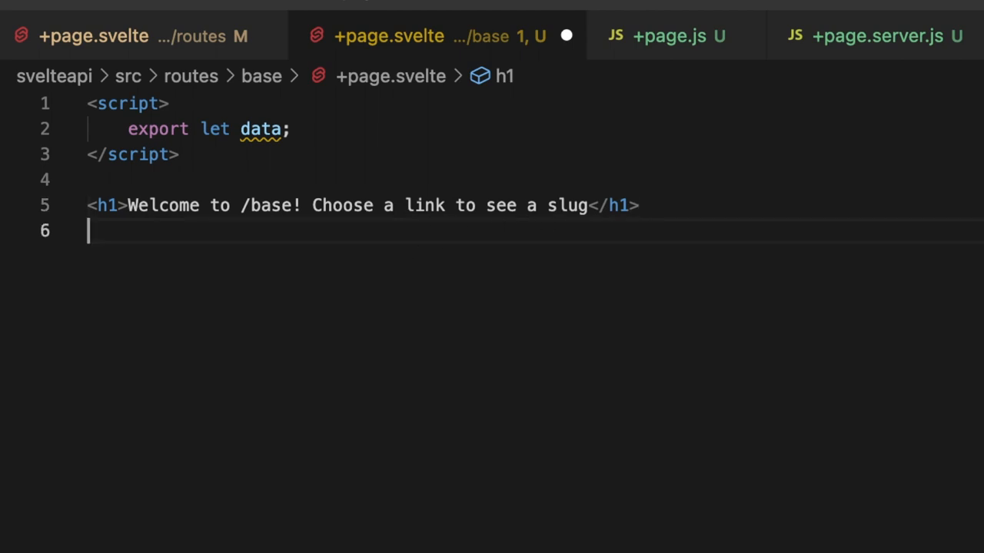
# - Start an {#each data.items as choice} loop with a div showing <p>{choice.text}</p>
pyautogui.write('{}')
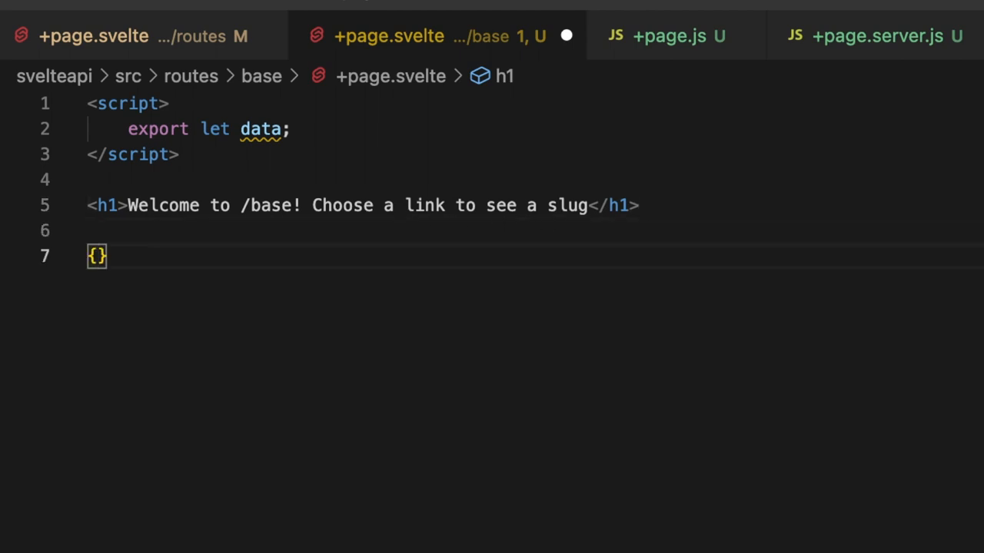
pyautogui.write('#each data.t')
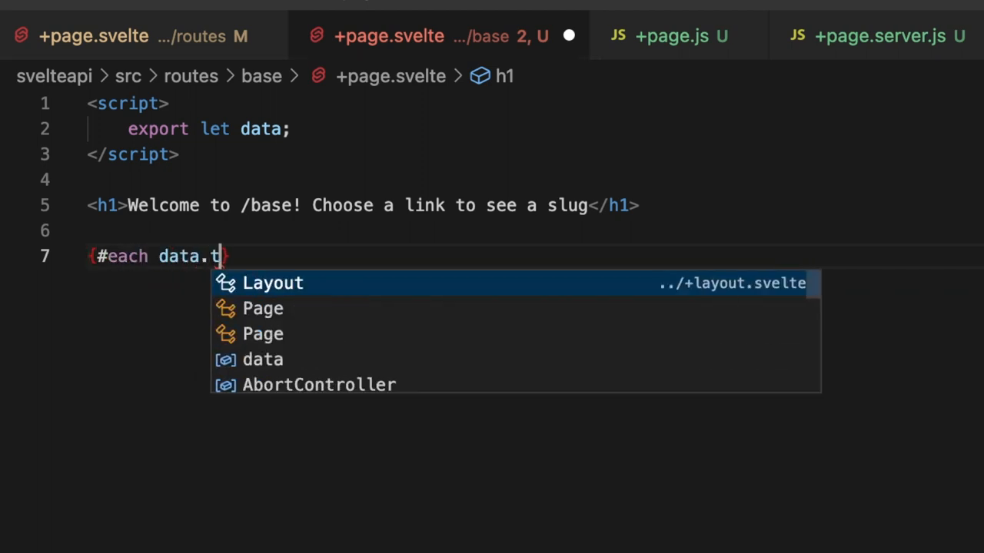
pyautogui.write('iems')
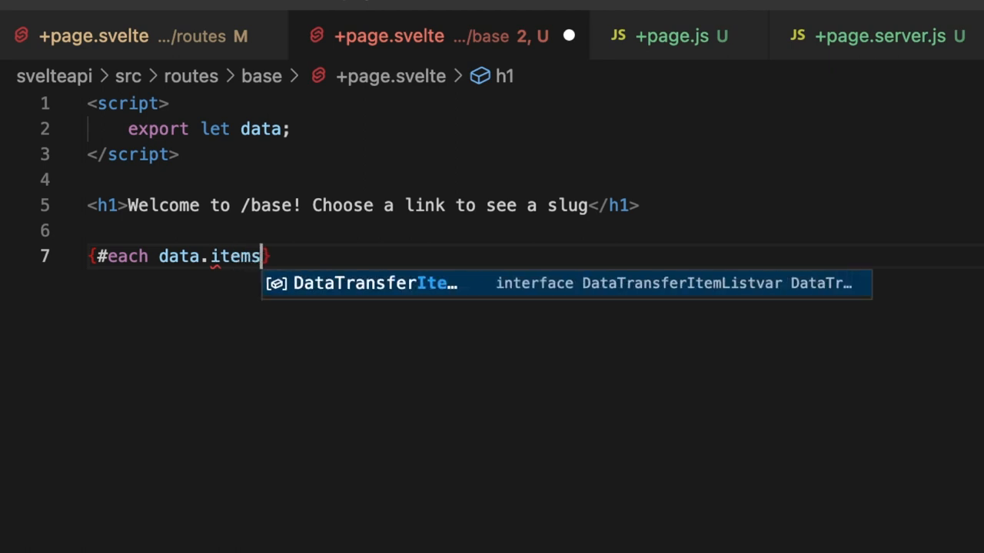
pyautogui.write('as choi')
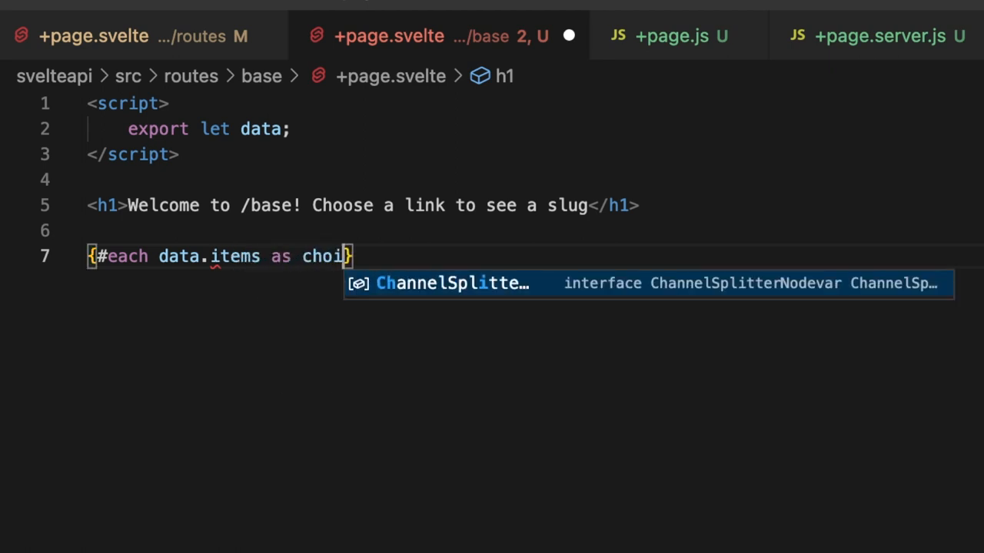
pyautogui.write('ce')
pyautogui.write('{/each')
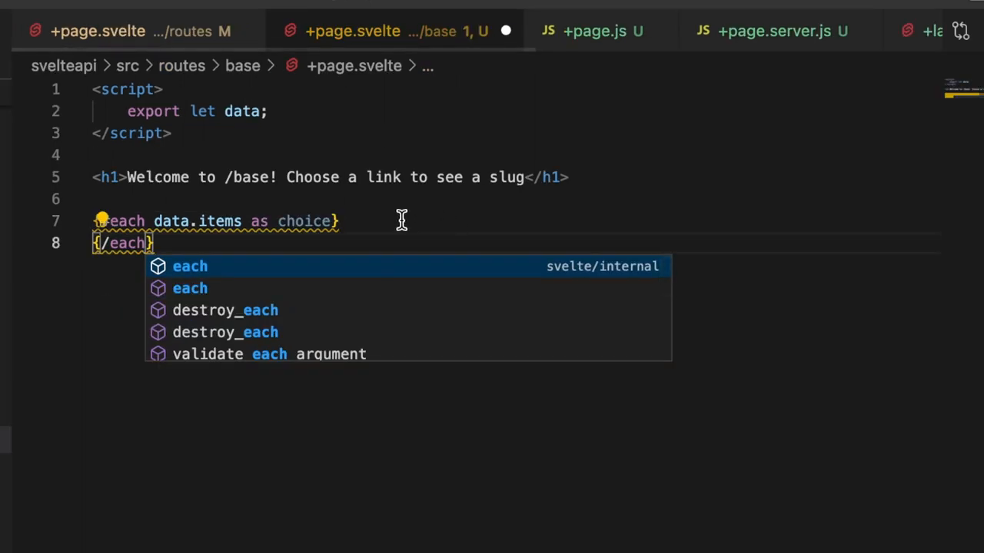
pyautogui.write('<div></div>')
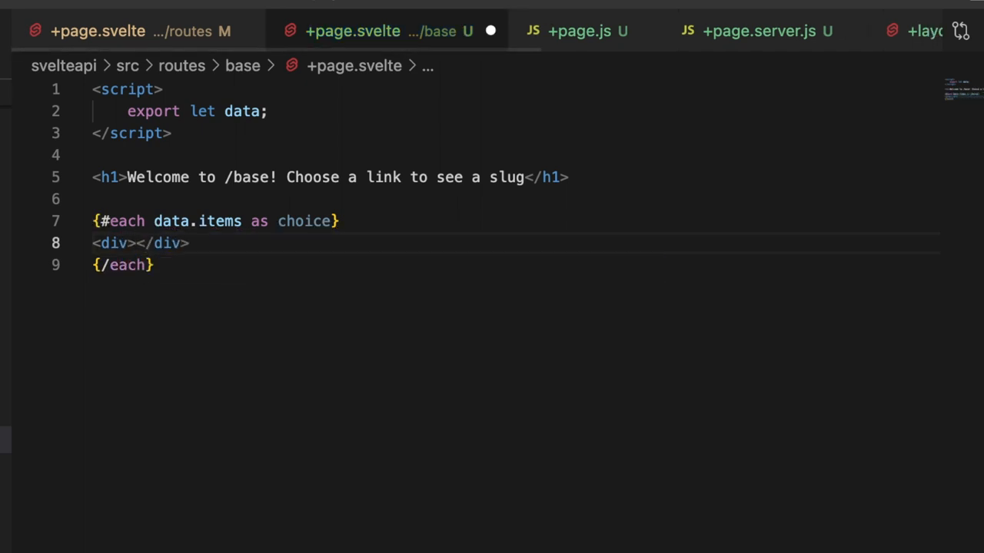
pyautogui.write('<p></p>')
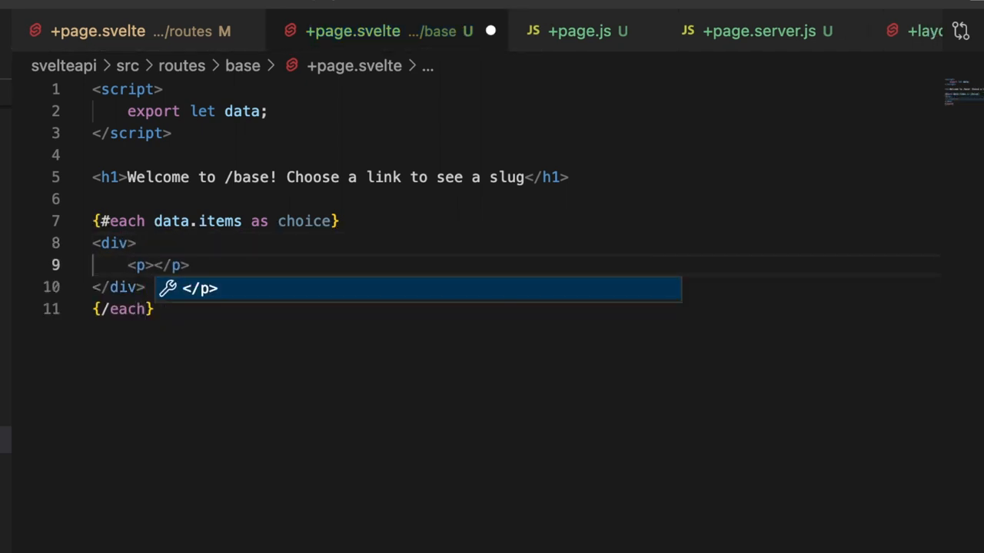
pyautogui.write('{c}')
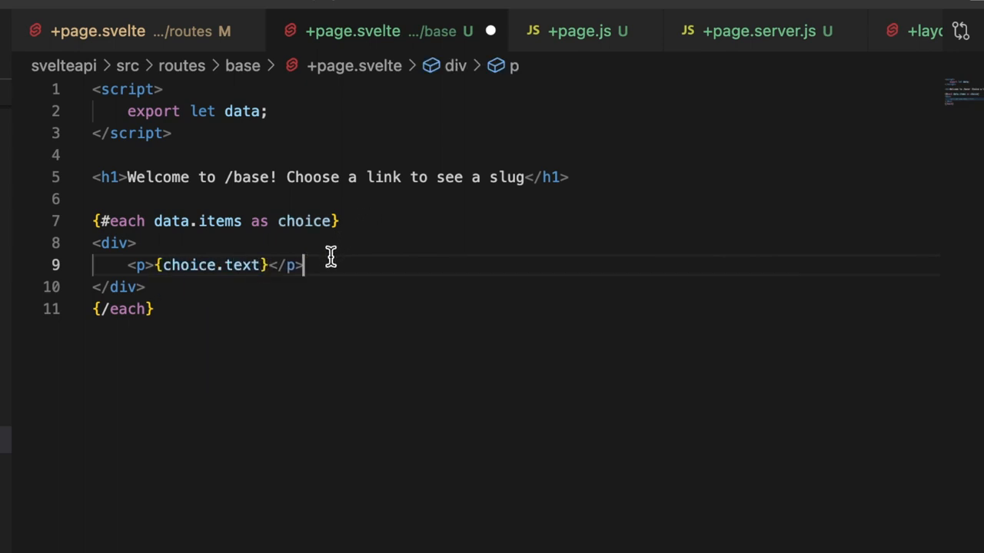
# - Add the link <a href={`/base/${choice.name}`}>{choice.name}</a> and an empty style block
pyautogui.write('<a hre')
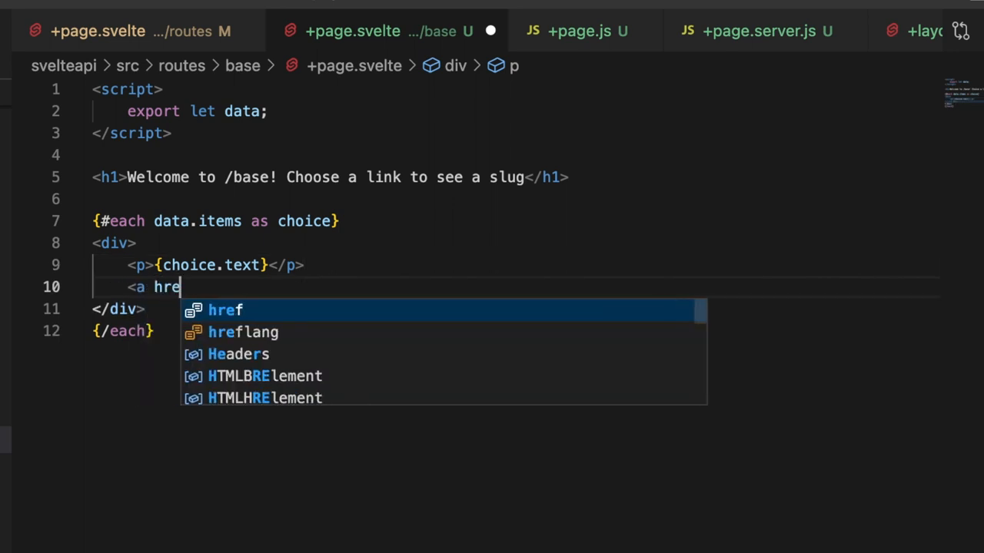
pyautogui.press('Tab')
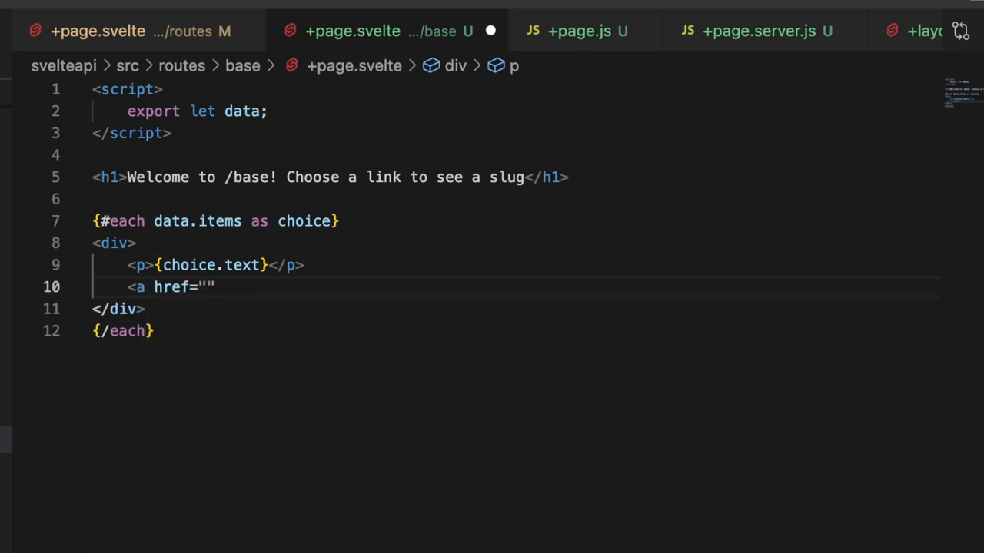
pyautogui.write('{`/base')
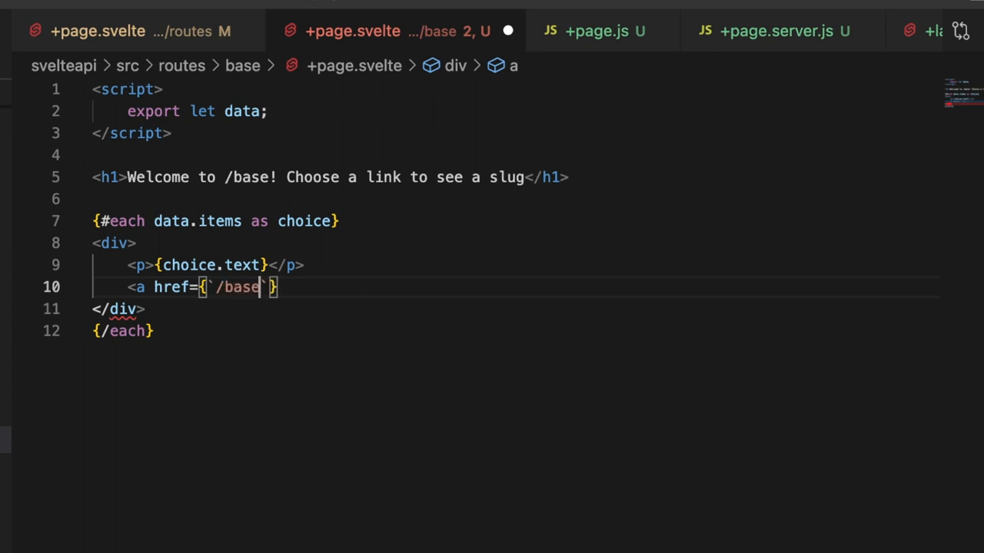
pyautogui.write('/')
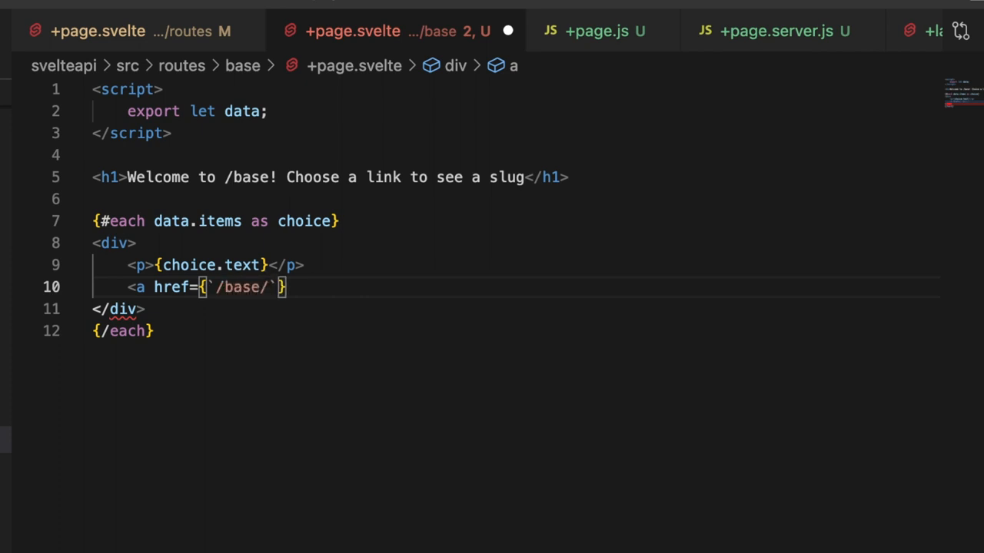
pyautogui.write('${')
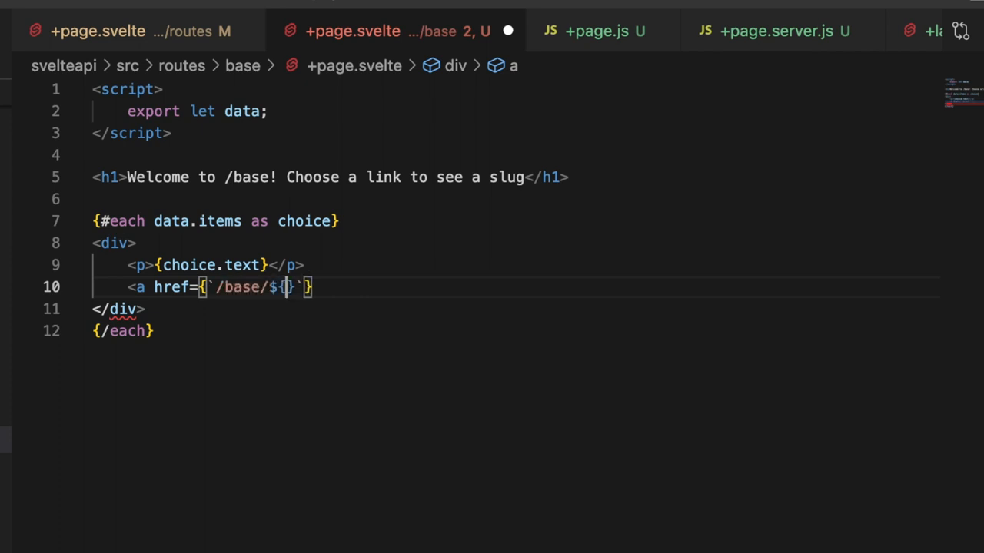
pyautogui.write('choice.name')
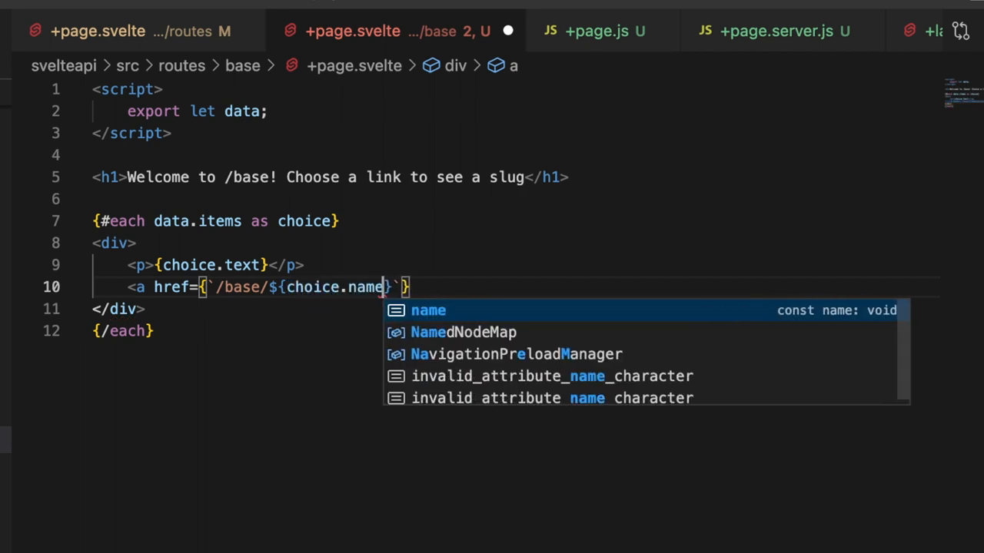
pyautogui.press('Escape')
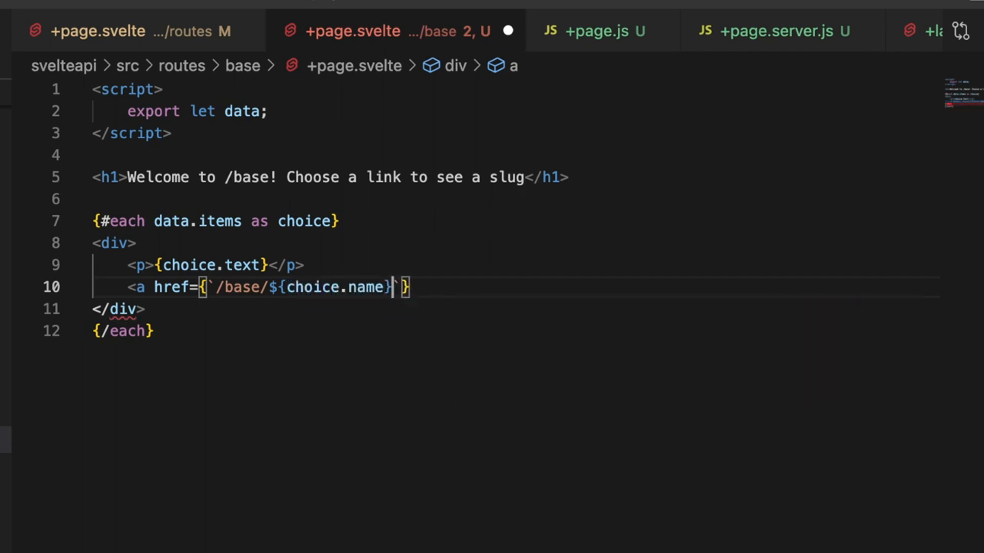
pyautogui.write('></a>')
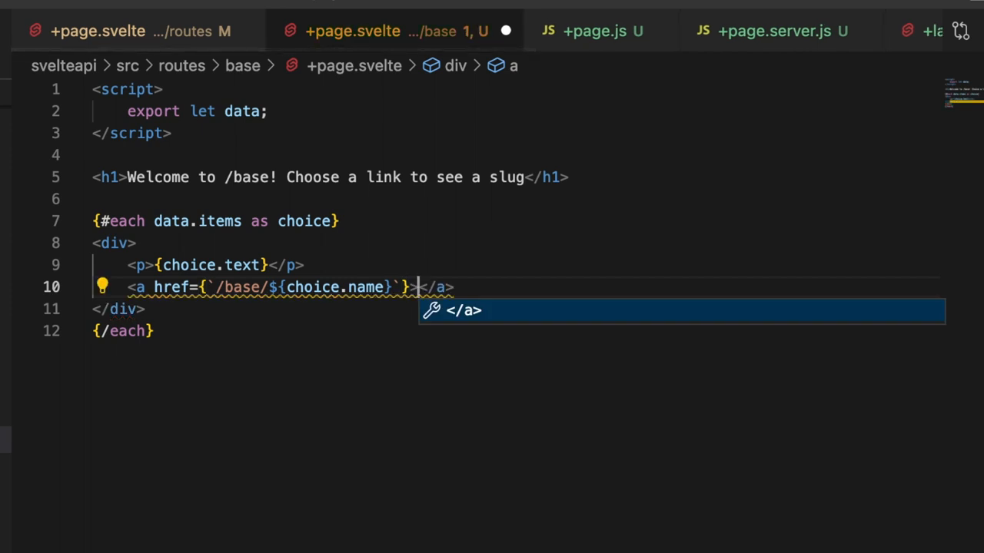
pyautogui.write('{choice.name')
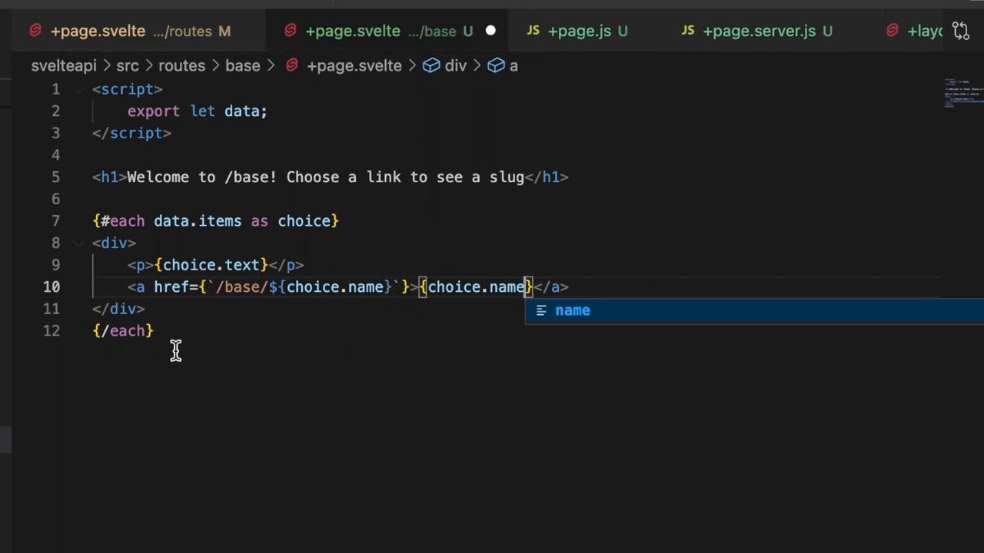
pyautogui.write('<style>')
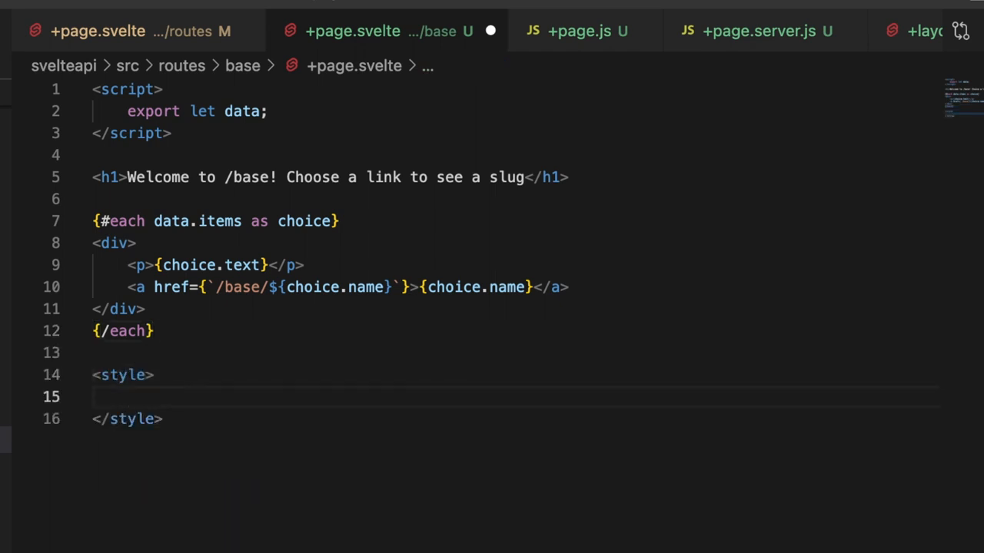
# - Style h1 and p with color #fff and begin an a rule
pyautogui.write('h1,')
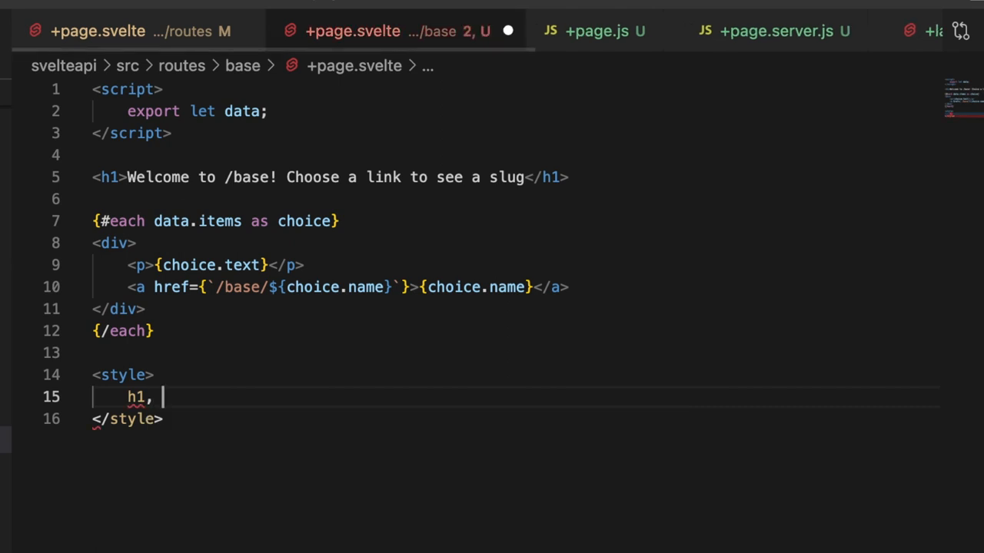
pyautogui.write('p {')
pyautogui.write('color: #')
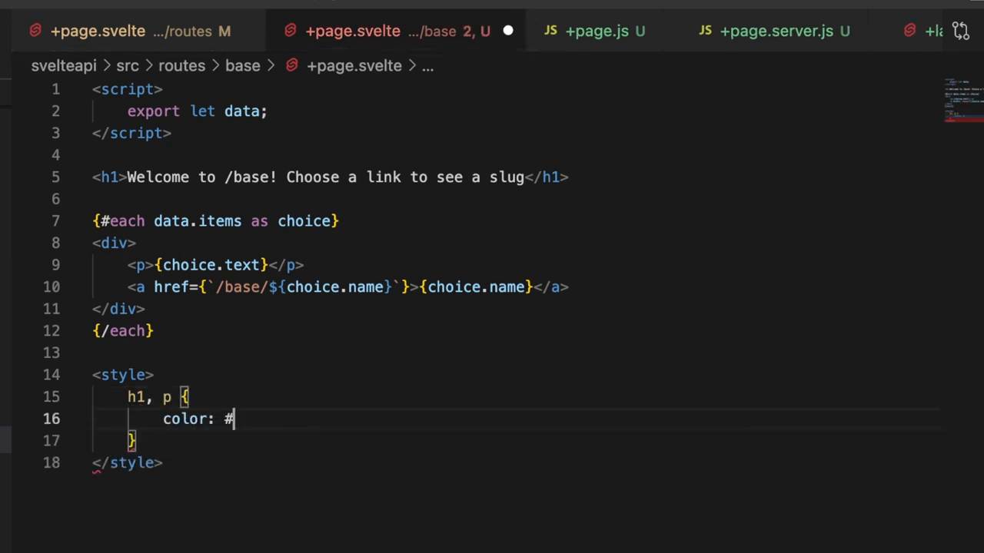
pyautogui.write('fff;')
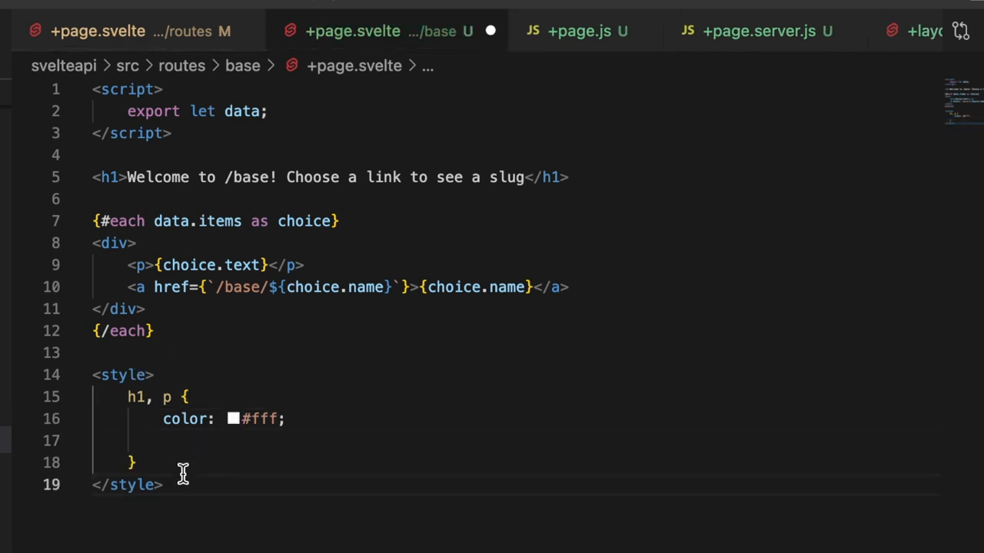
pyautogui.write('a')
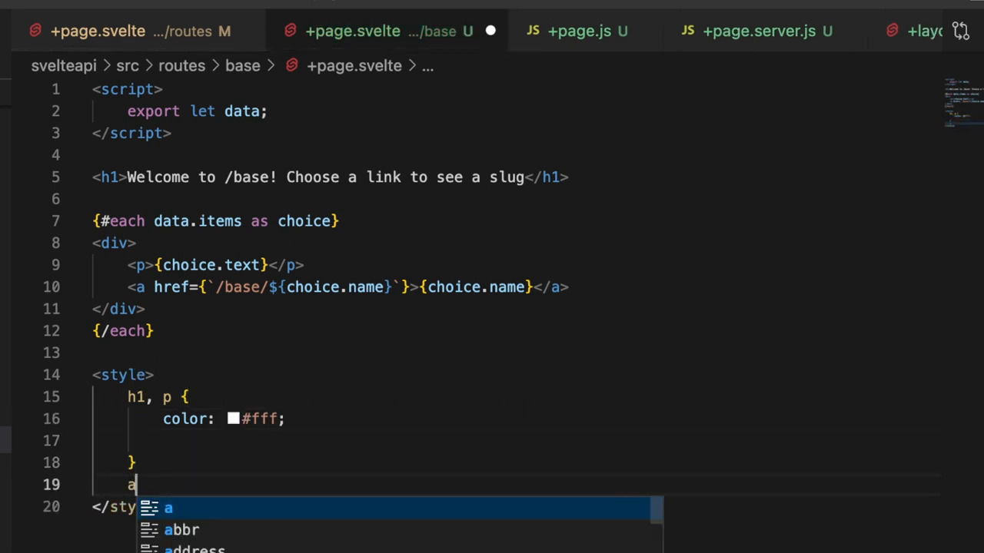
pyautogui.write('{')
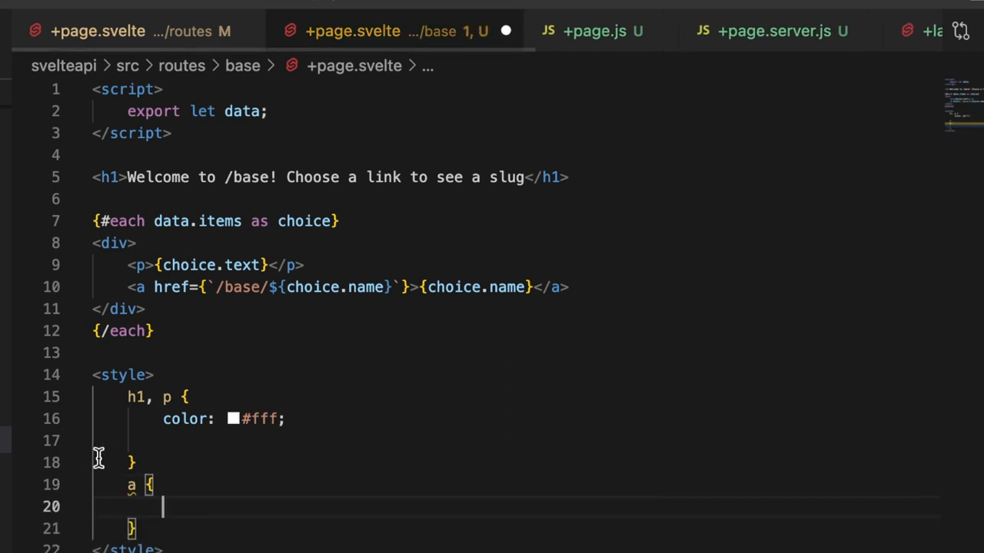
# - Give the a rule color #e75454 in base/+page.svelte and save
pyautogui.click(97, 31)
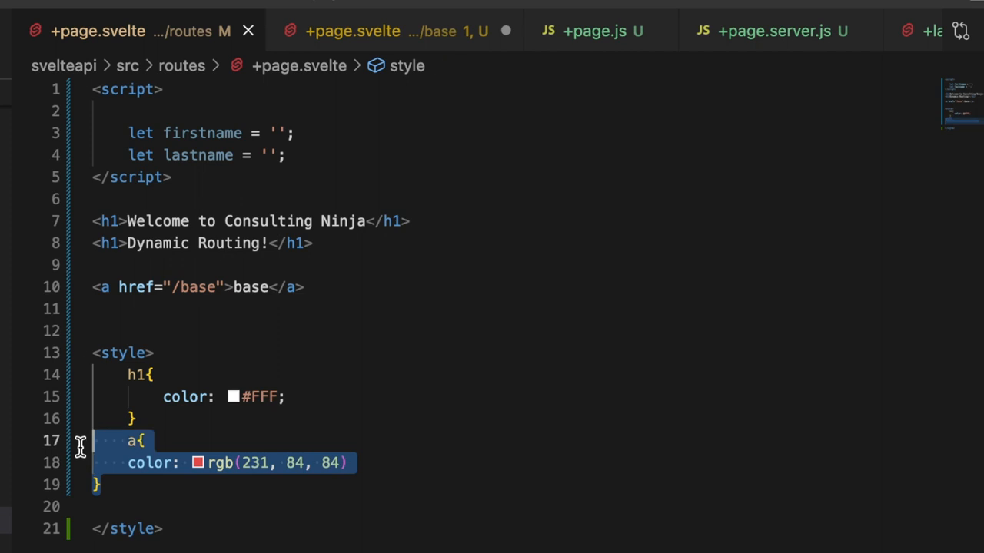
pyautogui.click(354, 31)
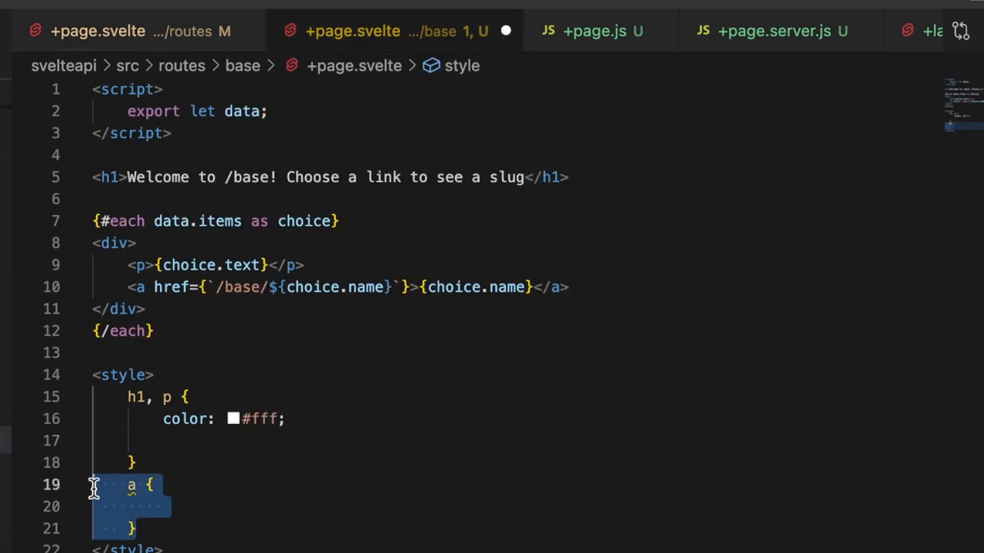
pyautogui.write('color: #e75454;')
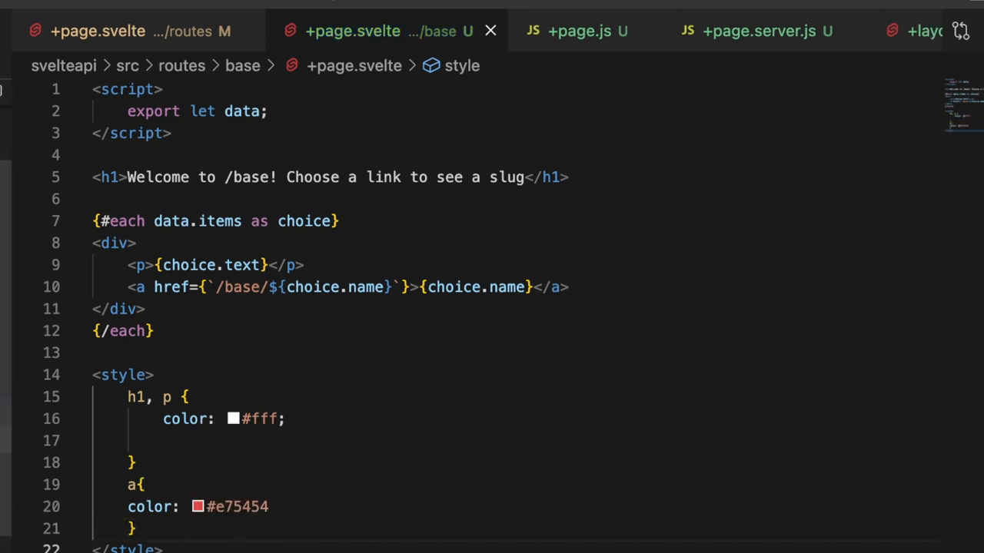
pyautogui.click(578, 31)
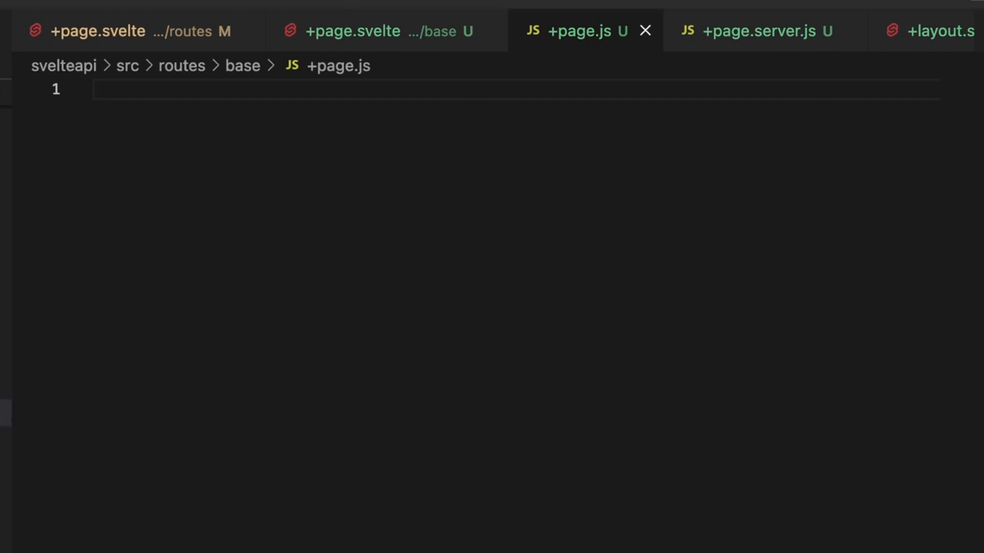
pyautogui.moveTo(163, 125)
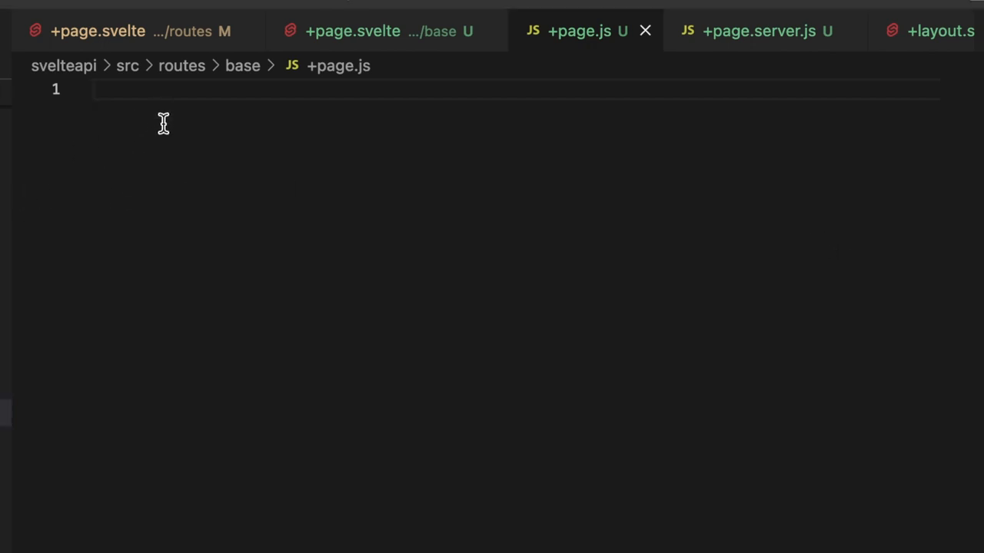
# - Define const values with a 'Slug One' entry and text 'I am text from slug one and I am cool.'
pyautogui.write('const values')
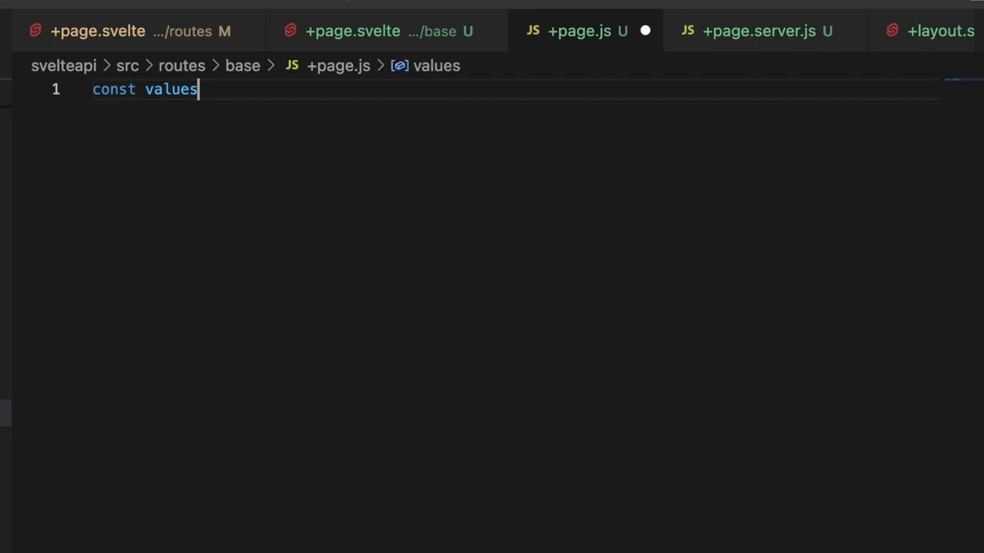
pyautogui.write('= []')
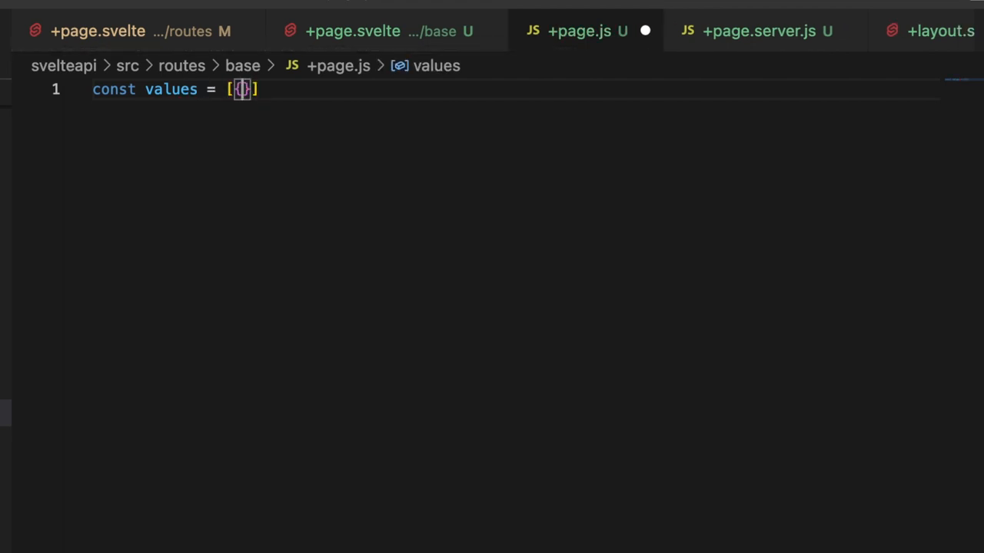
pyautogui.write('{}')
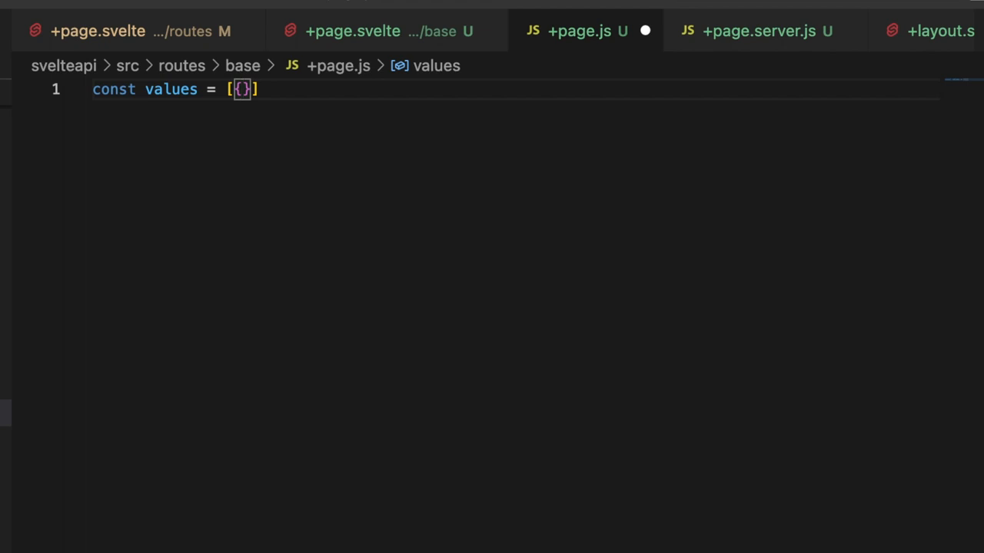
pyautogui.write('name: "Slug')
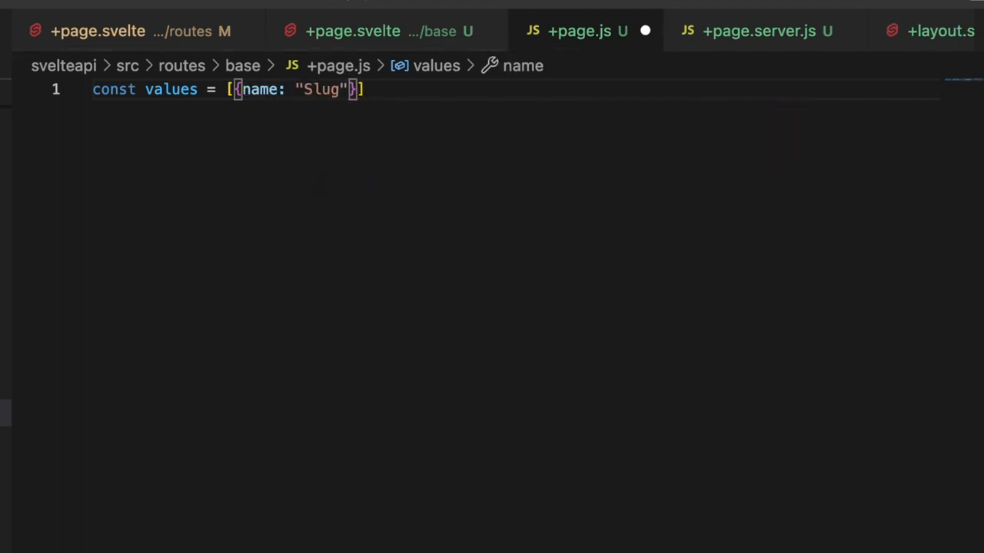
pyautogui.write('One')
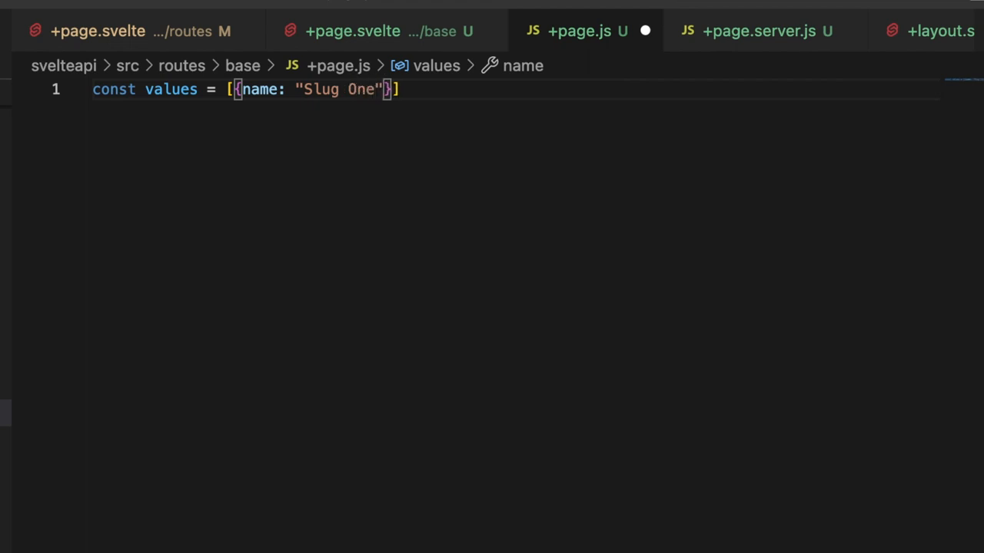
pyautogui.write(',')
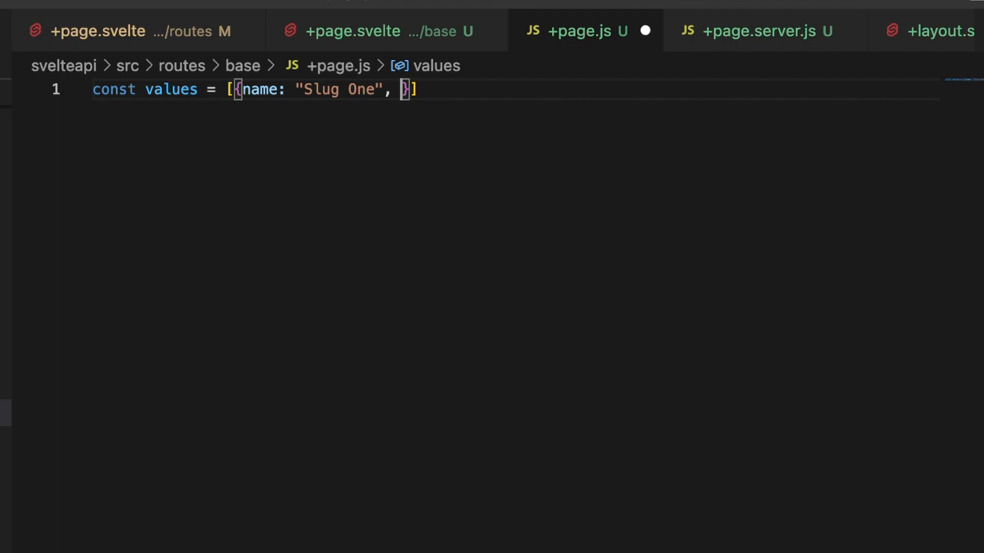
pyautogui.write('text:"I am te')
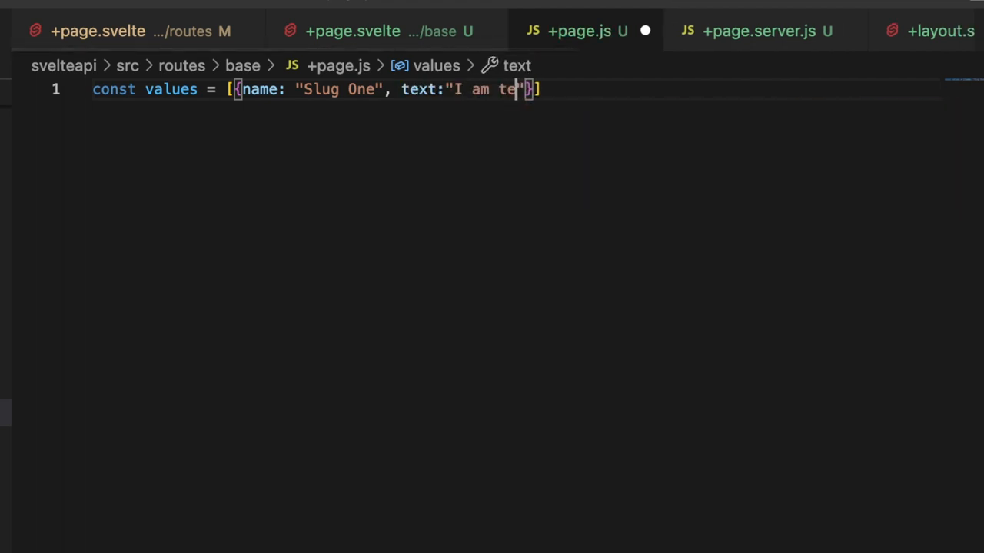
pyautogui.write('xt from s')
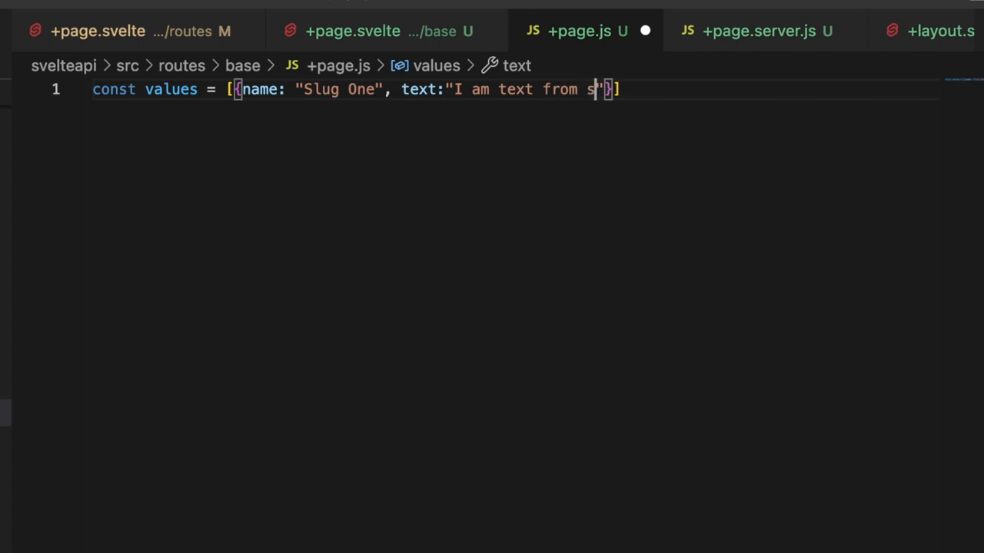
pyautogui.write('f')
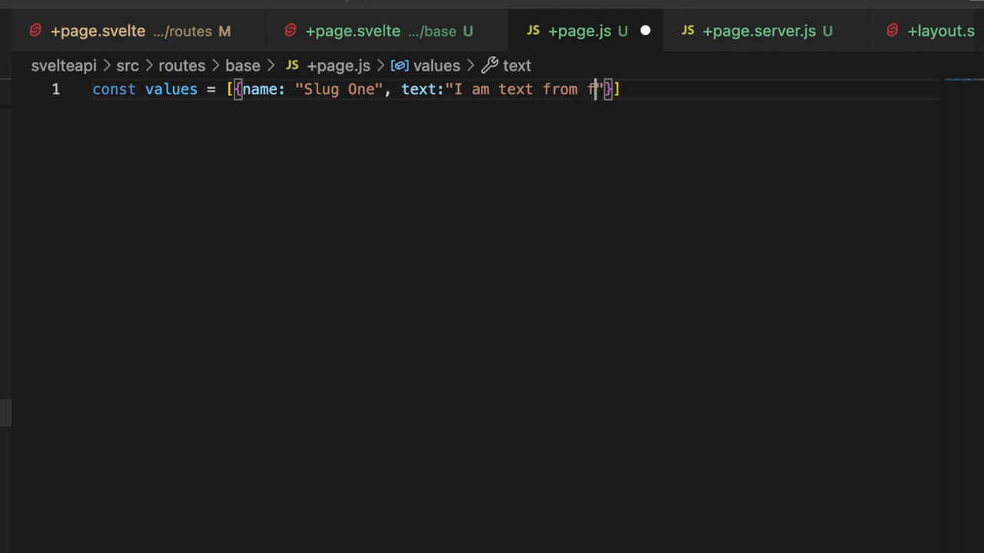
pyautogui.write('slug one and I am cool.')
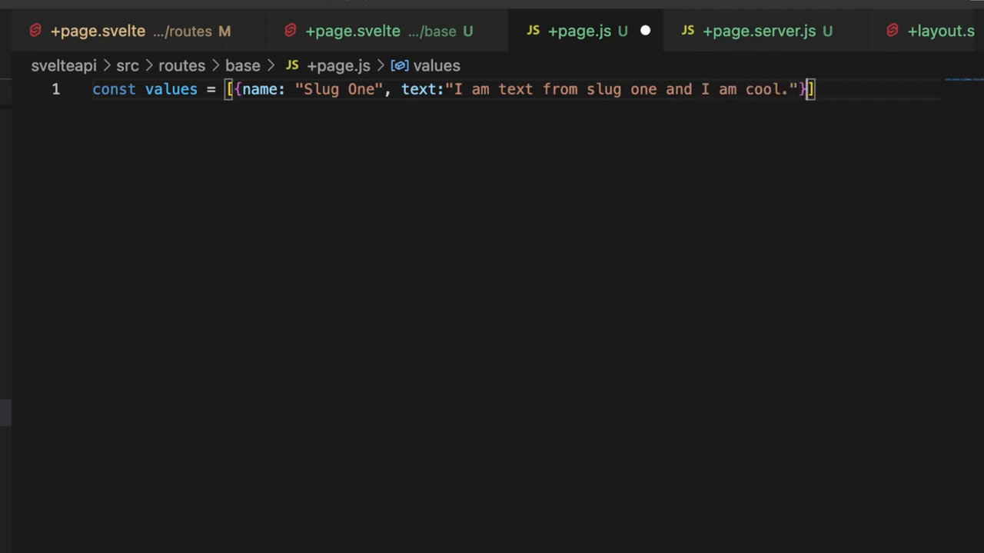
pyautogui.write(',')
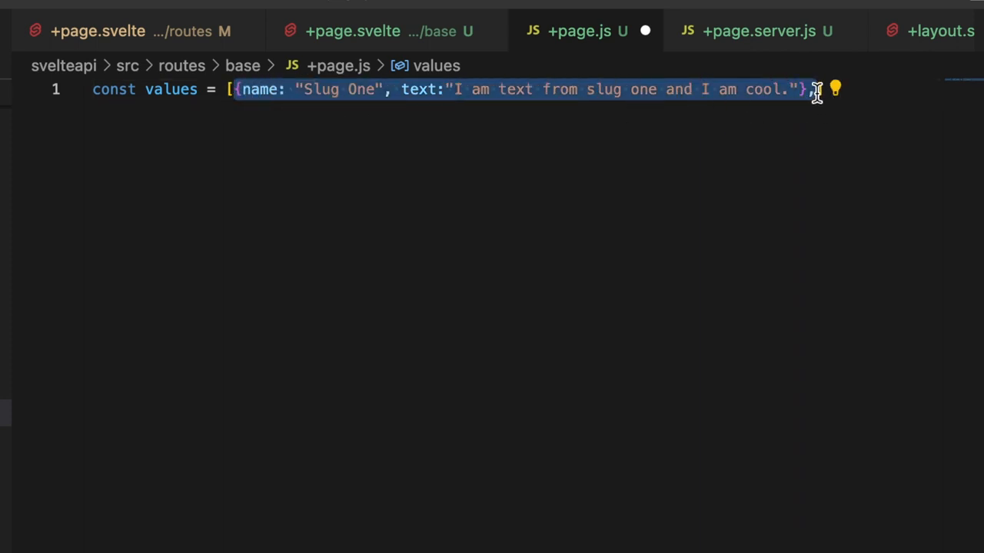
pyautogui.click(807, 89)
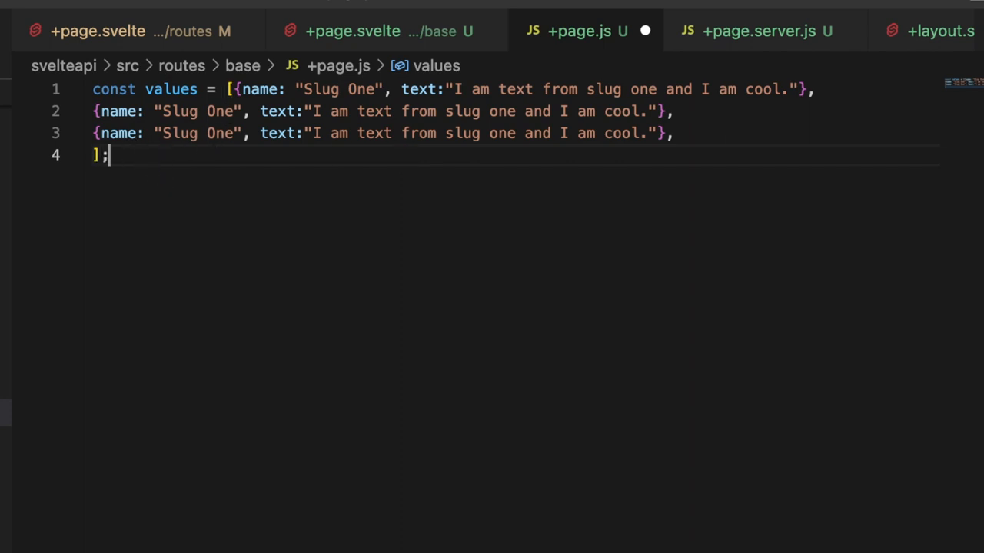
pyautogui.moveTo(335, 168)
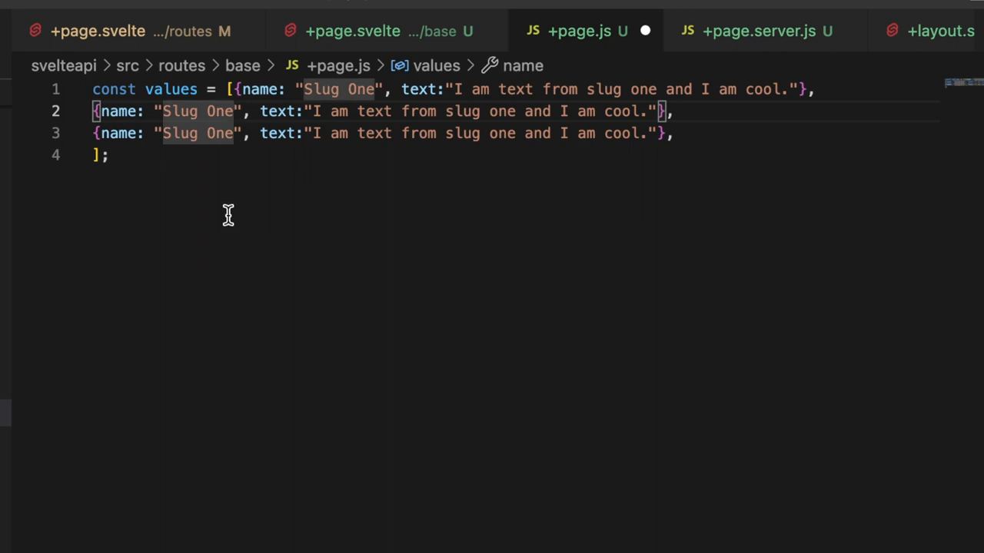
# - Rename the copied entries to Slug Two and Slug Three, editing their texts ('as well', 'anyways!')
pyautogui.write('Two')
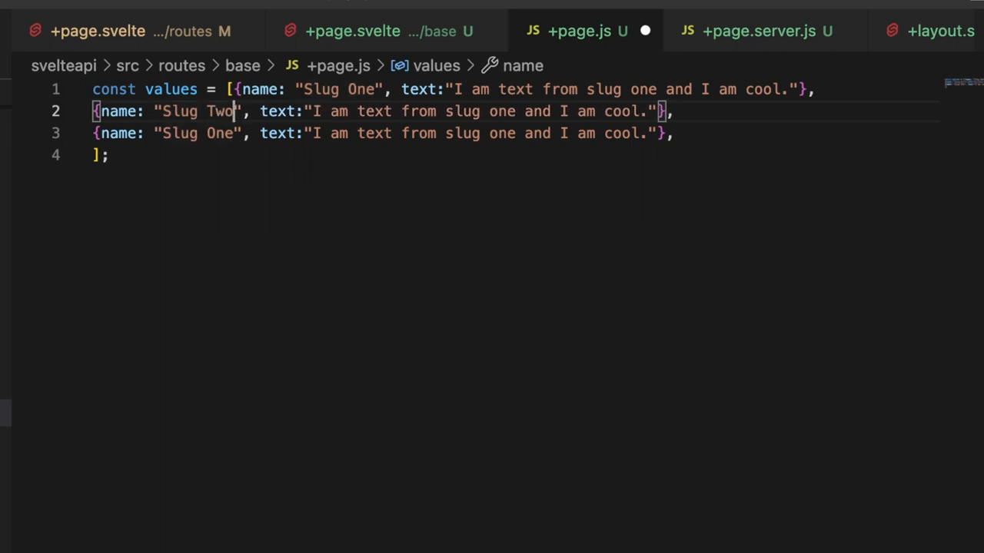
pyautogui.moveTo(518, 119)
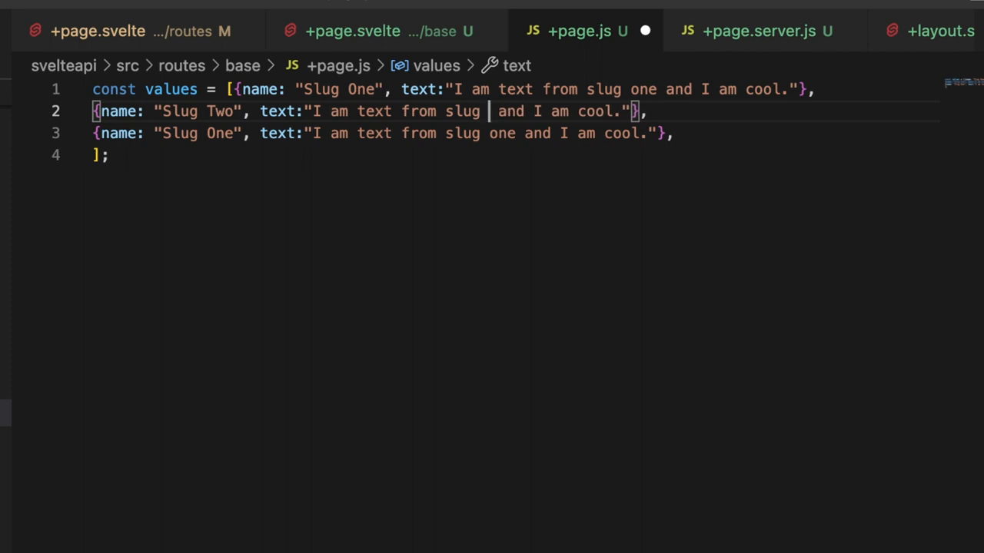
pyautogui.write('two')
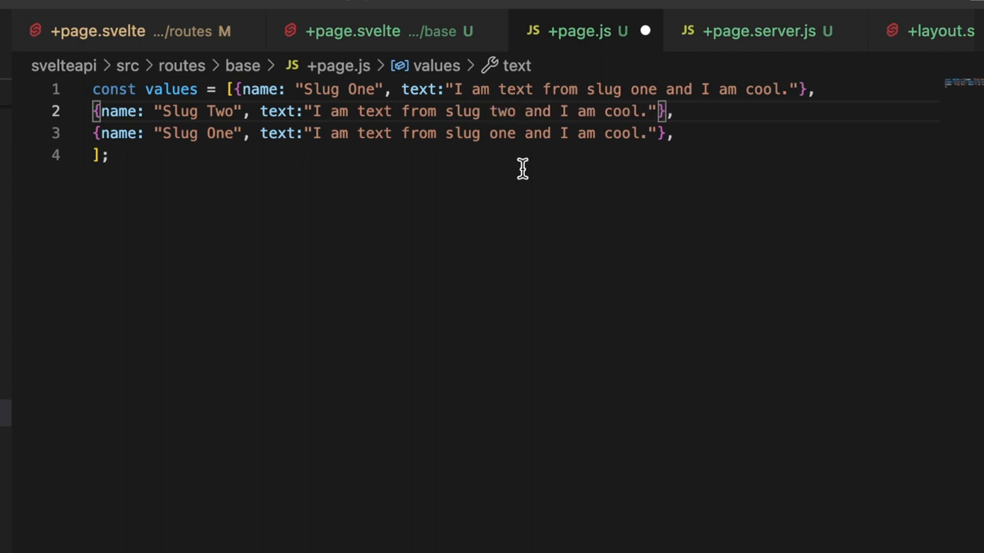
pyautogui.moveTo(312, 111); pyautogui.dragTo(645, 110)
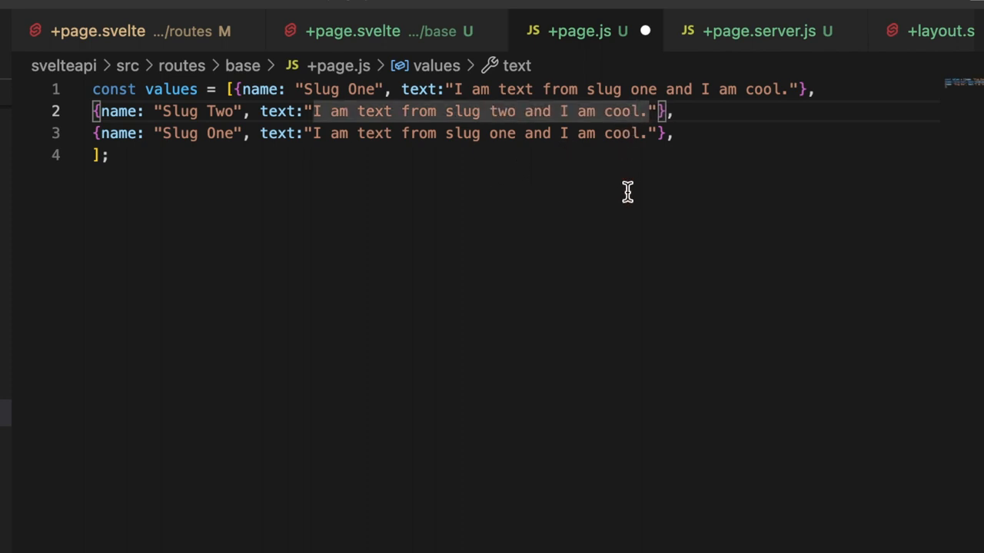
pyautogui.write('as well')
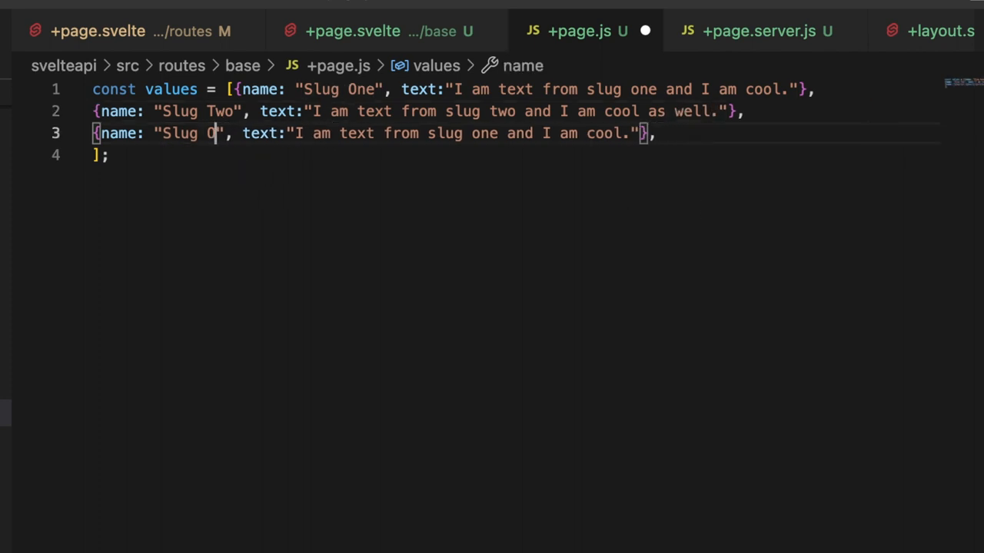
pyautogui.write('Three')
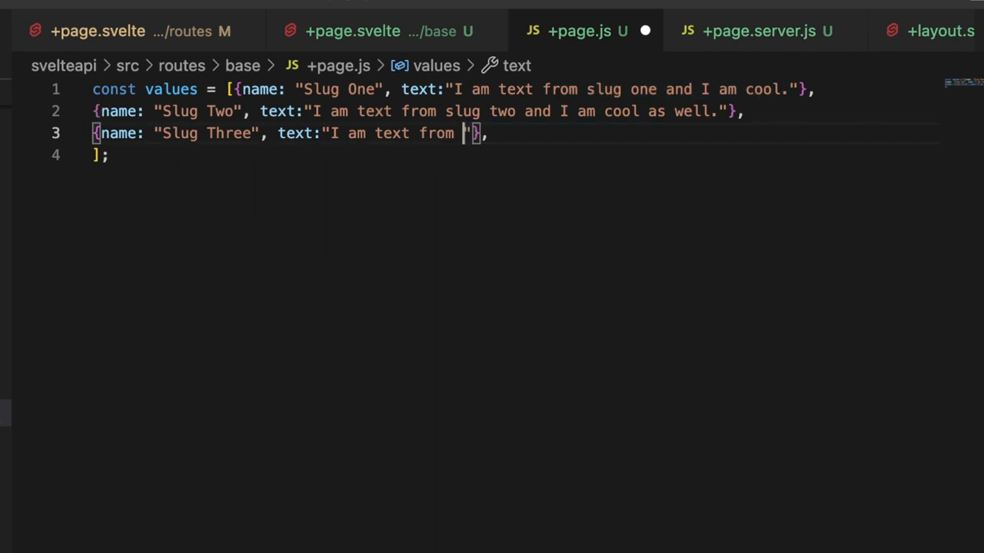
pyautogui.write('slug three and I am not very cool, but you can click me')
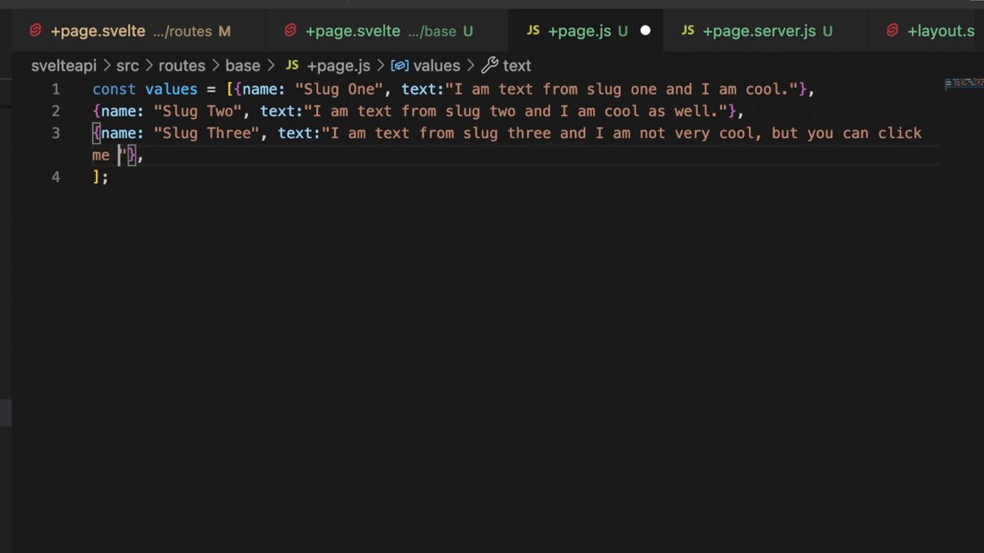
pyautogui.write('anyways!')
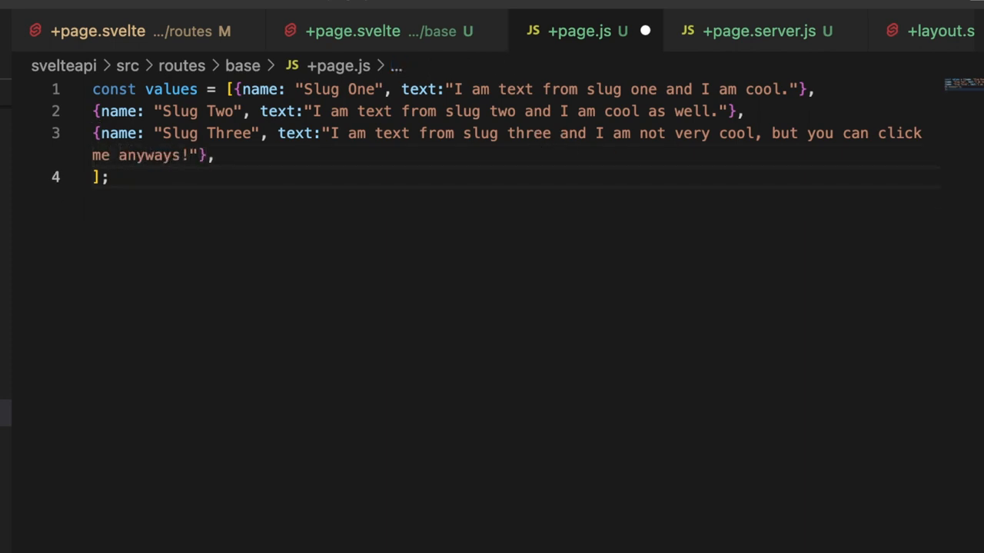
# - Write export function load() { return { items: values } } below the array
pyautogui.write('export')
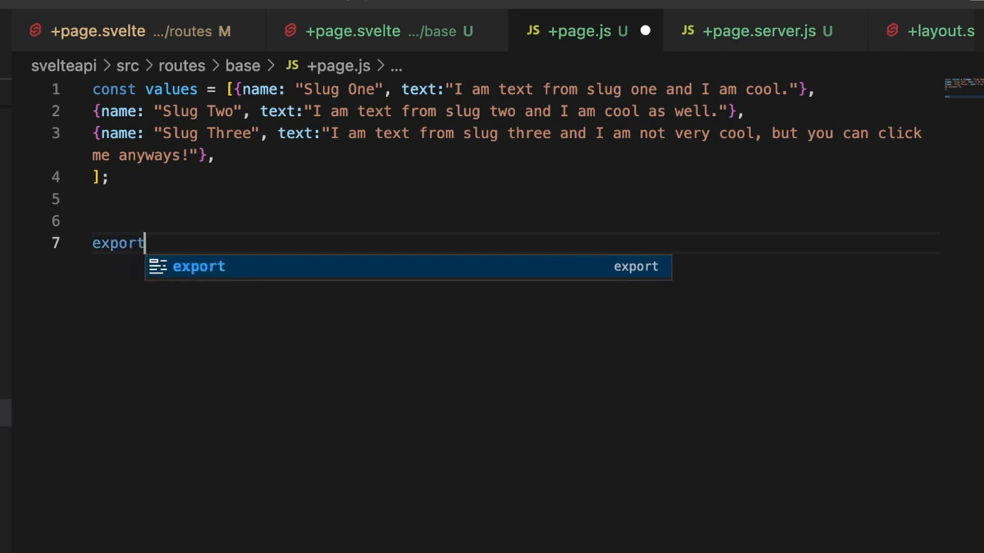
pyautogui.write('function load(')
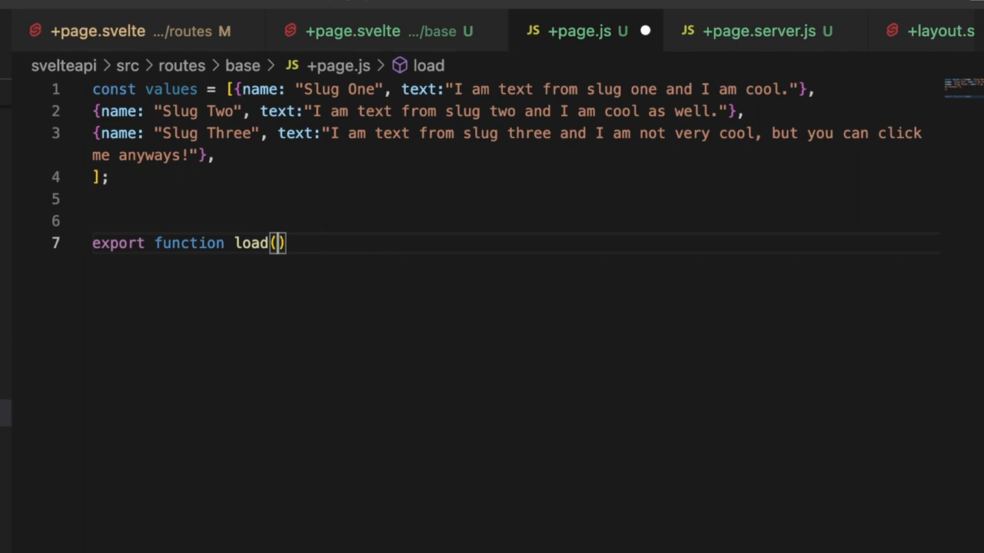
pyautogui.write('{')
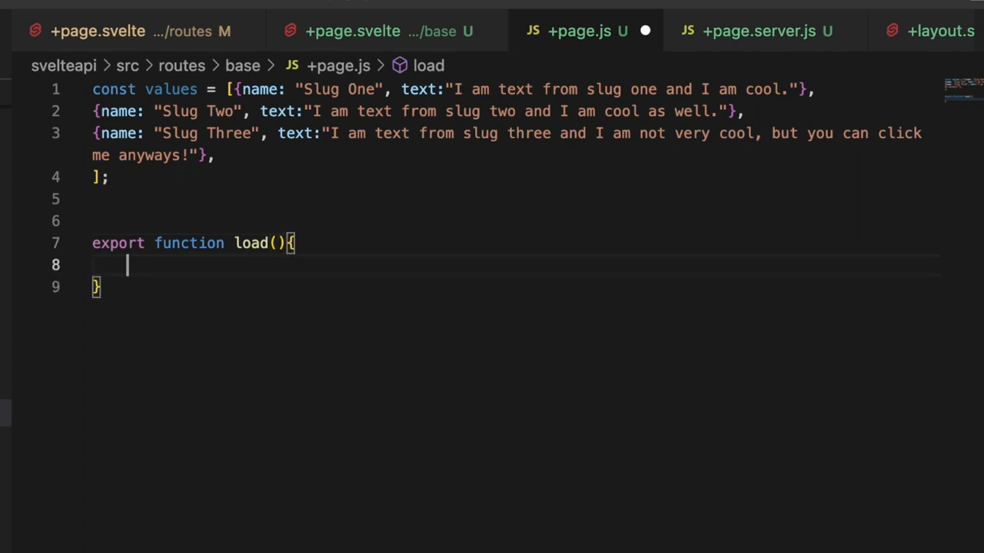
pyautogui.write('return{')
pyautogui.write('items:')
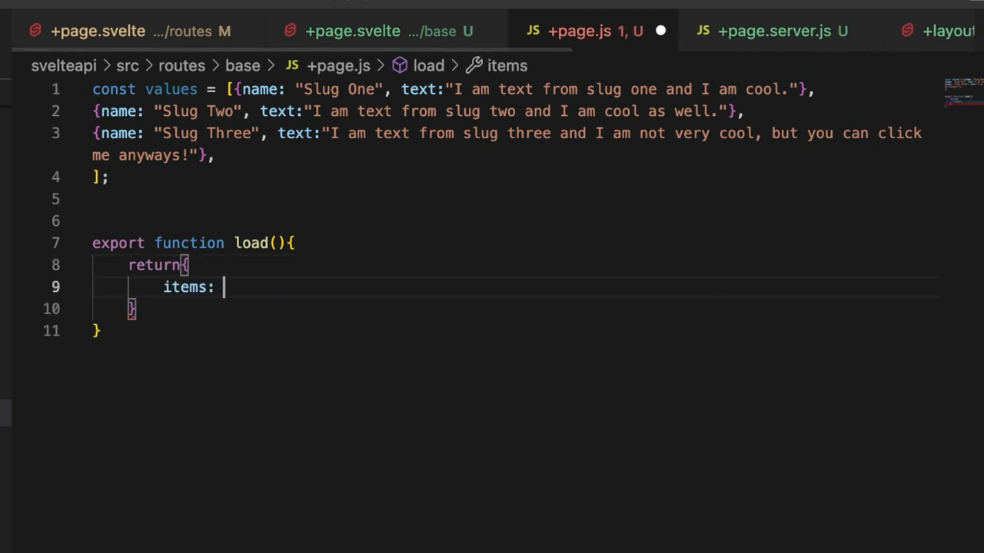
pyautogui.write('values')
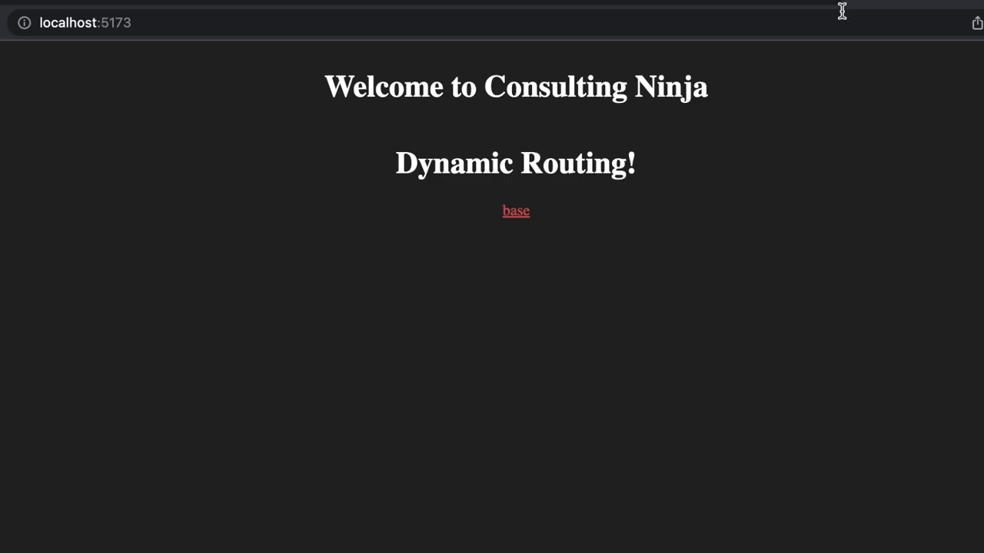
pyautogui.moveTo(516, 215)
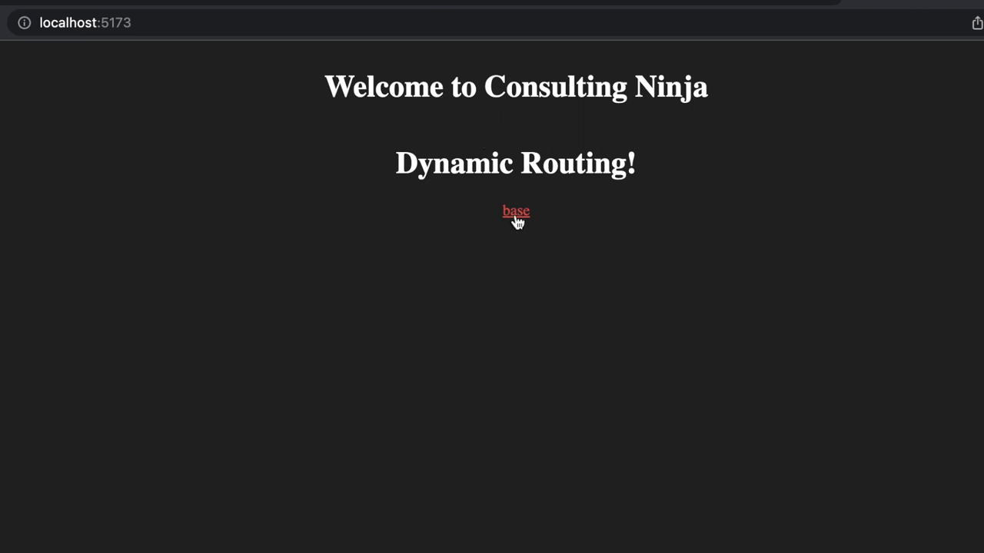
# - Follow the 'base' link from the localhost:5173 home page to view /base
pyautogui.click(516, 210)
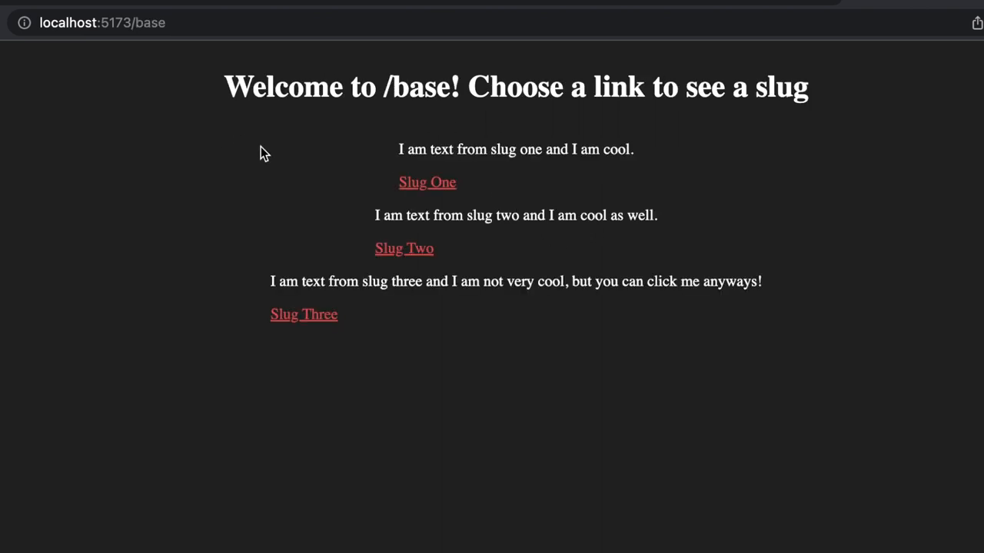
pyautogui.moveTo(263, 109)
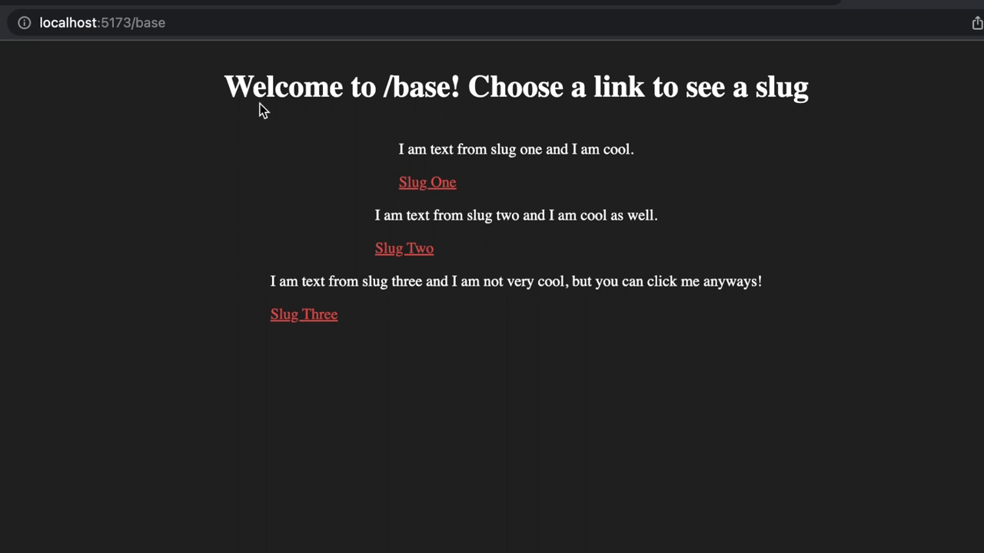
pyautogui.moveTo(439, 180)
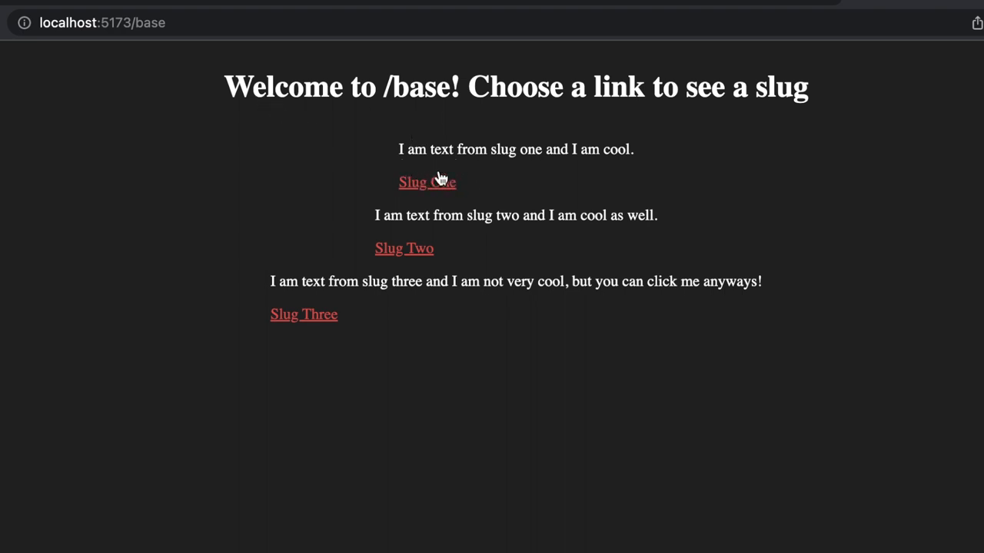
pyautogui.moveTo(478, 149)
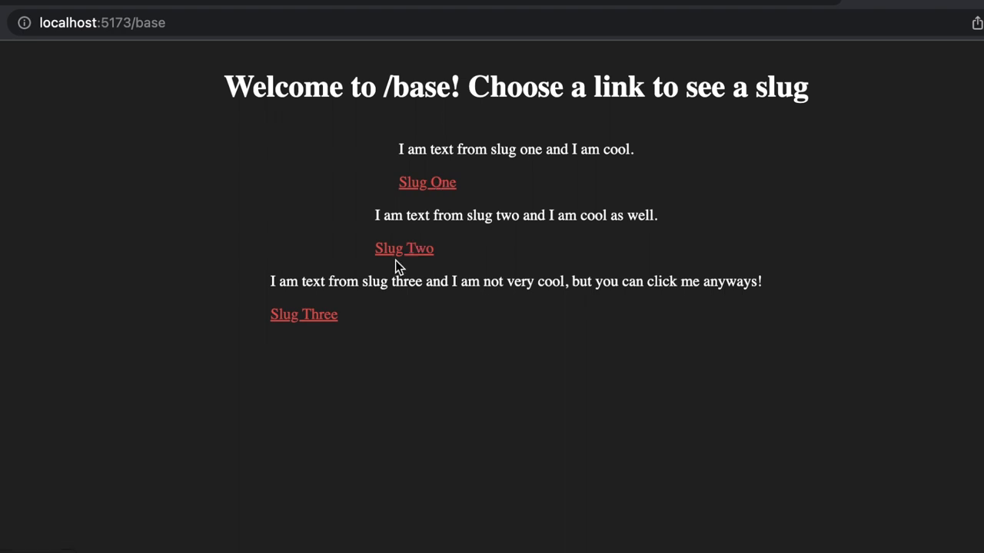
pyautogui.moveTo(321, 311)
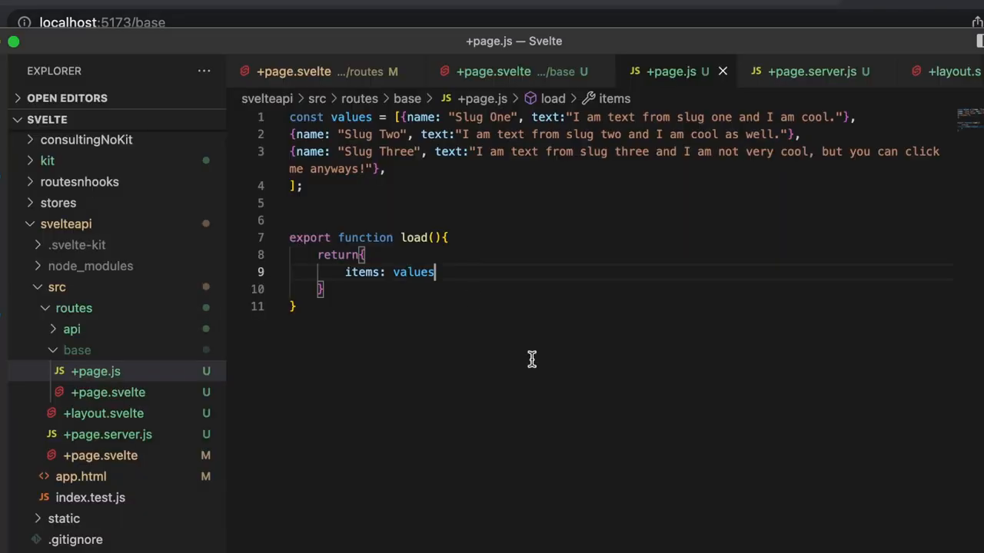
pyautogui.moveTo(95, 371)
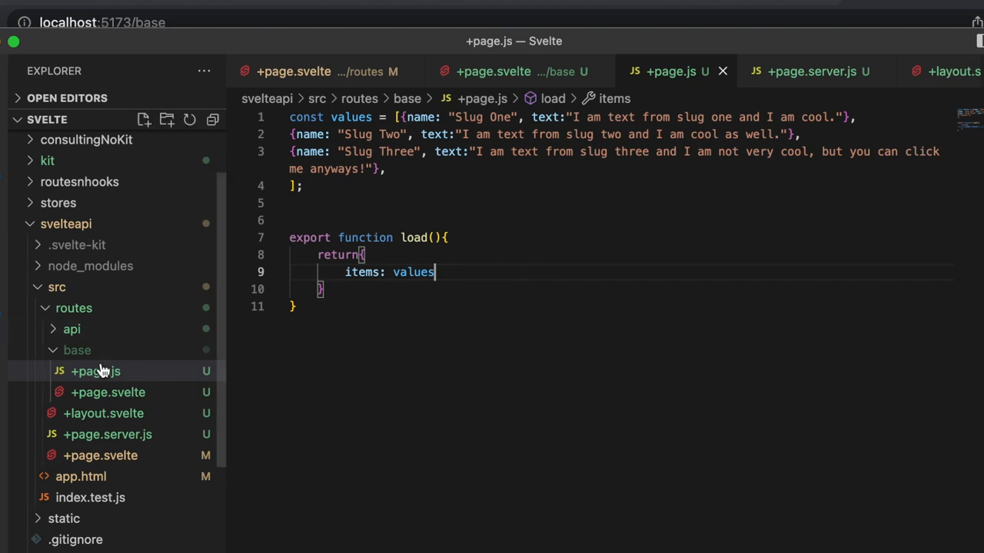
# - Create a [slug] folder inside base and start adding +page.svelte to it
pyautogui.click(77, 350)
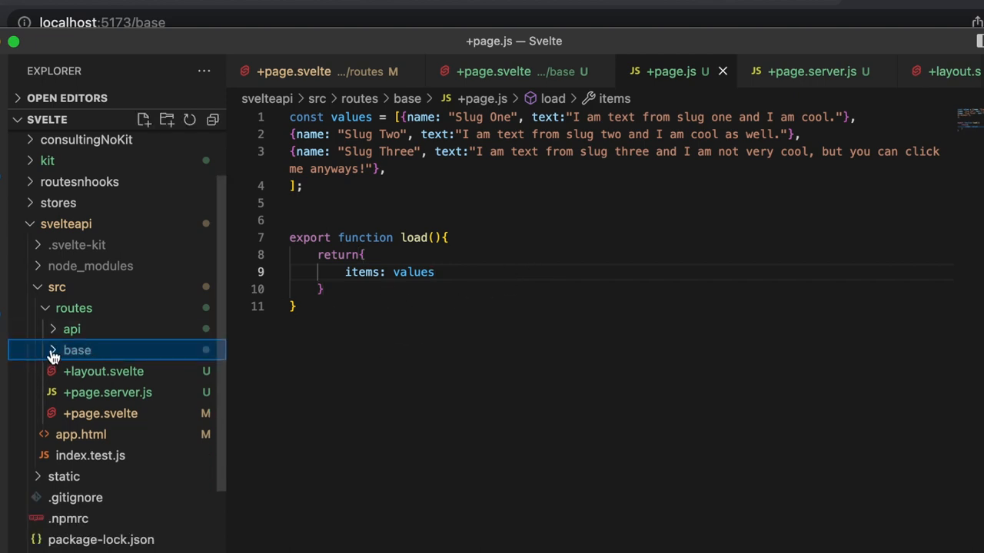
pyautogui.click(77, 350)
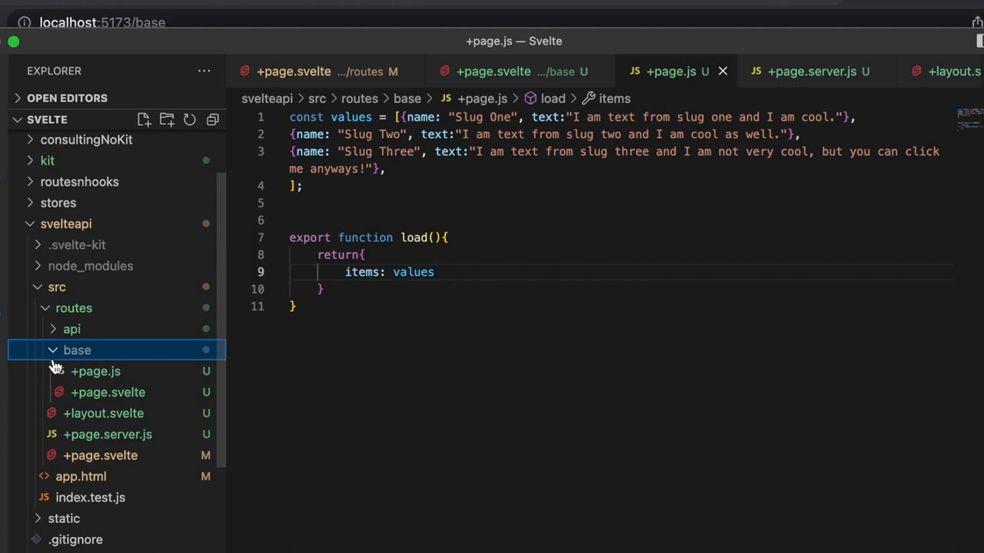
pyautogui.moveTo(77, 353)
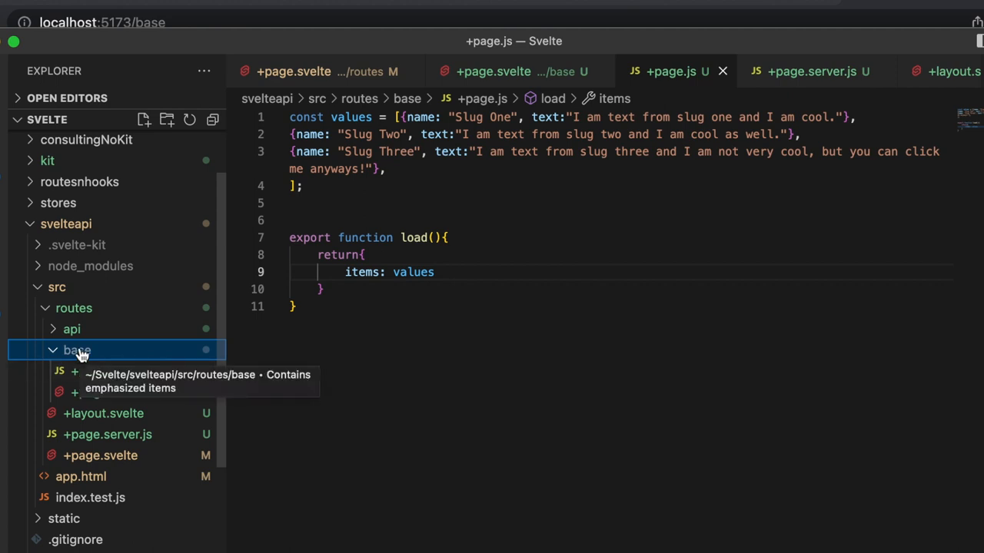
pyautogui.rightClick(77, 349)
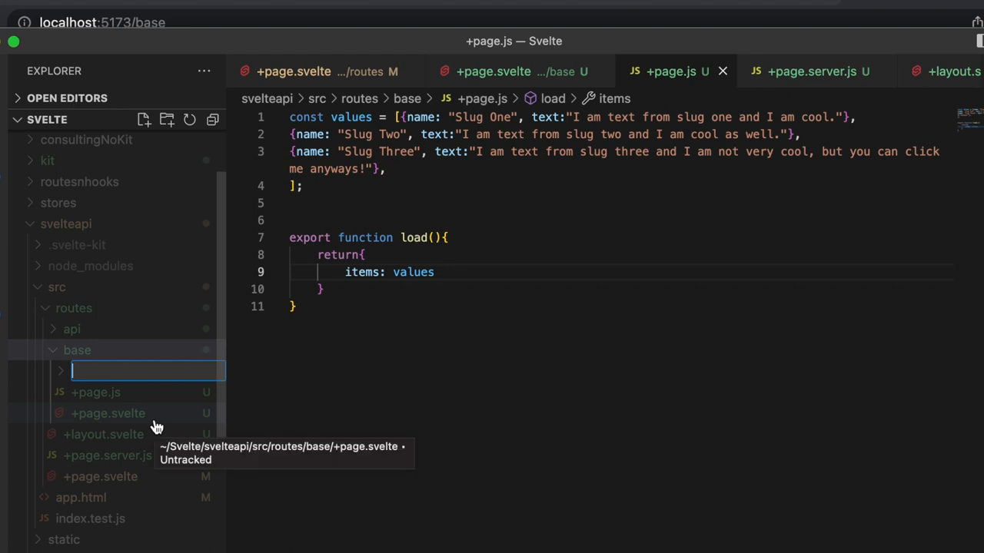
pyautogui.write('[slug')
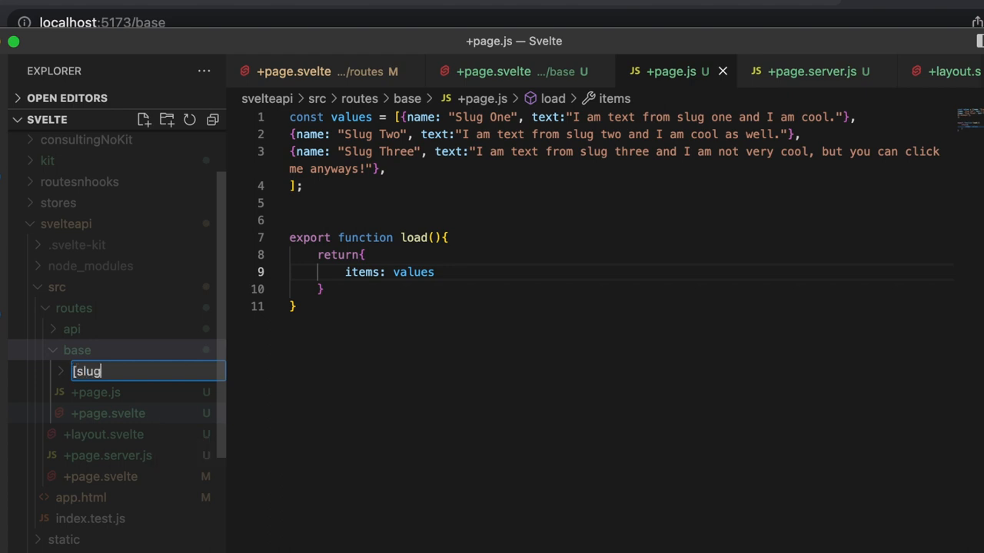
pyautogui.press('Enter')
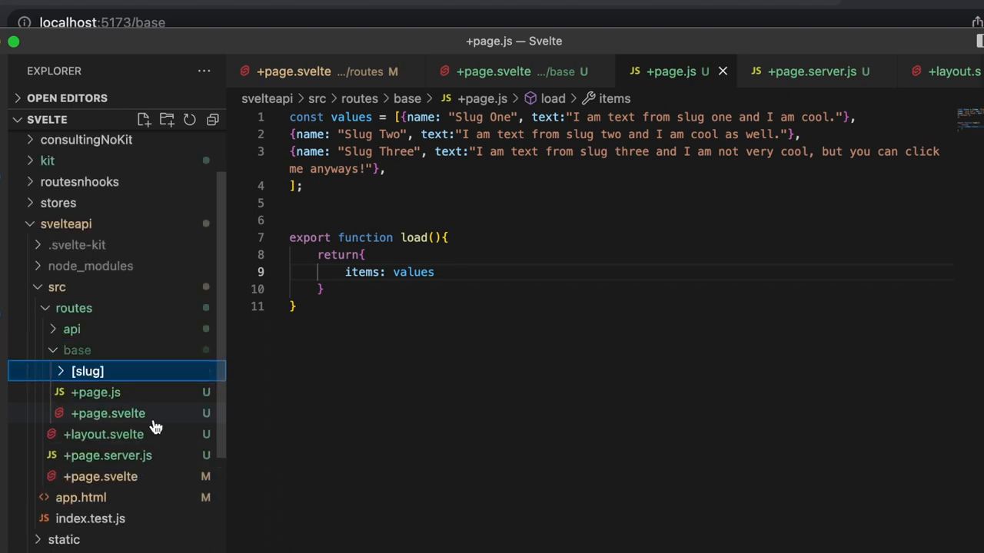
pyautogui.click(88, 371)
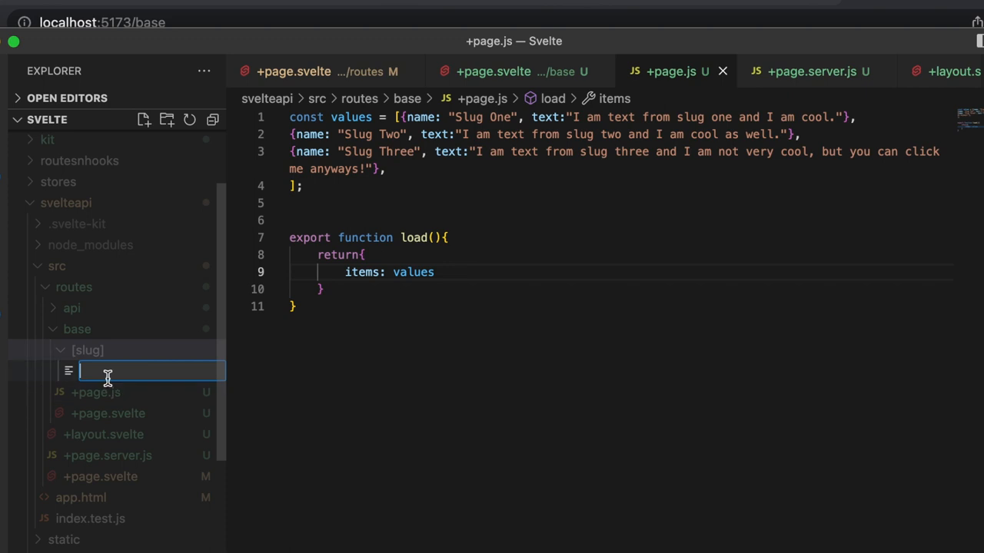
pyautogui.write('+page.s')
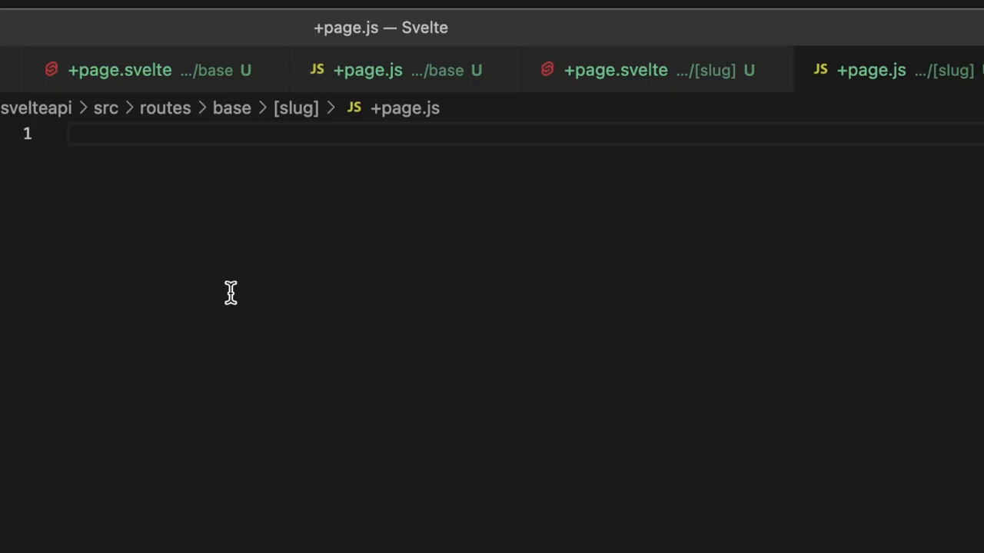
# - Write export function load({ params }) returning { title: params.slug } in [slug]/+page.js
pyautogui.write('export')
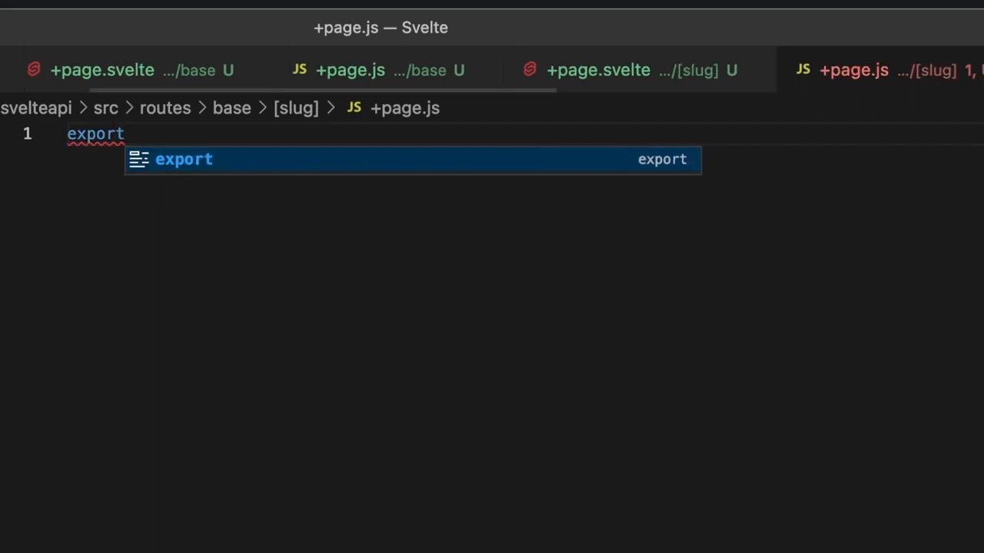
pyautogui.write('function')
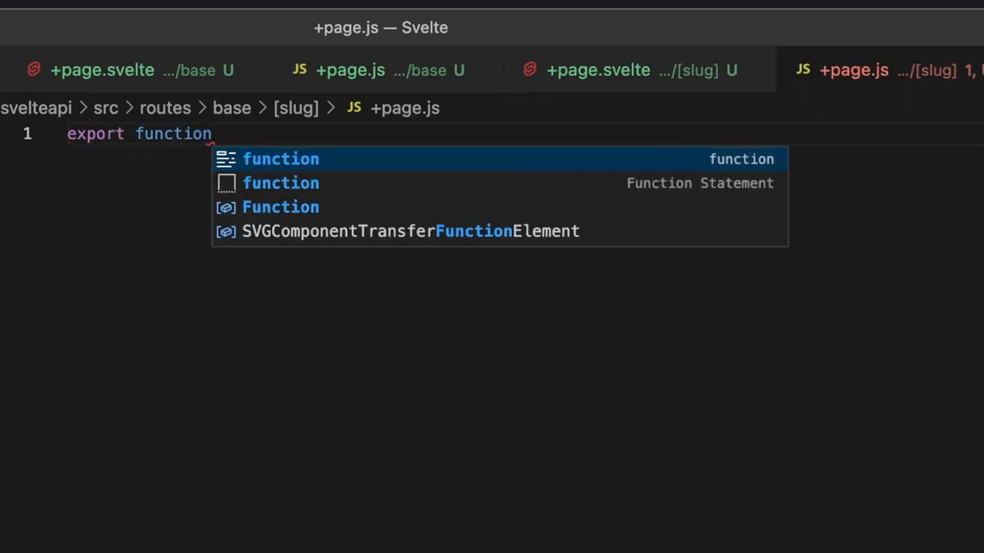
pyautogui.write('load()')
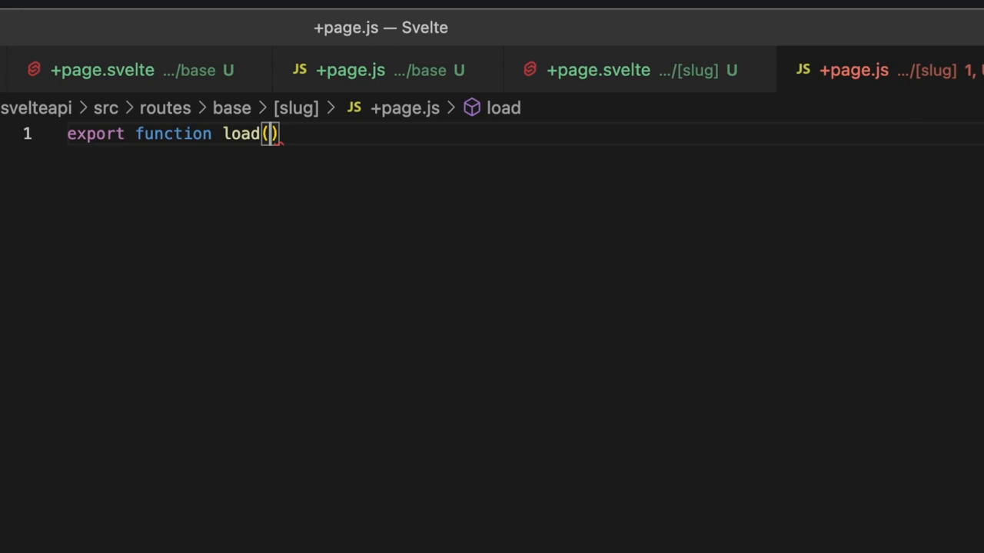
pyautogui.write('{p')
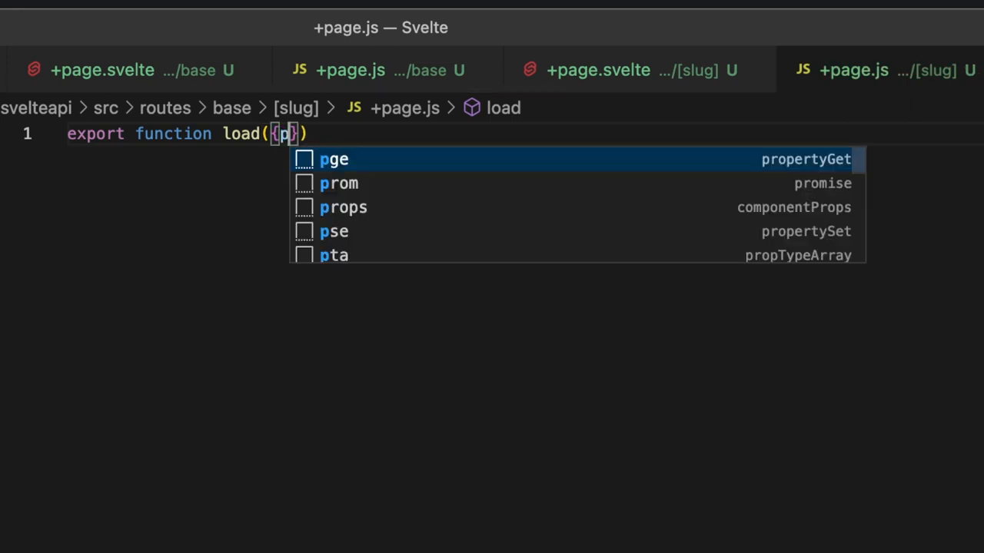
pyautogui.write('arams')
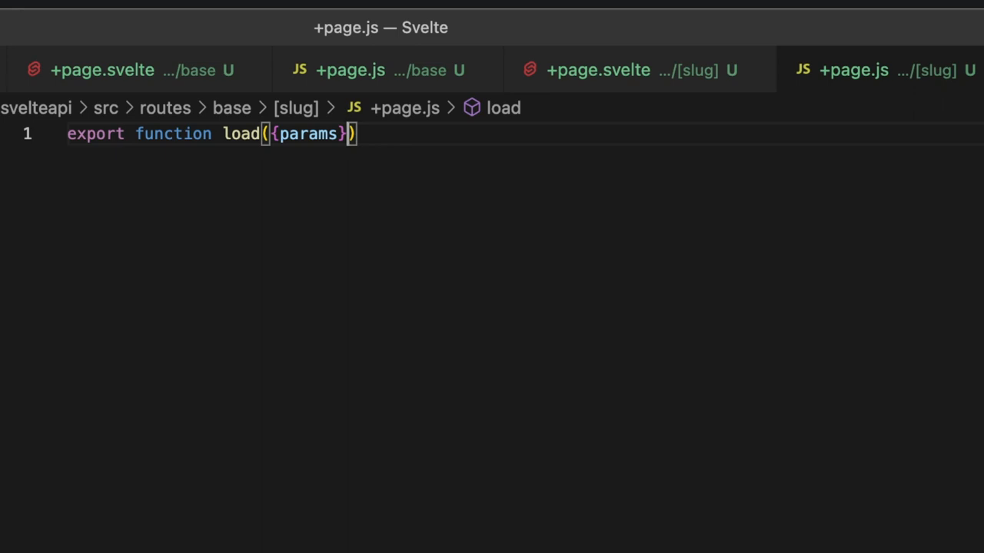
pyautogui.write('{')
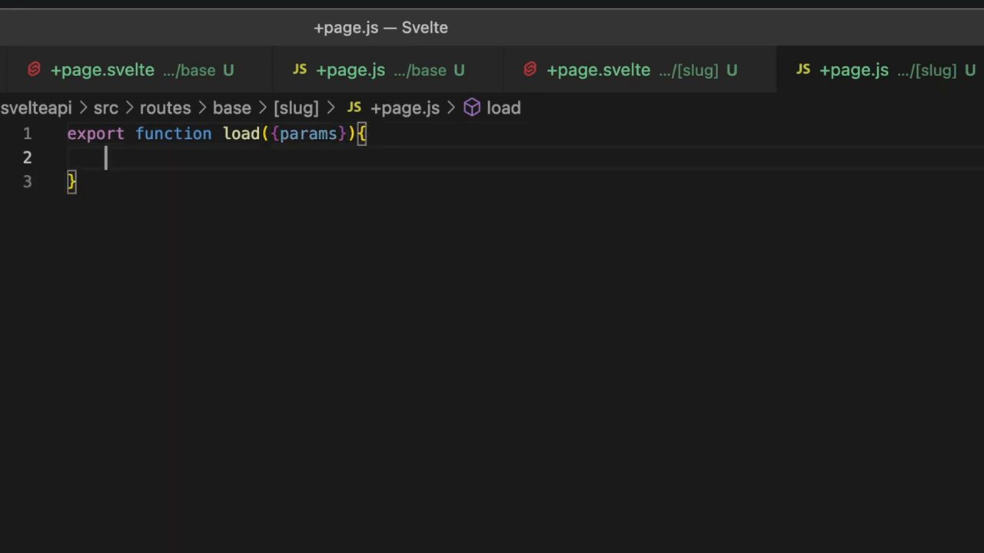
pyautogui.write('return')
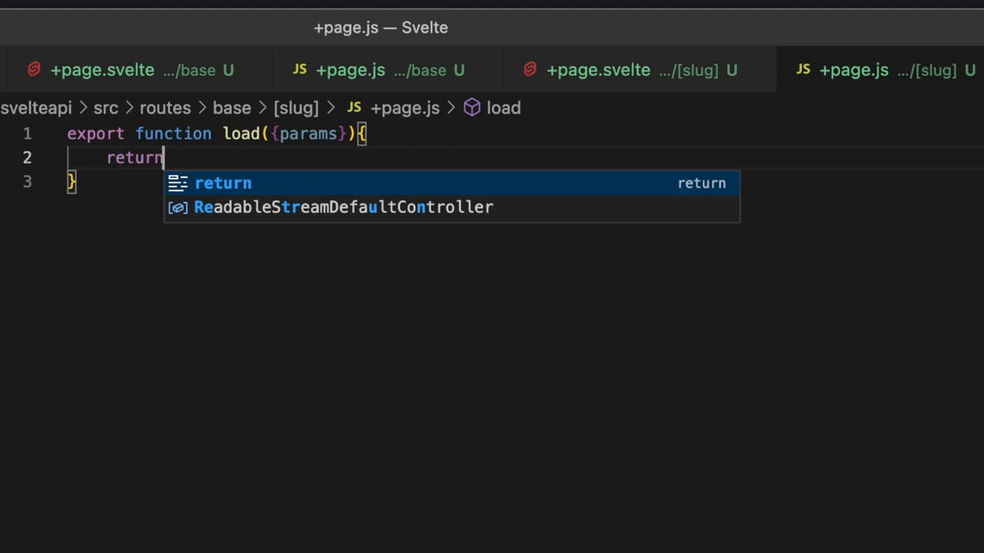
pyautogui.write('{')
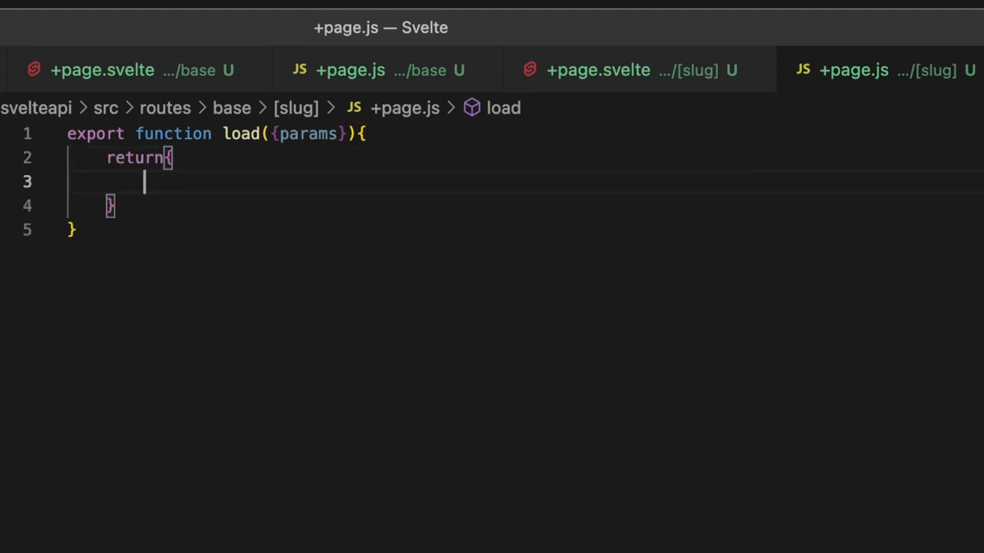
pyautogui.write('title')
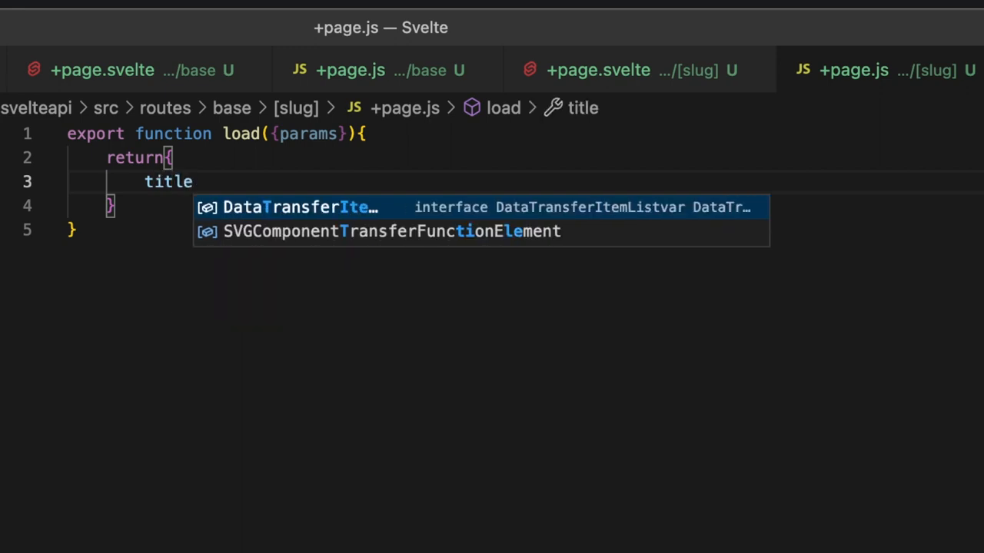
pyautogui.write(':params')
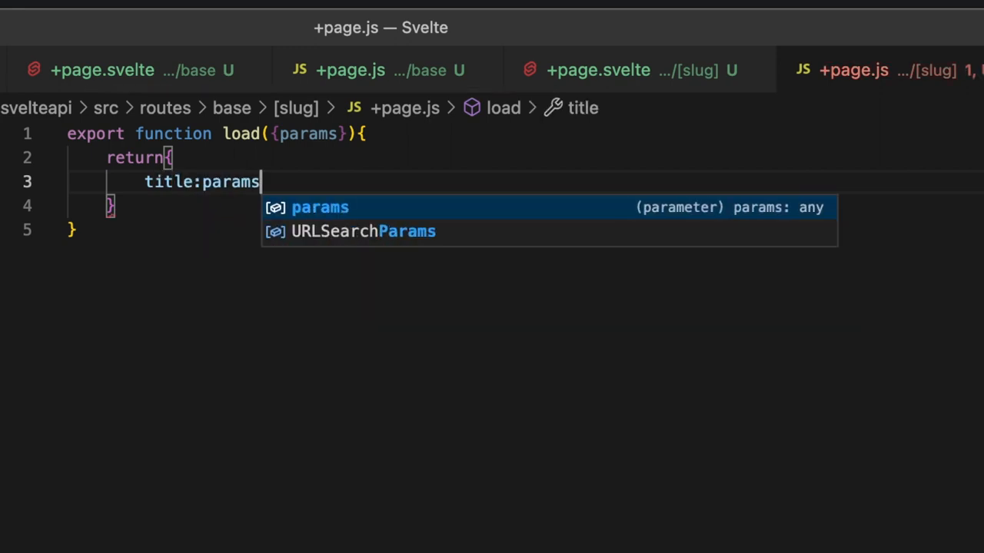
pyautogui.write('.slug')
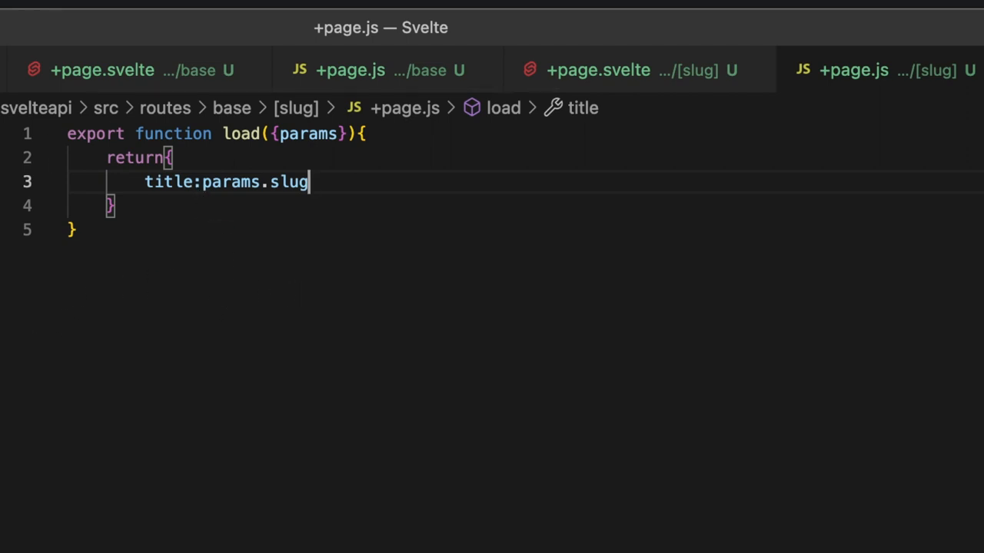
pyautogui.click(599, 70)
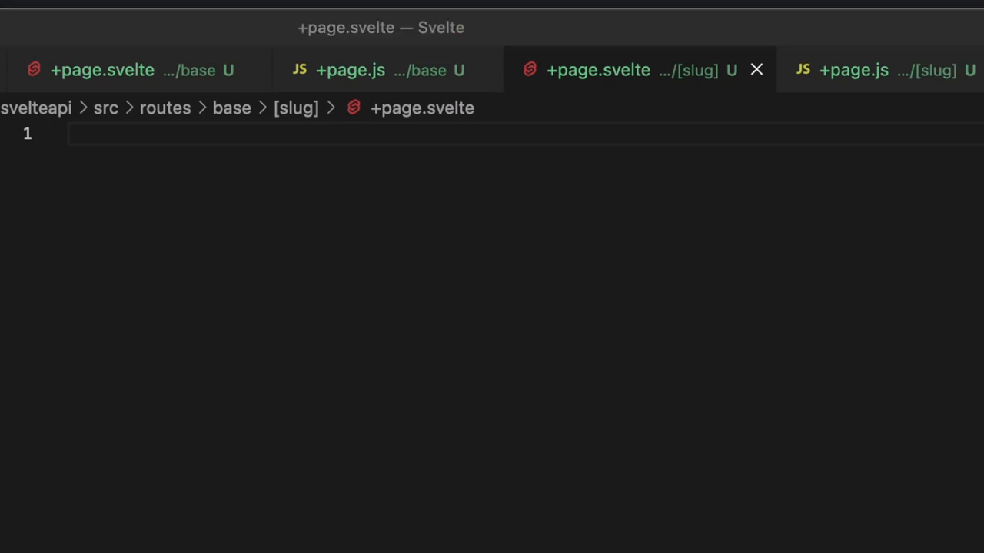
pyautogui.moveTo(128, 146)
pyautogui.write('<script></script>')
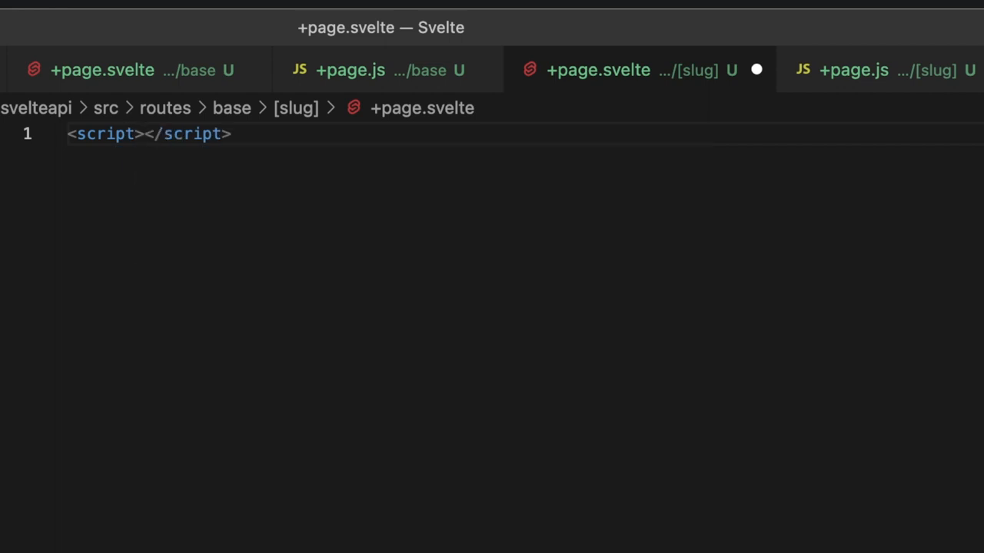
# - Export data in the [slug] page and add heading 'Your slug choice is... {data.title}'
pyautogui.write('export let data;')
pyautogui.write('<h1></h1>')
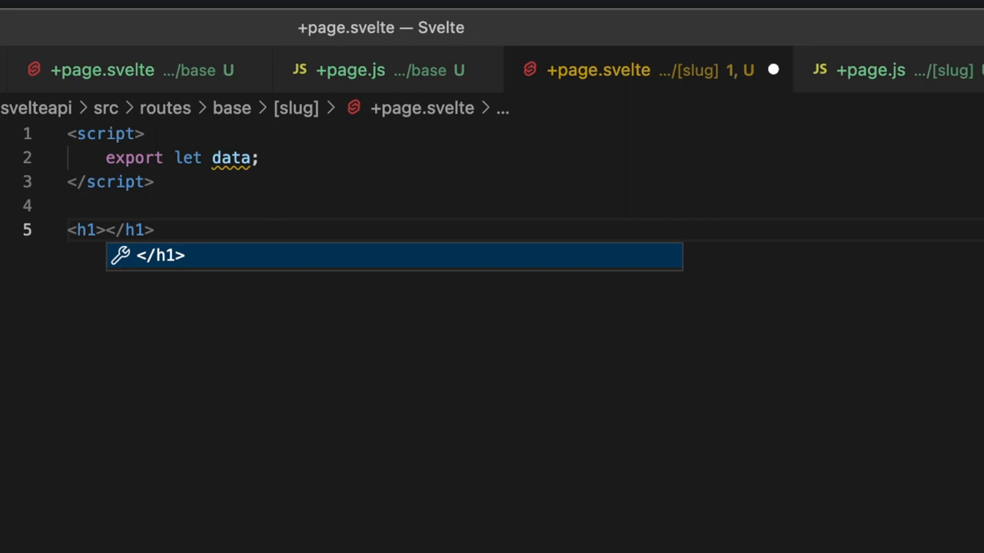
pyautogui.write('Your slug c')
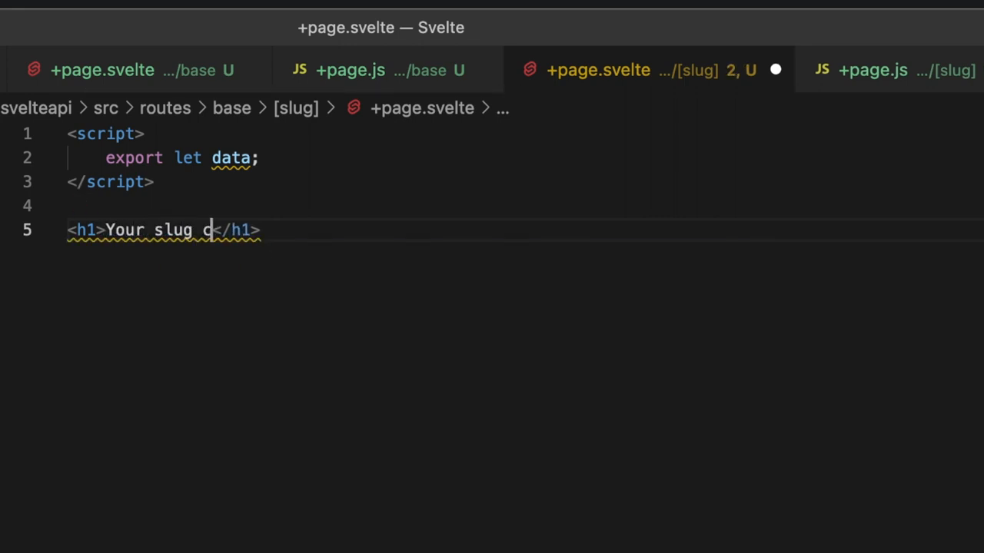
pyautogui.write('hoice is... {')
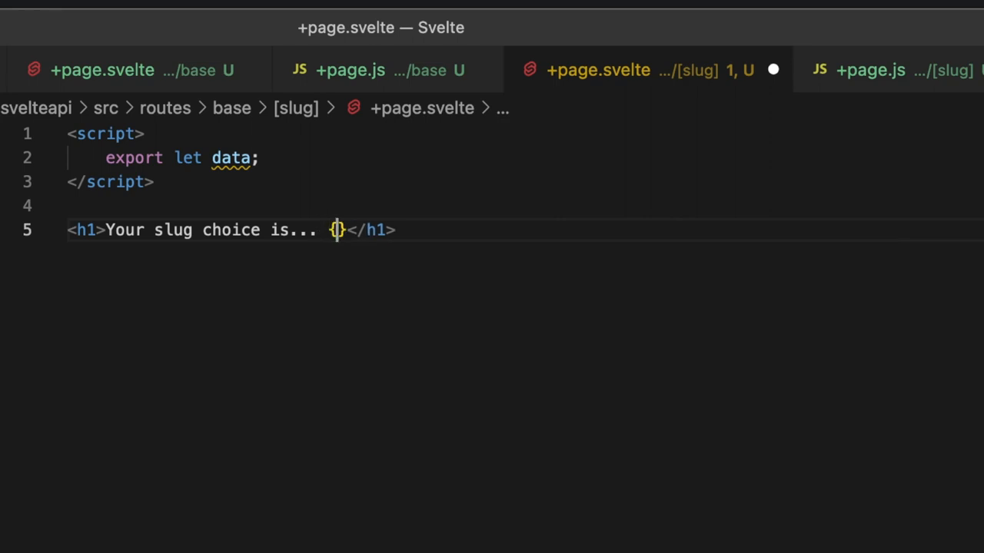
pyautogui.write('data.tie')
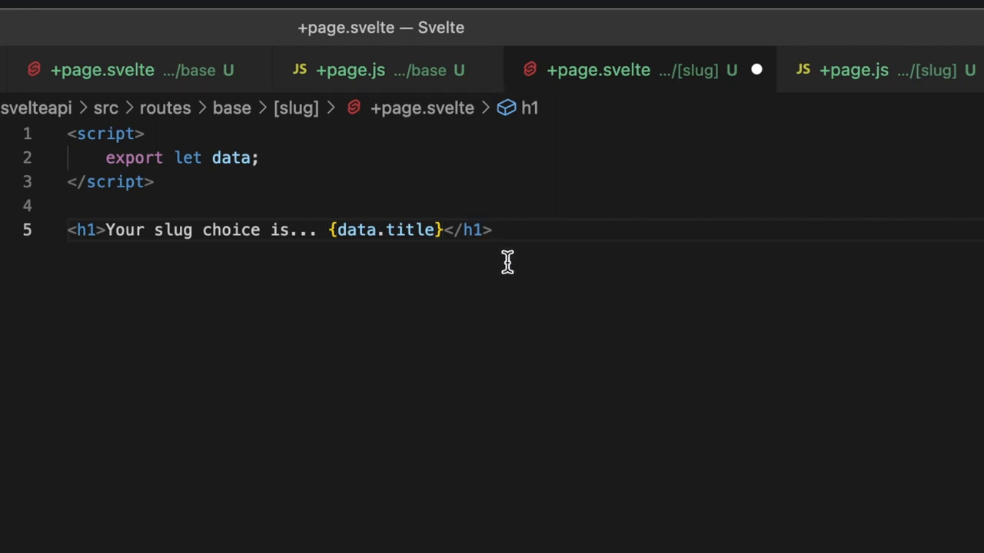
# - Add an <a href="/base">Back to base</a> link to the [slug] page
pyautogui.write('<')
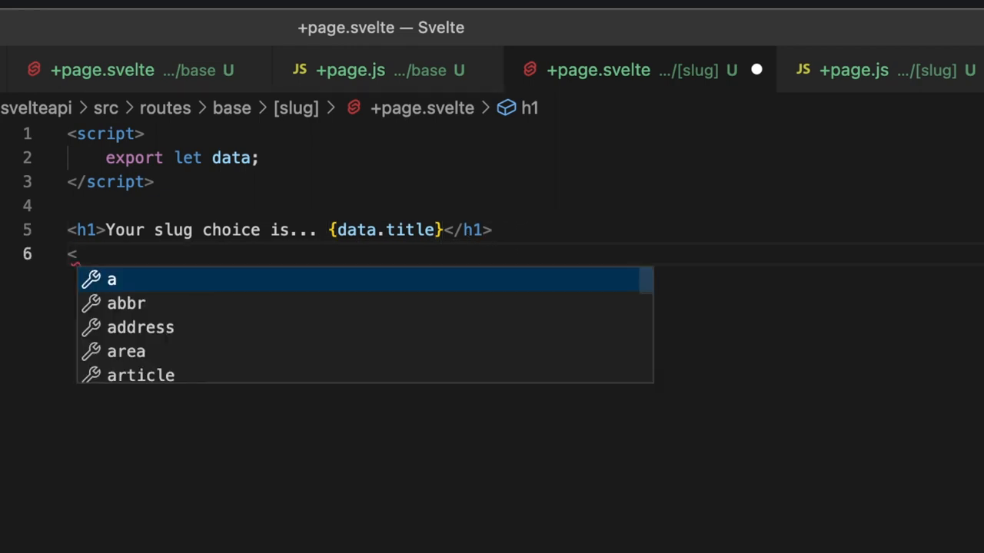
pyautogui.write('a href')
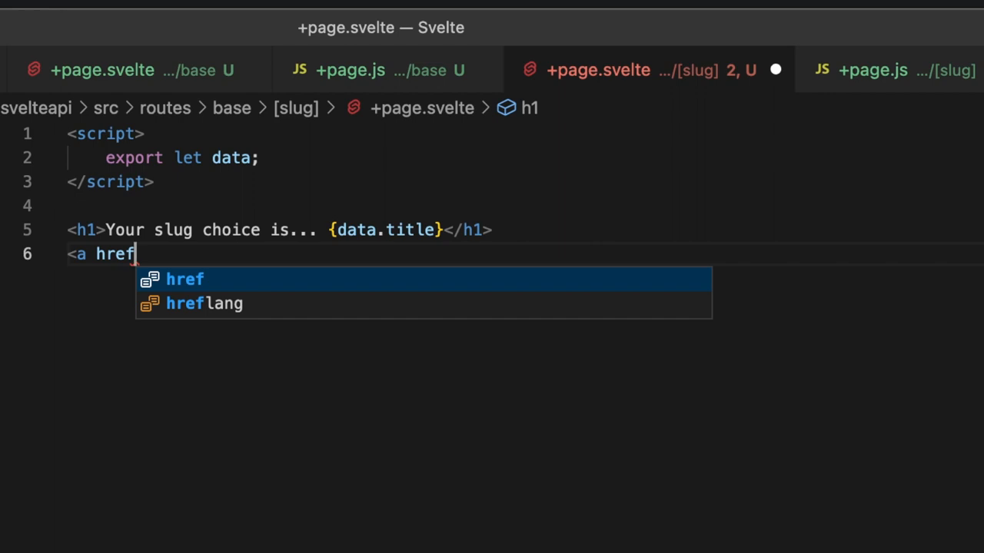
pyautogui.write('="/b"')
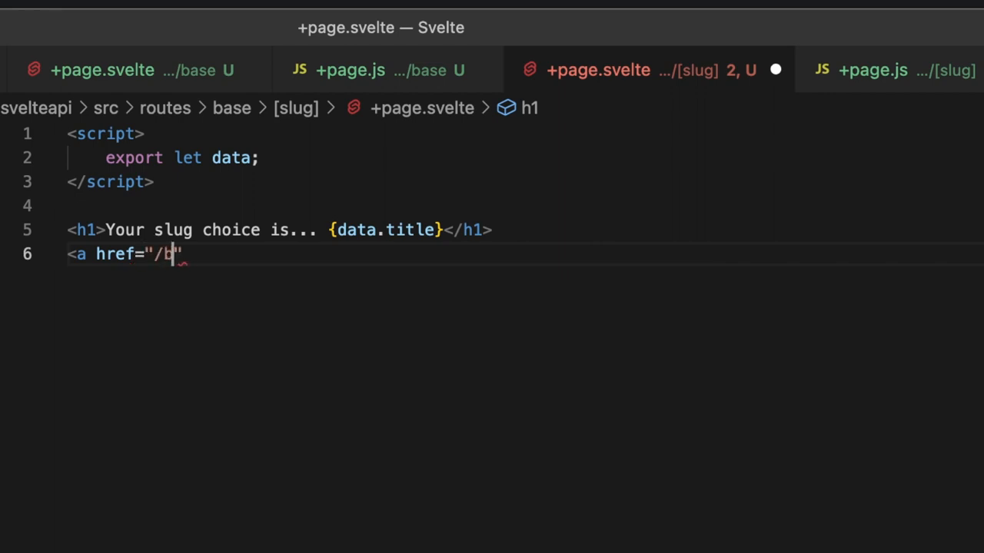
pyautogui.write('ase')
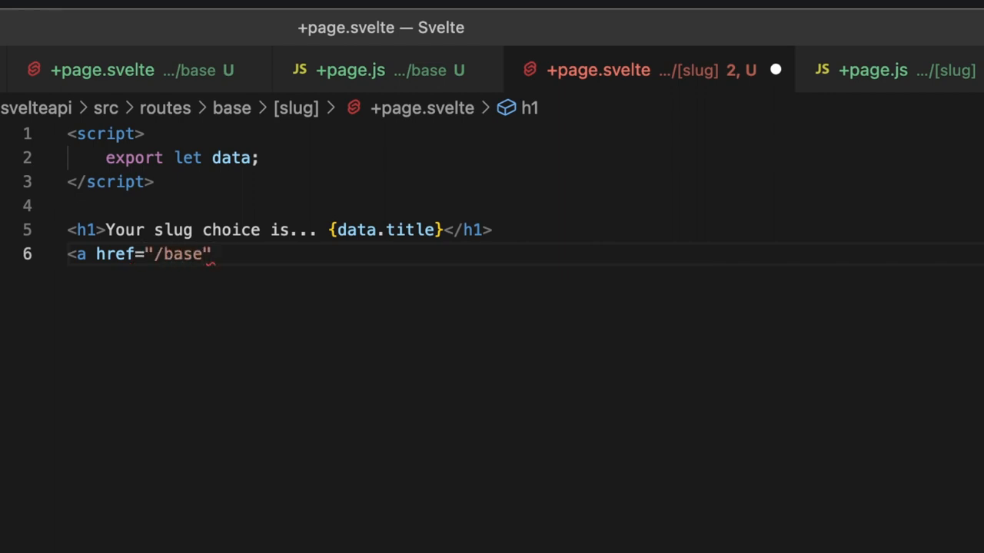
pyautogui.write('>Back to bas</a>')
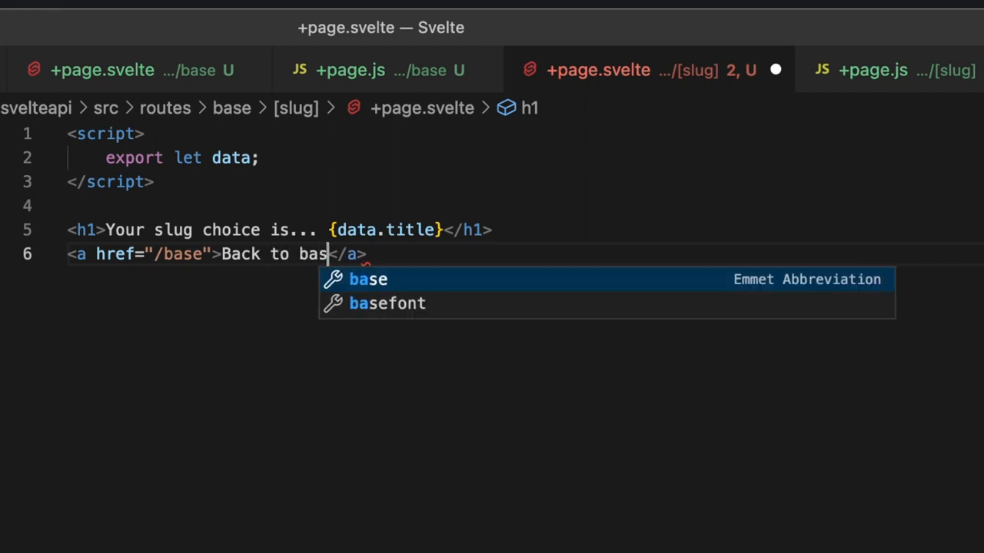
pyautogui.write('e')
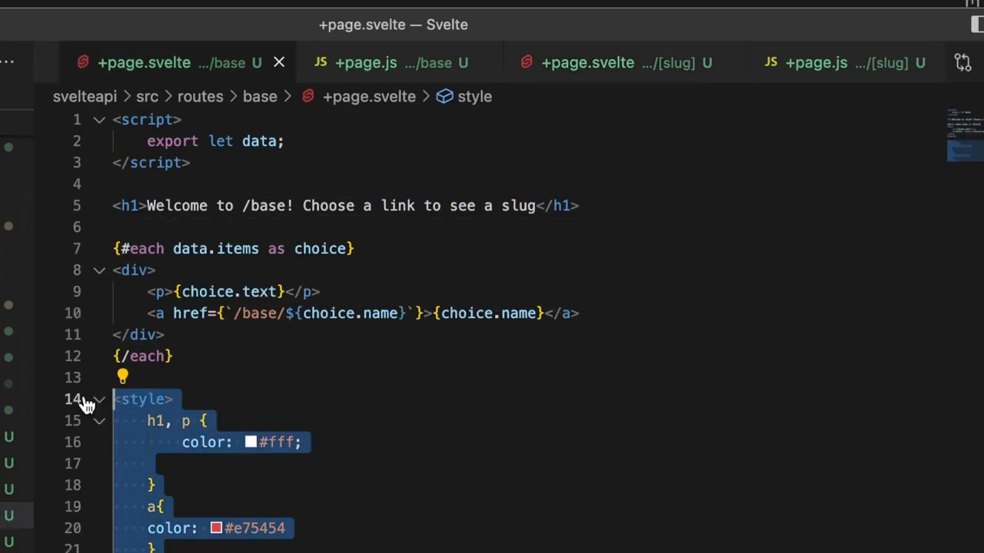
# - Switch to the [slug]/+page.svelte file to paste the copied style block
pyautogui.click(587, 62)
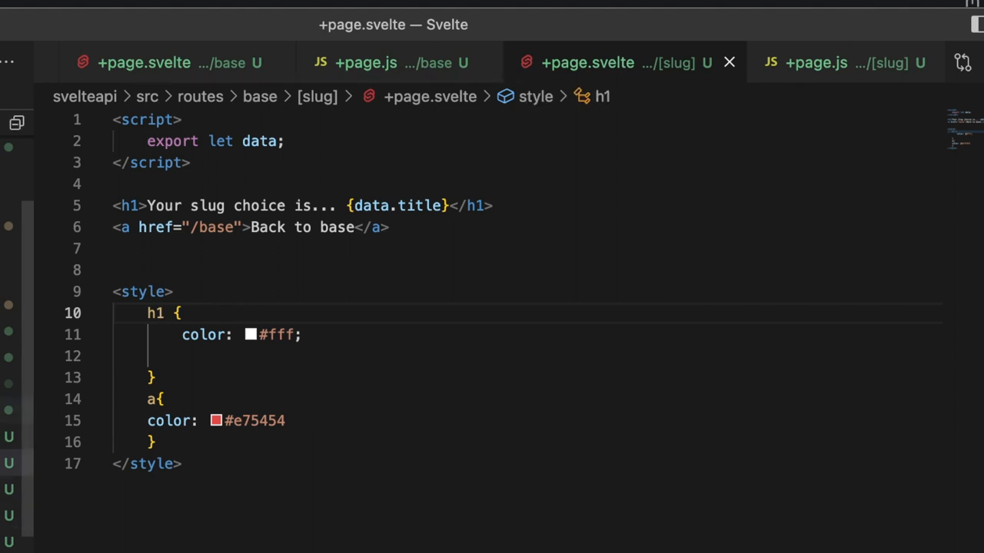
pyautogui.moveTo(551, 298)
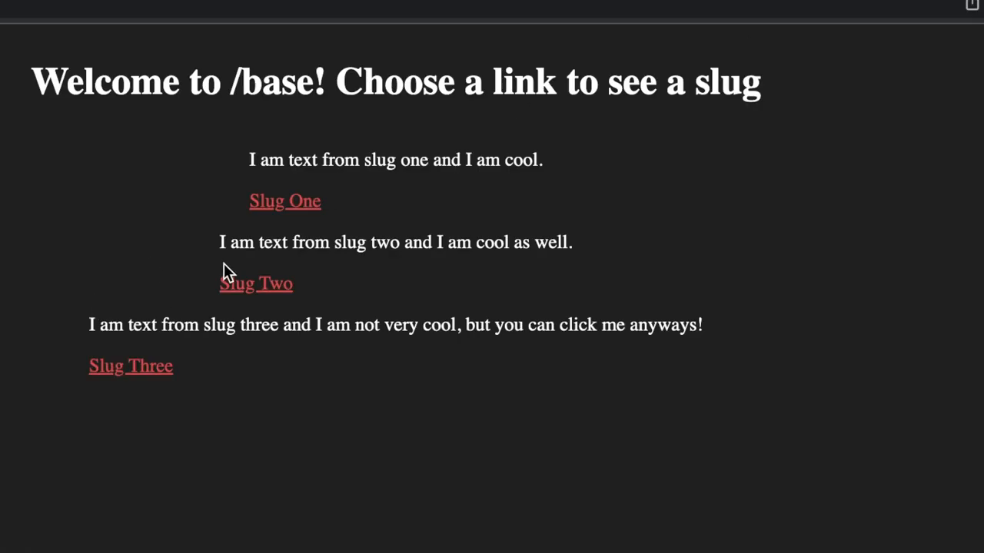
pyautogui.moveTo(234, 229)
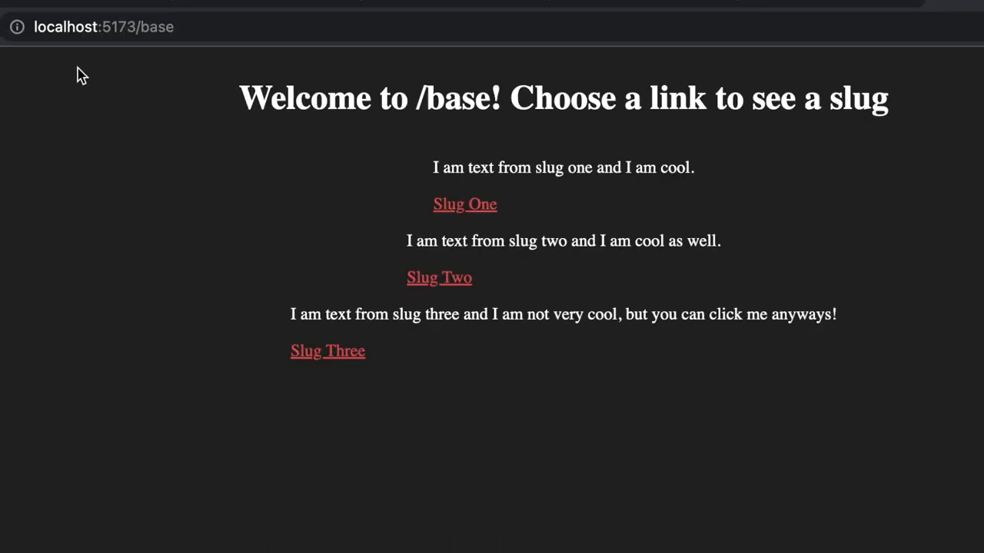
pyautogui.moveTo(544, 283)
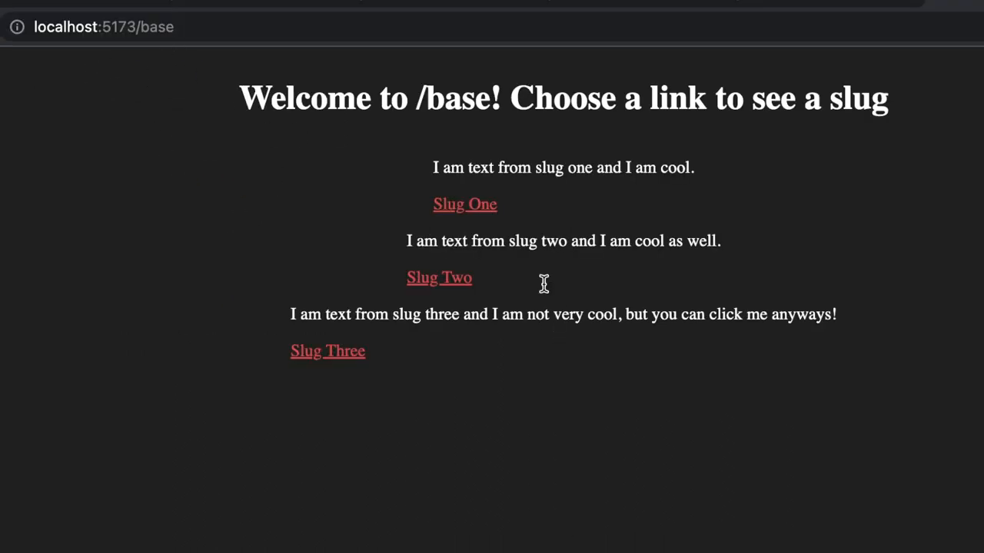
pyautogui.moveTo(465, 208)
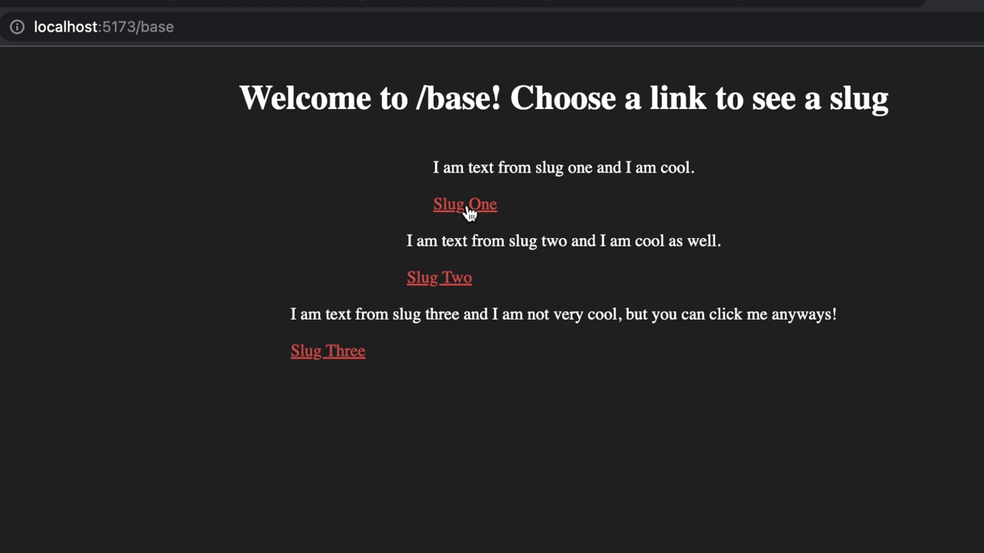
# - Visit the slug pages one after another, returning to /base via Back to base each time
pyautogui.click(464, 203)
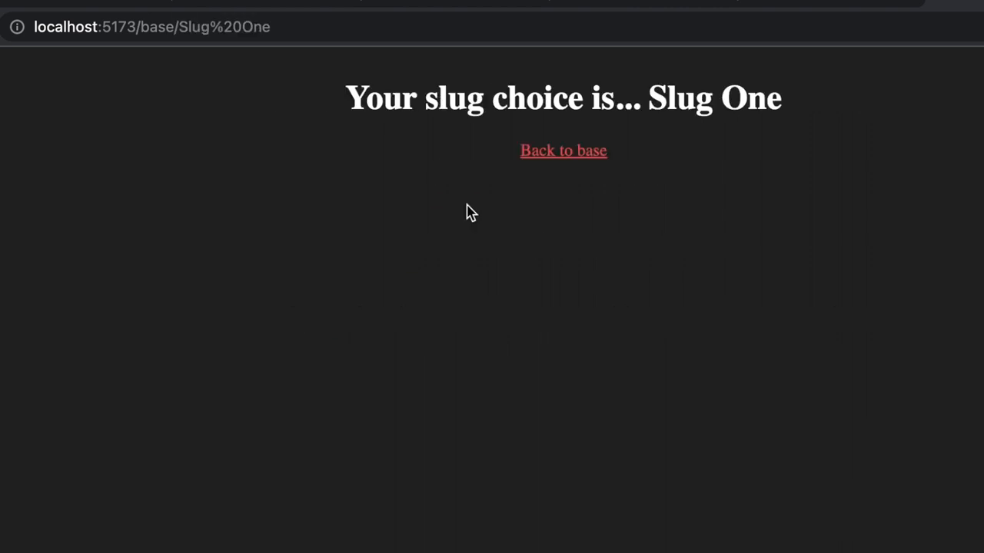
pyautogui.moveTo(548, 173)
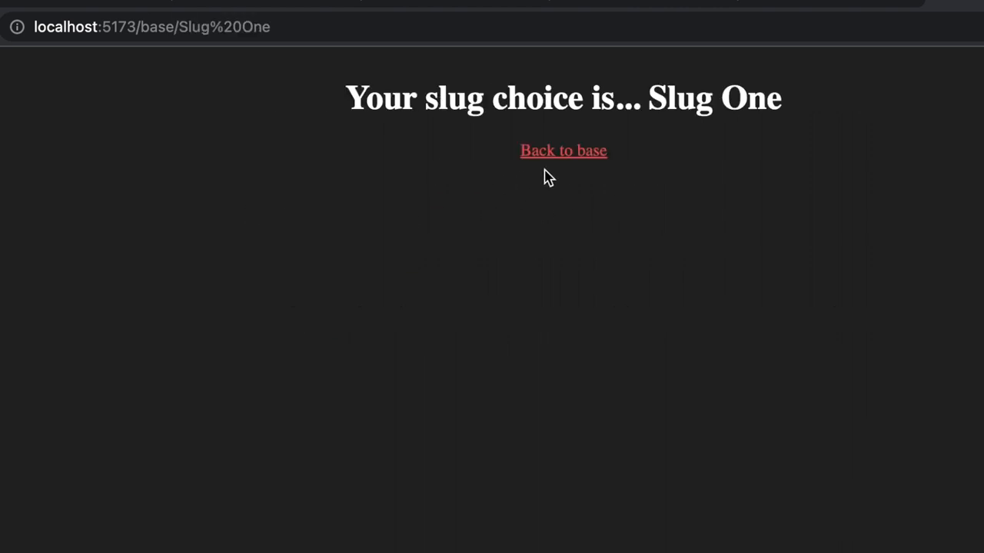
pyautogui.moveTo(171, 69)
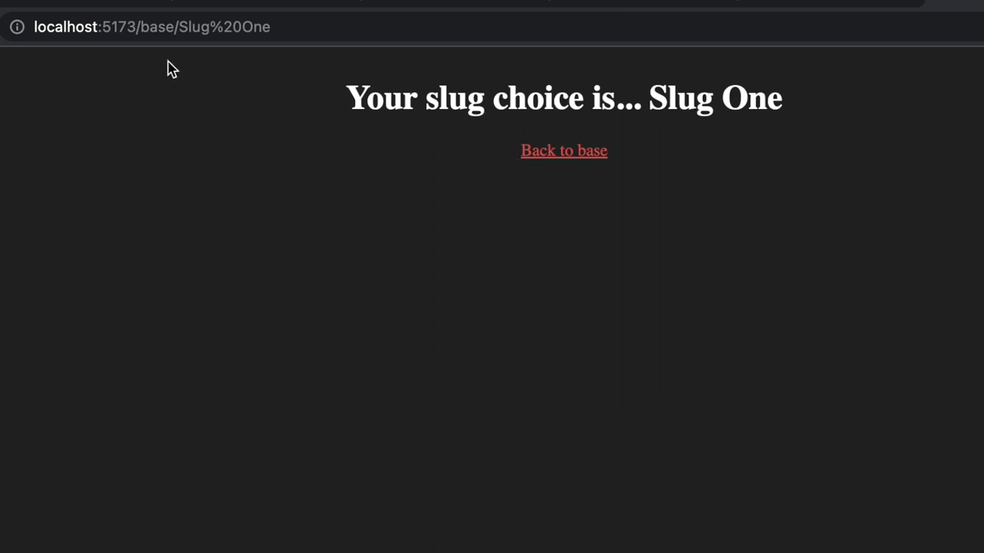
pyautogui.moveTo(265, 31)
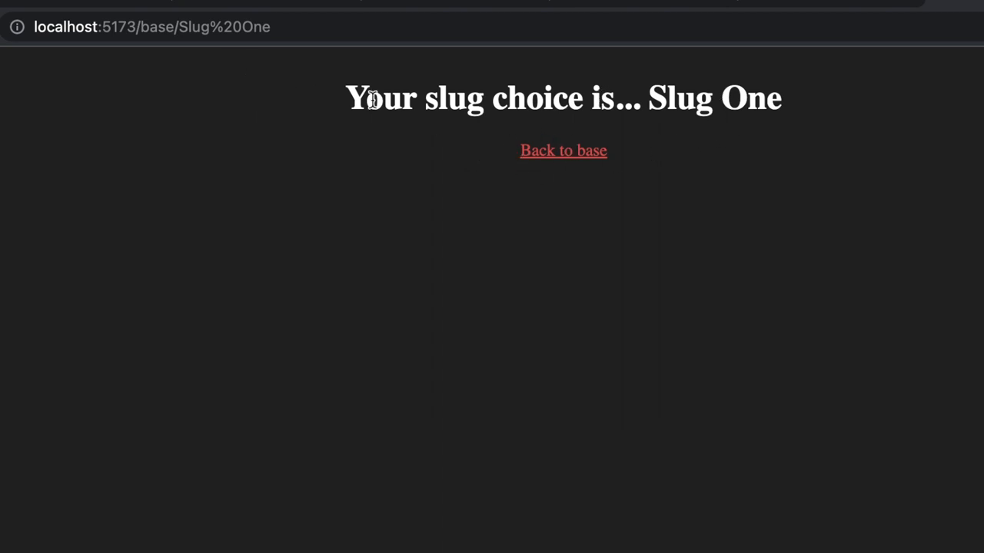
pyautogui.moveTo(559, 161)
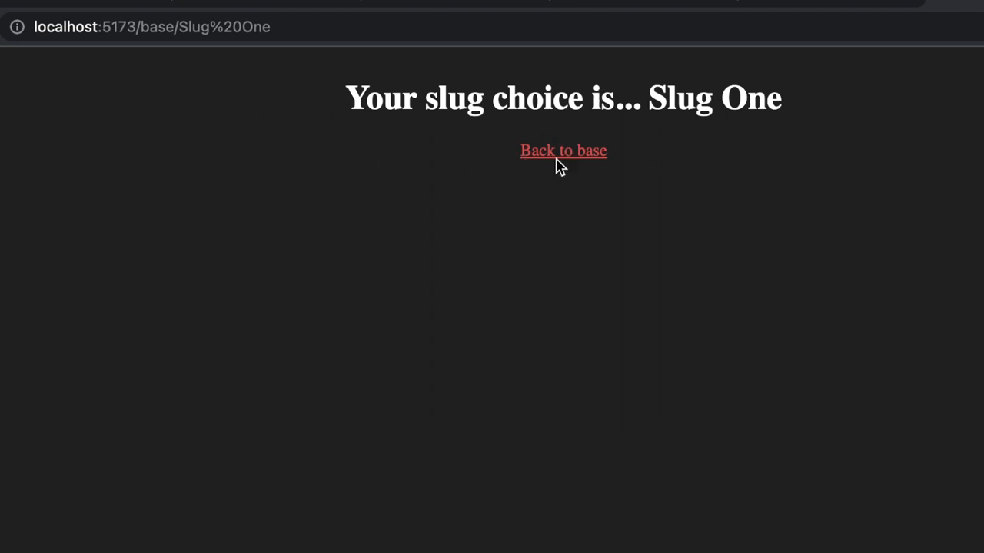
pyautogui.moveTo(567, 155)
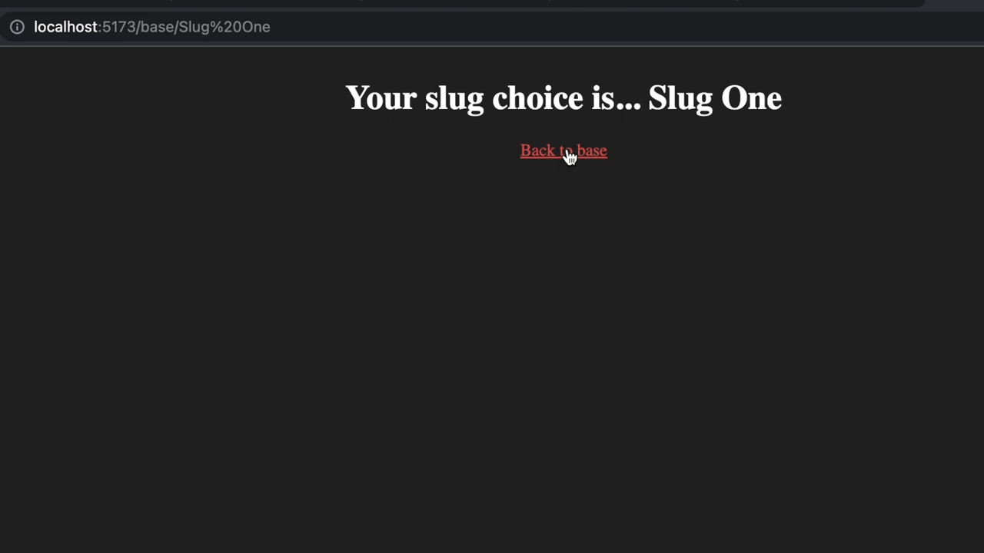
pyautogui.click(563, 150)
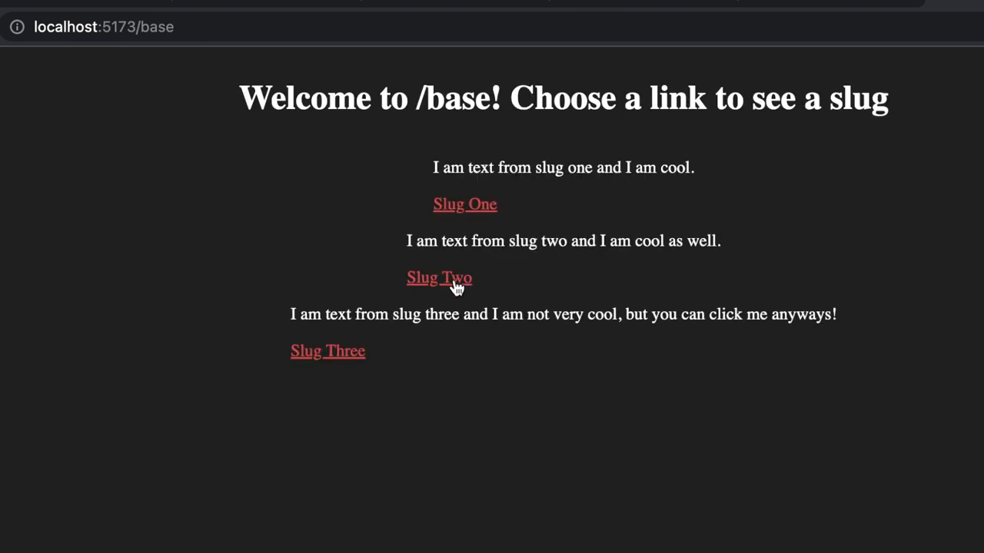
pyautogui.click(439, 277)
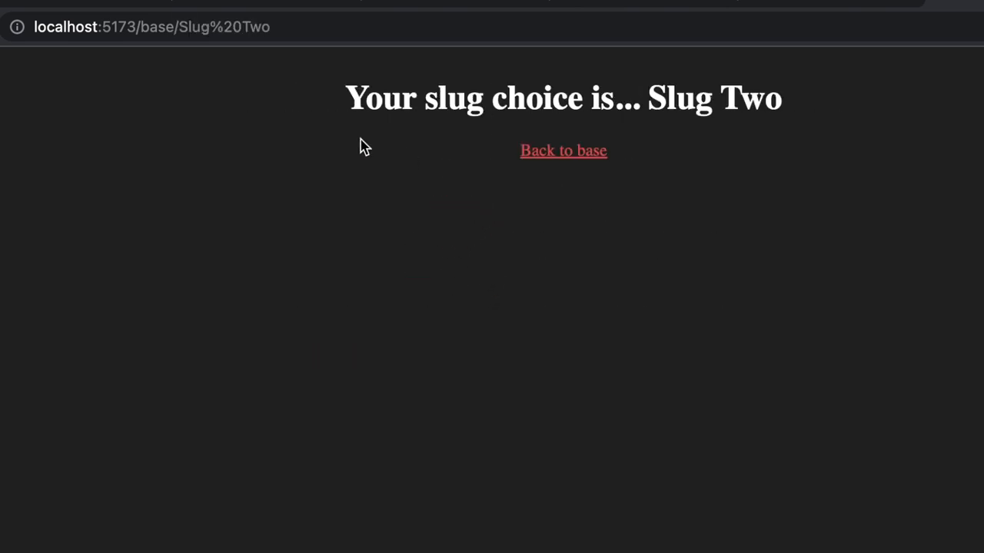
pyautogui.moveTo(190, 54)
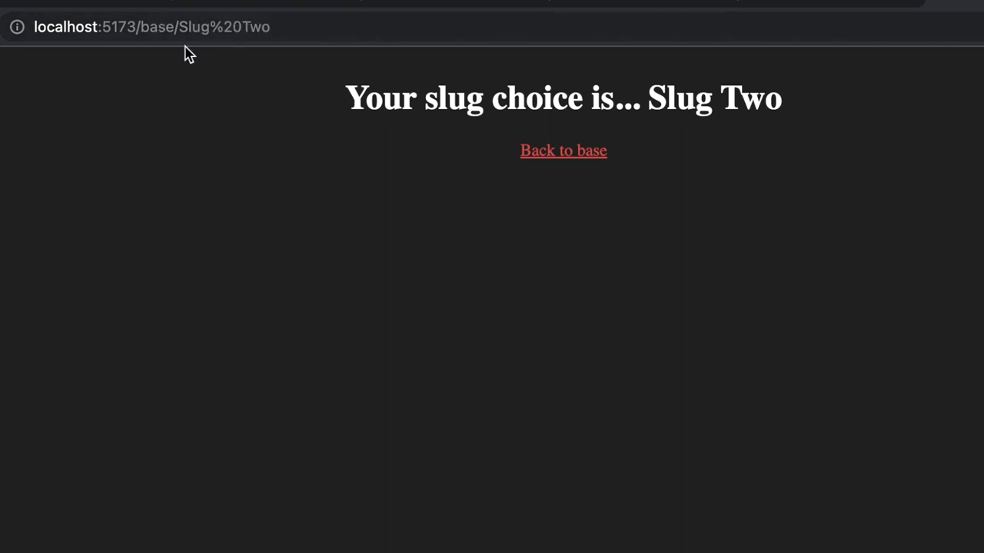
pyautogui.moveTo(305, 77)
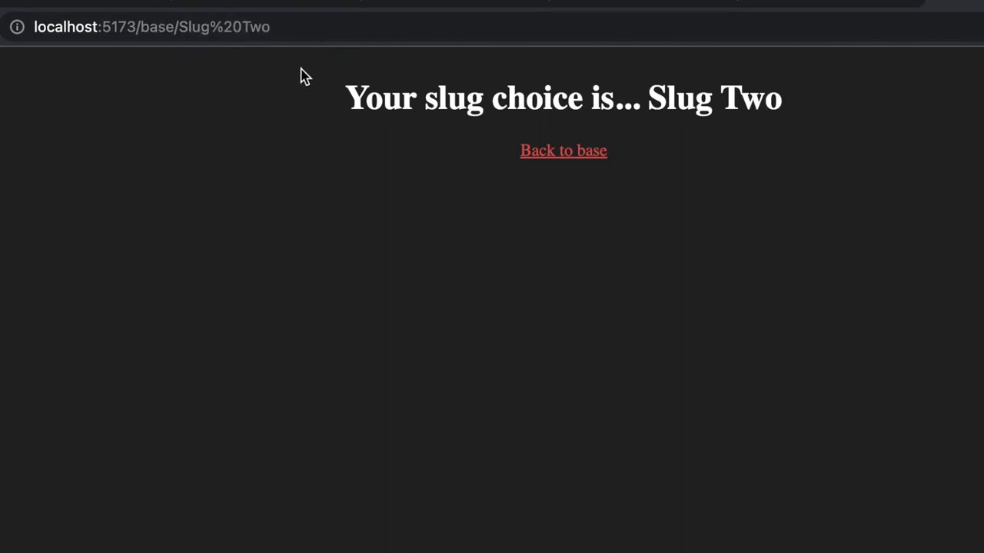
pyautogui.moveTo(563, 151)
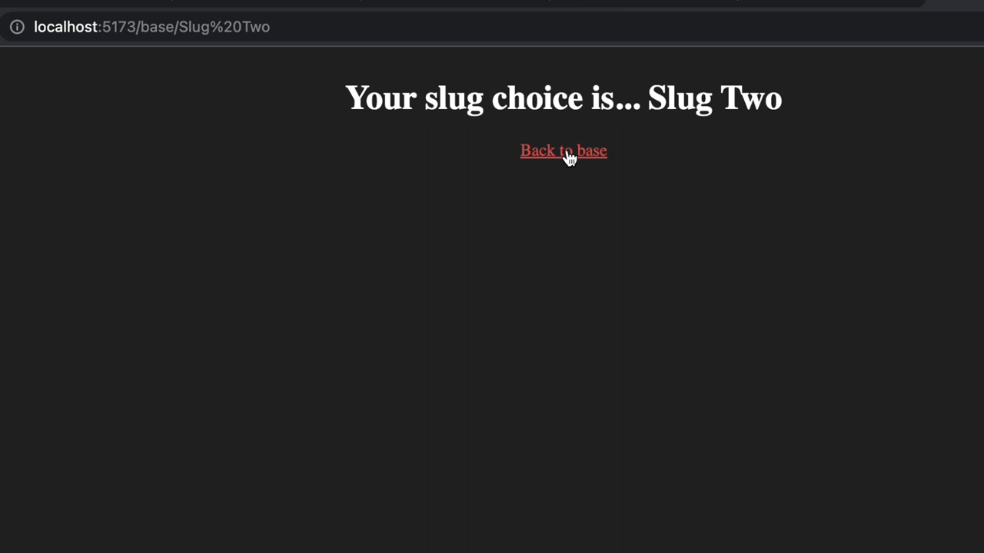
pyautogui.click(563, 151)
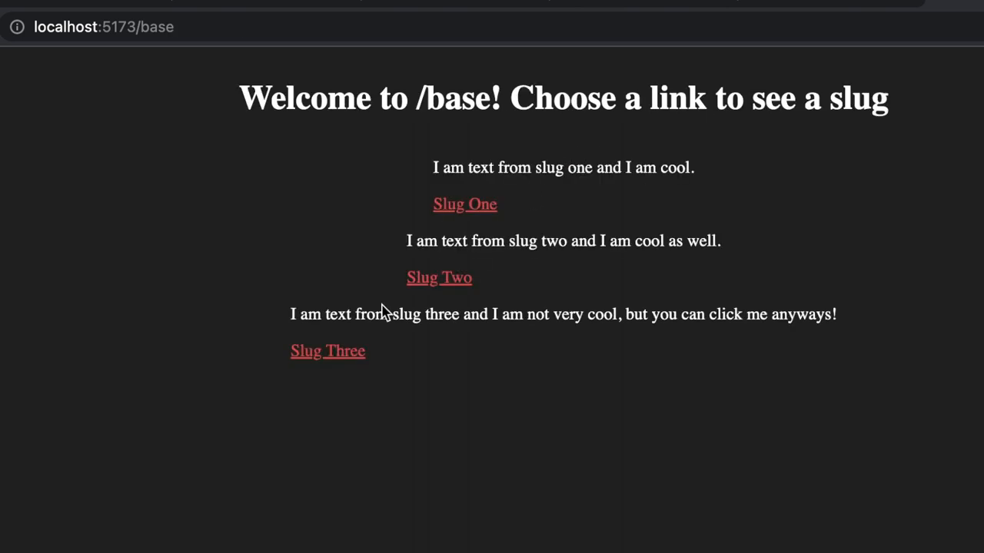
pyautogui.moveTo(393, 366)
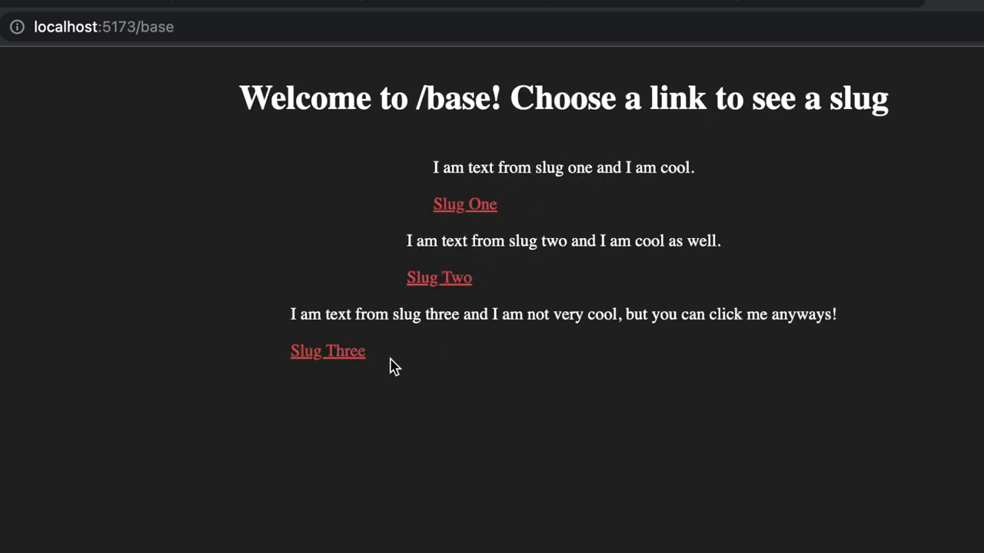
pyautogui.click(327, 350)
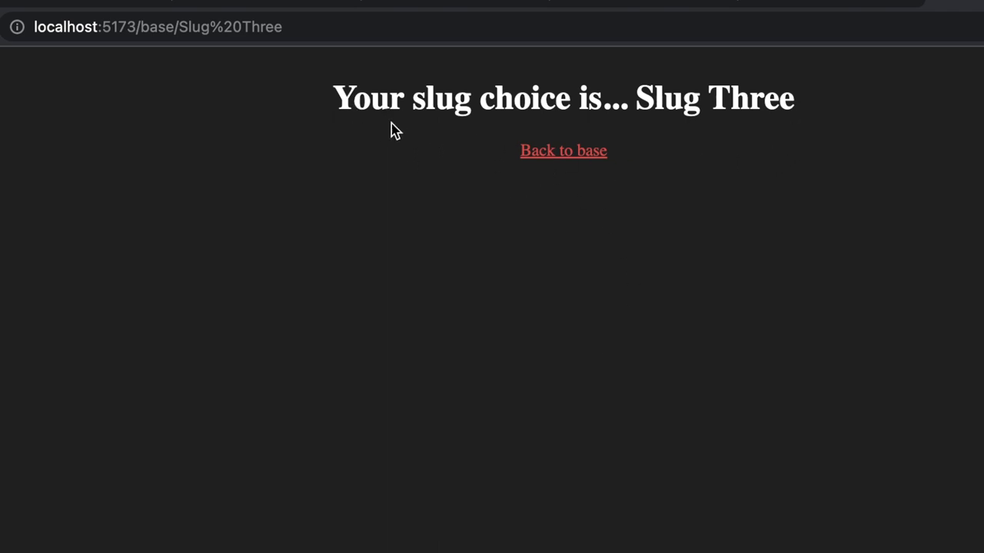
pyautogui.moveTo(823, 129)
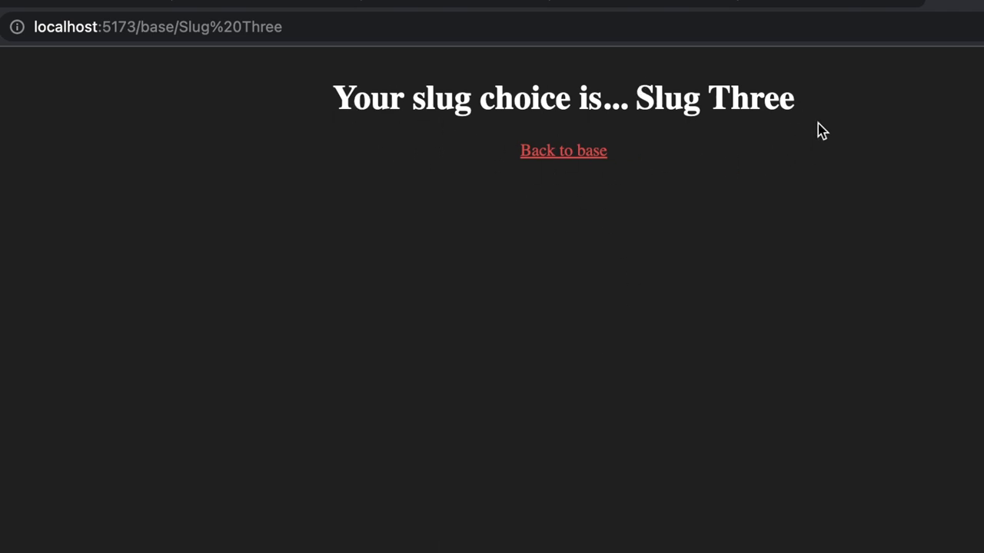
pyautogui.moveTo(590, 157)
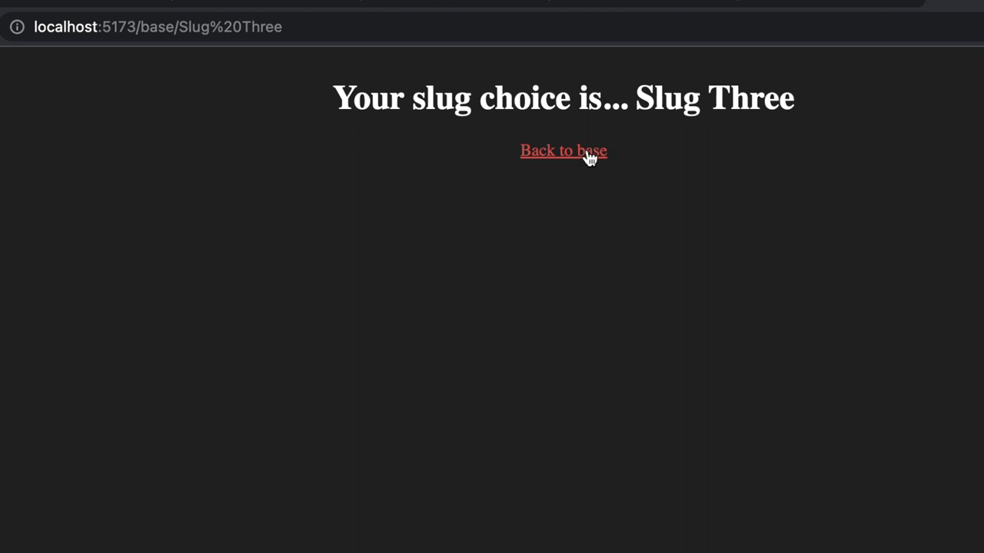
pyautogui.click(563, 150)
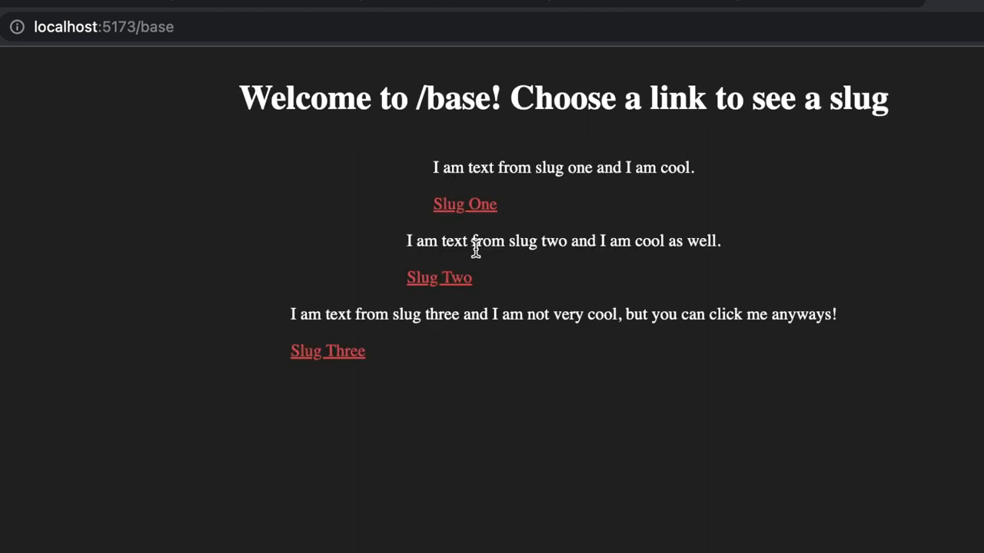
pyautogui.moveTo(344, 385)
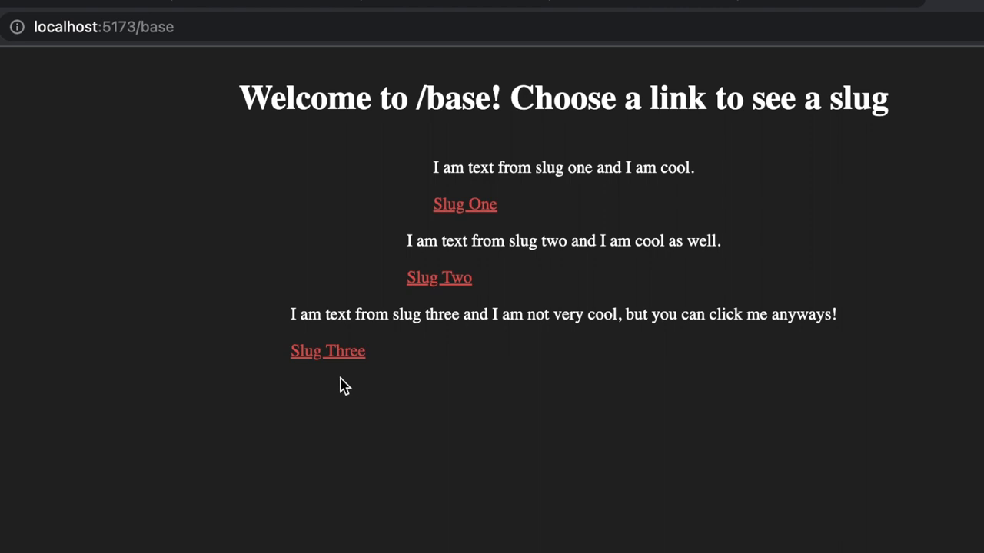
pyautogui.moveTo(449, 464)
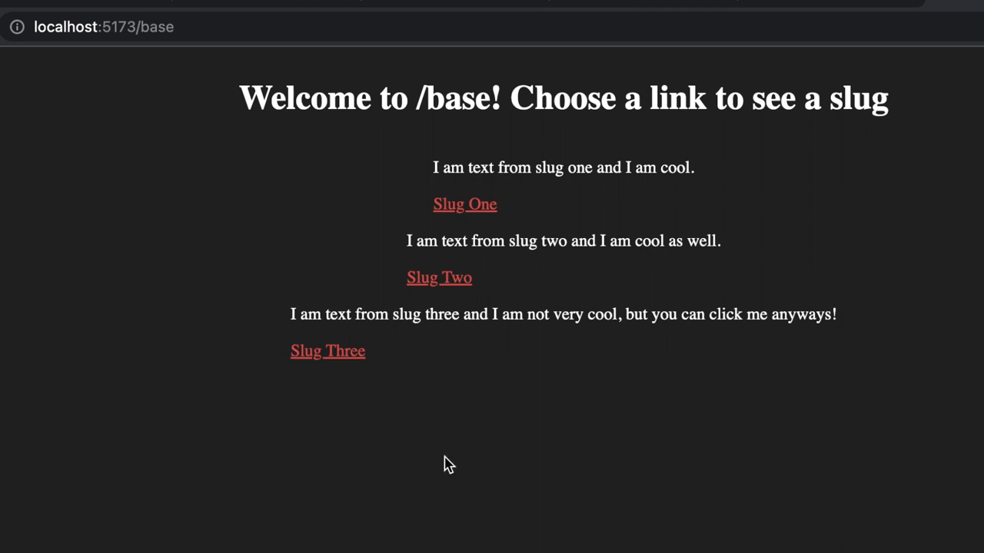
pyautogui.moveTo(450, 468)
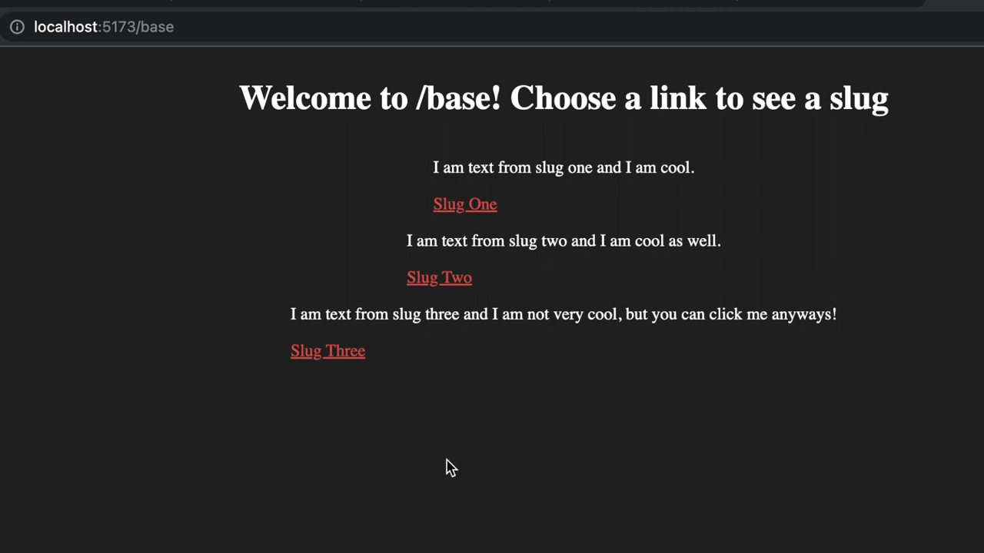
pyautogui.moveTo(454, 466)
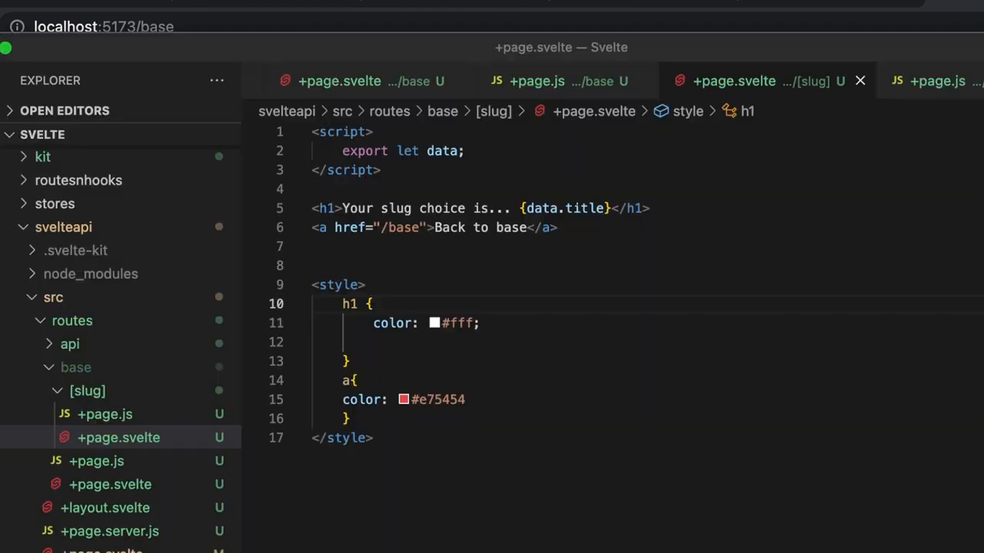
pyautogui.moveTo(168, 425)
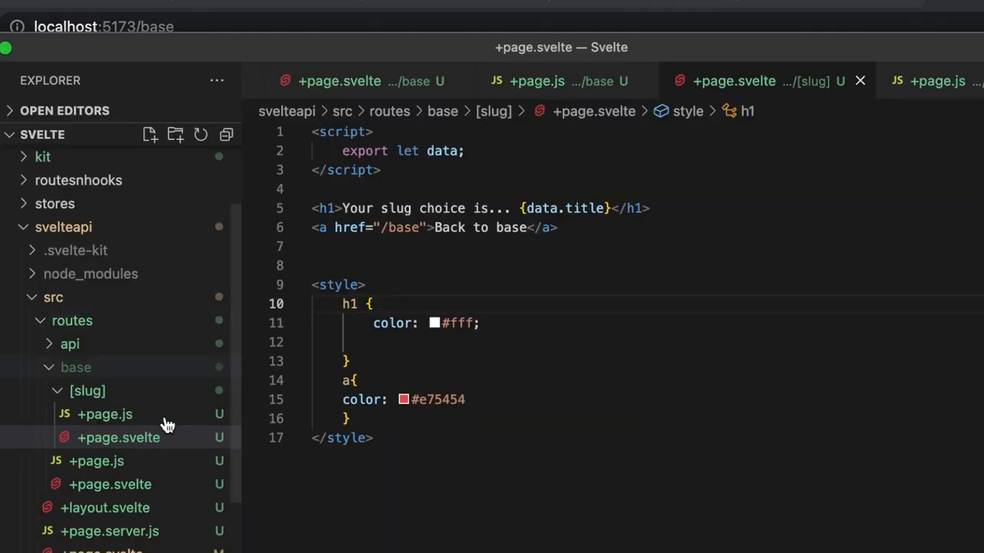
# - Open routes/base/[slug]/+page.js to view its load function returning params.slug
pyautogui.click(105, 415)
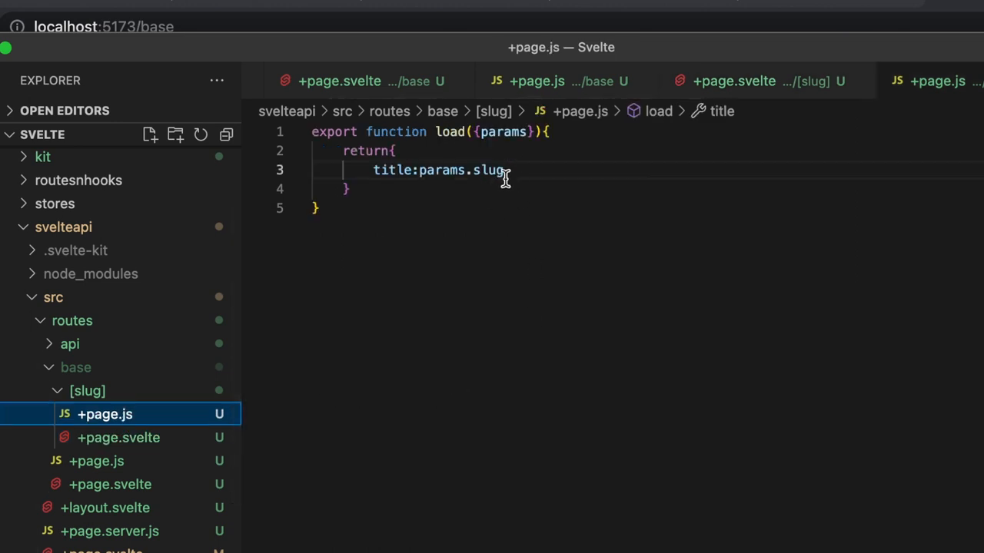
pyautogui.moveTo(526, 131)
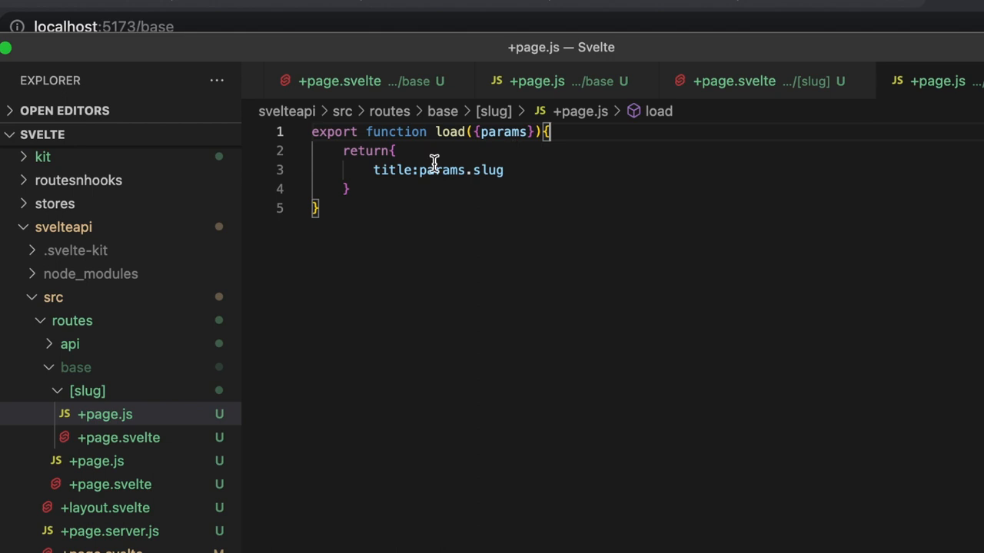
pyautogui.moveTo(523, 211)
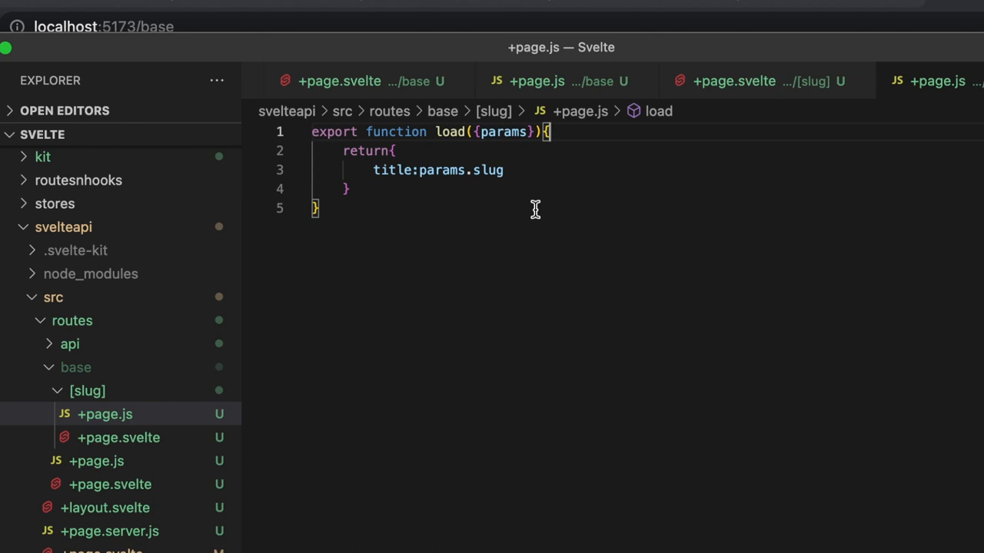
pyautogui.moveTo(472, 215)
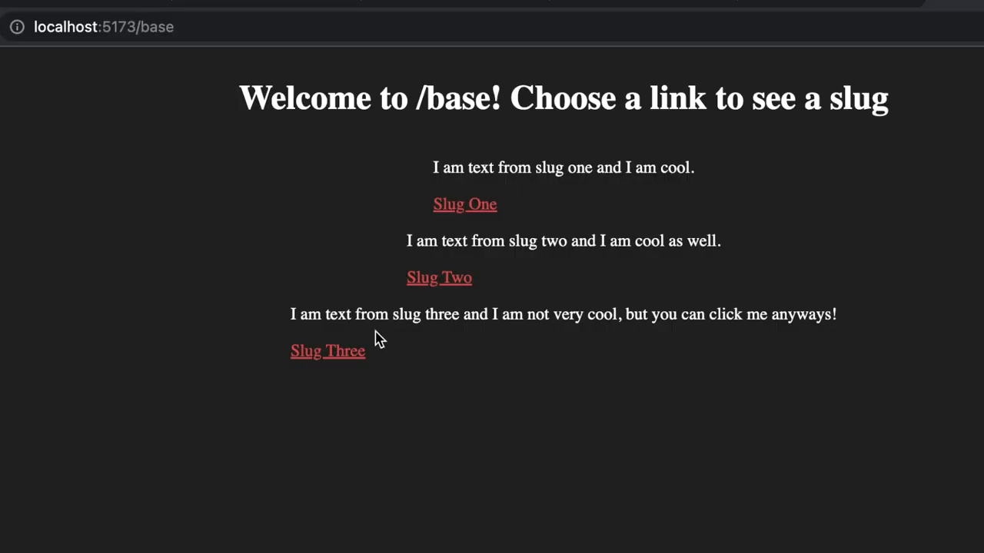
pyautogui.moveTo(473, 375)
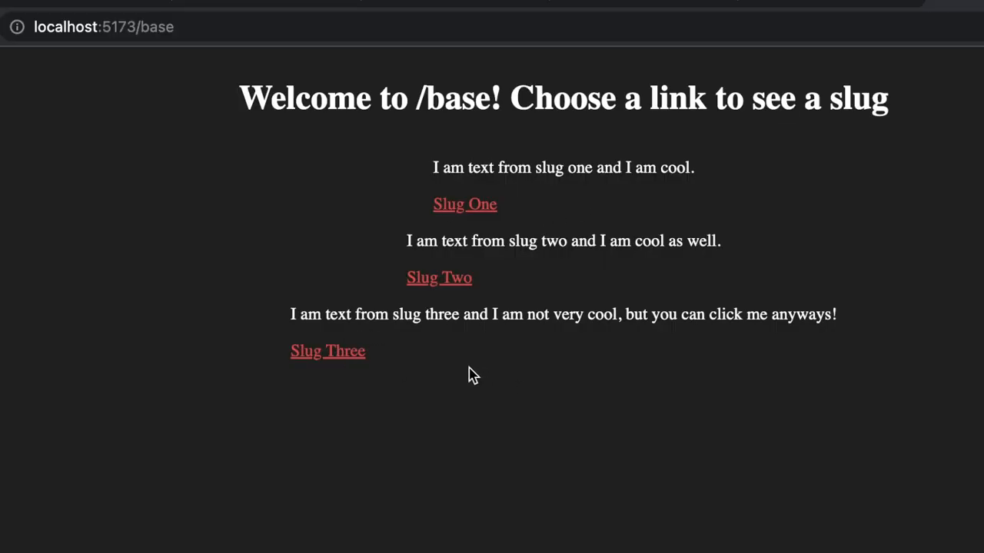
pyautogui.moveTo(396, 360)
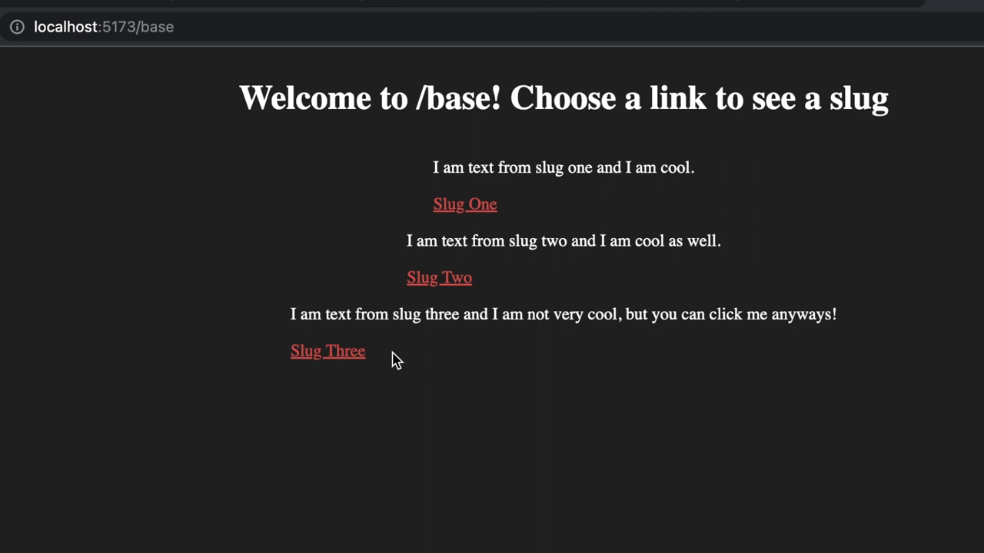
pyautogui.moveTo(408, 333)
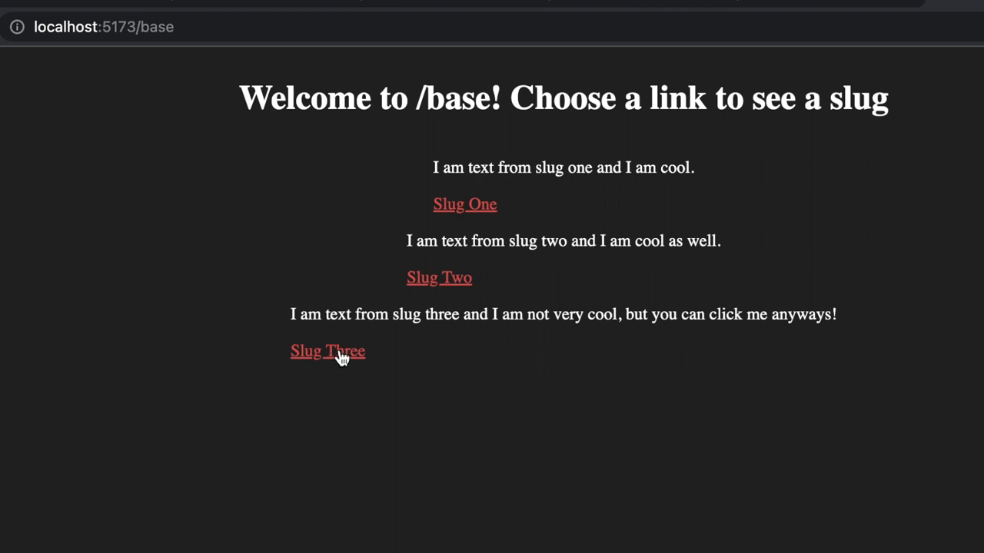
pyautogui.moveTo(876, 227)
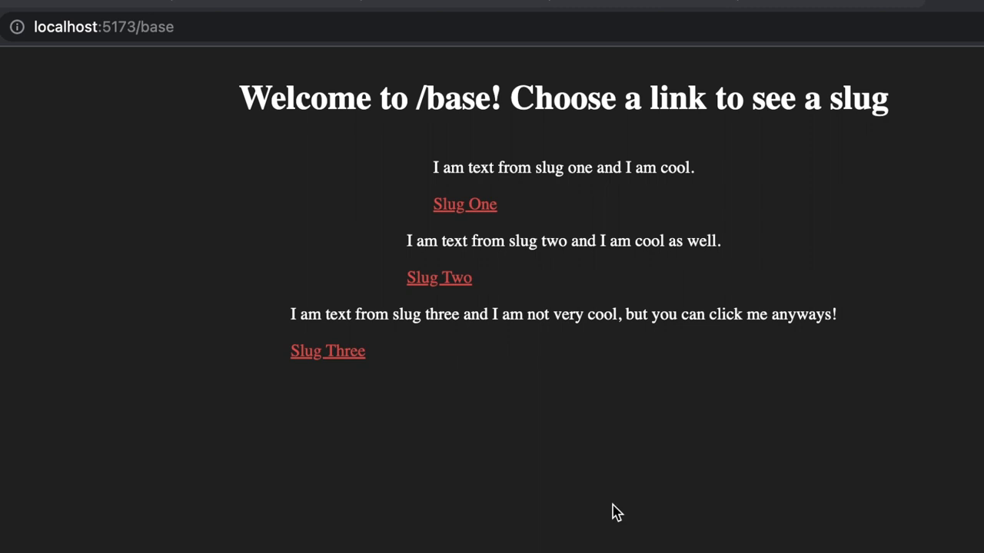
pyautogui.moveTo(516, 499)
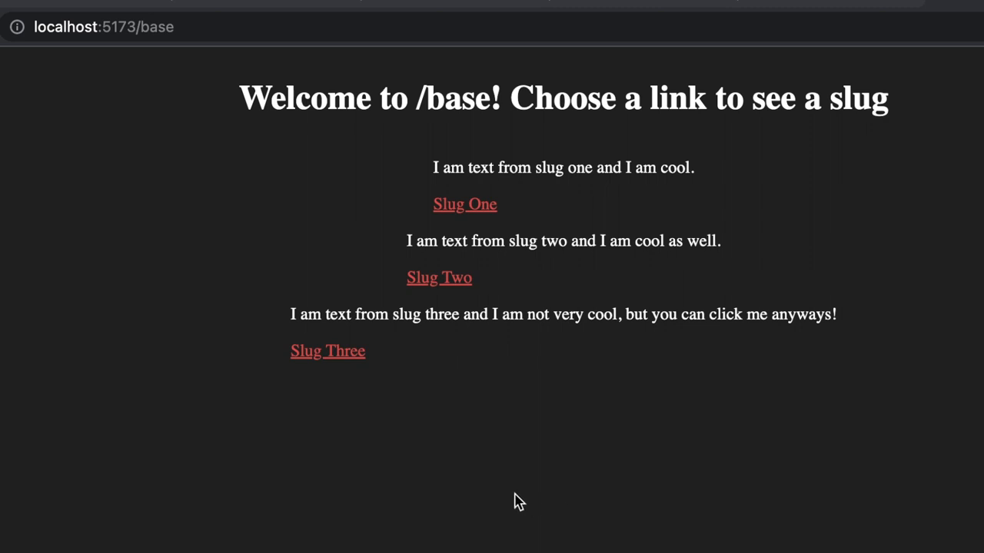
pyautogui.moveTo(512, 500)
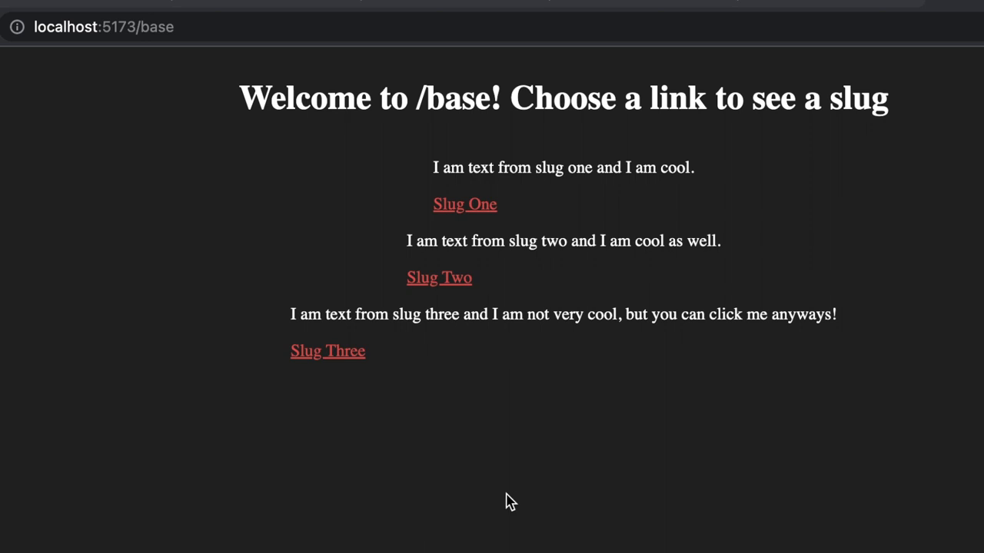
pyautogui.moveTo(384, 494)
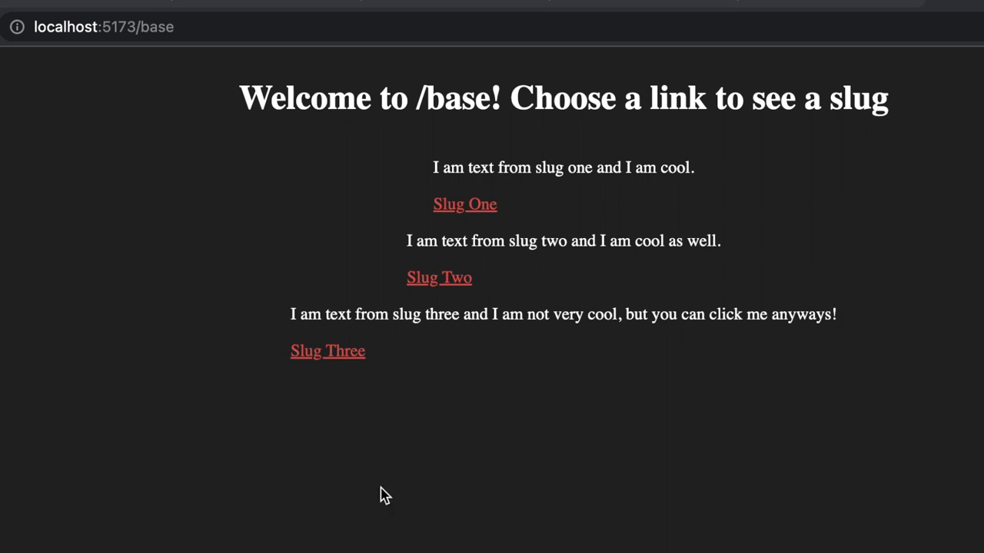
pyautogui.moveTo(398, 492)
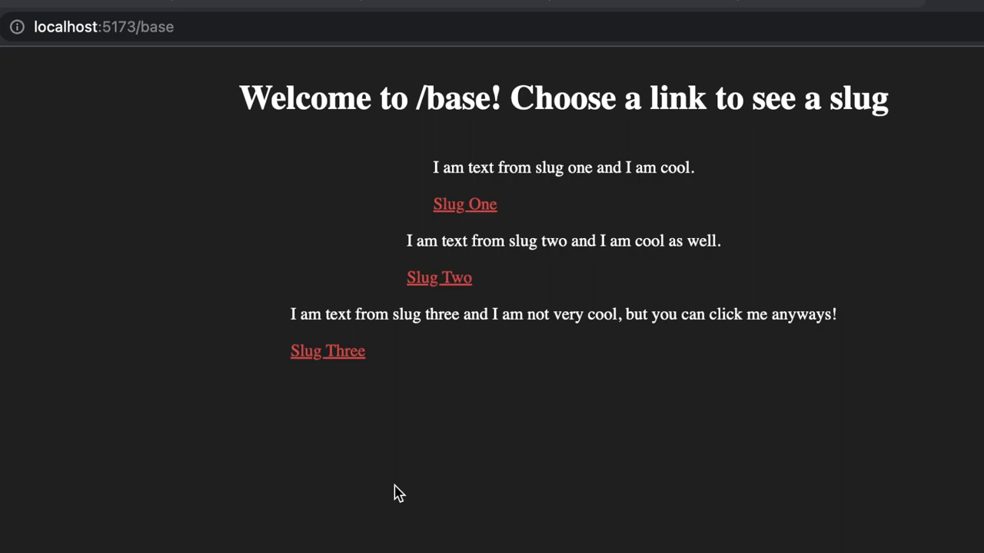